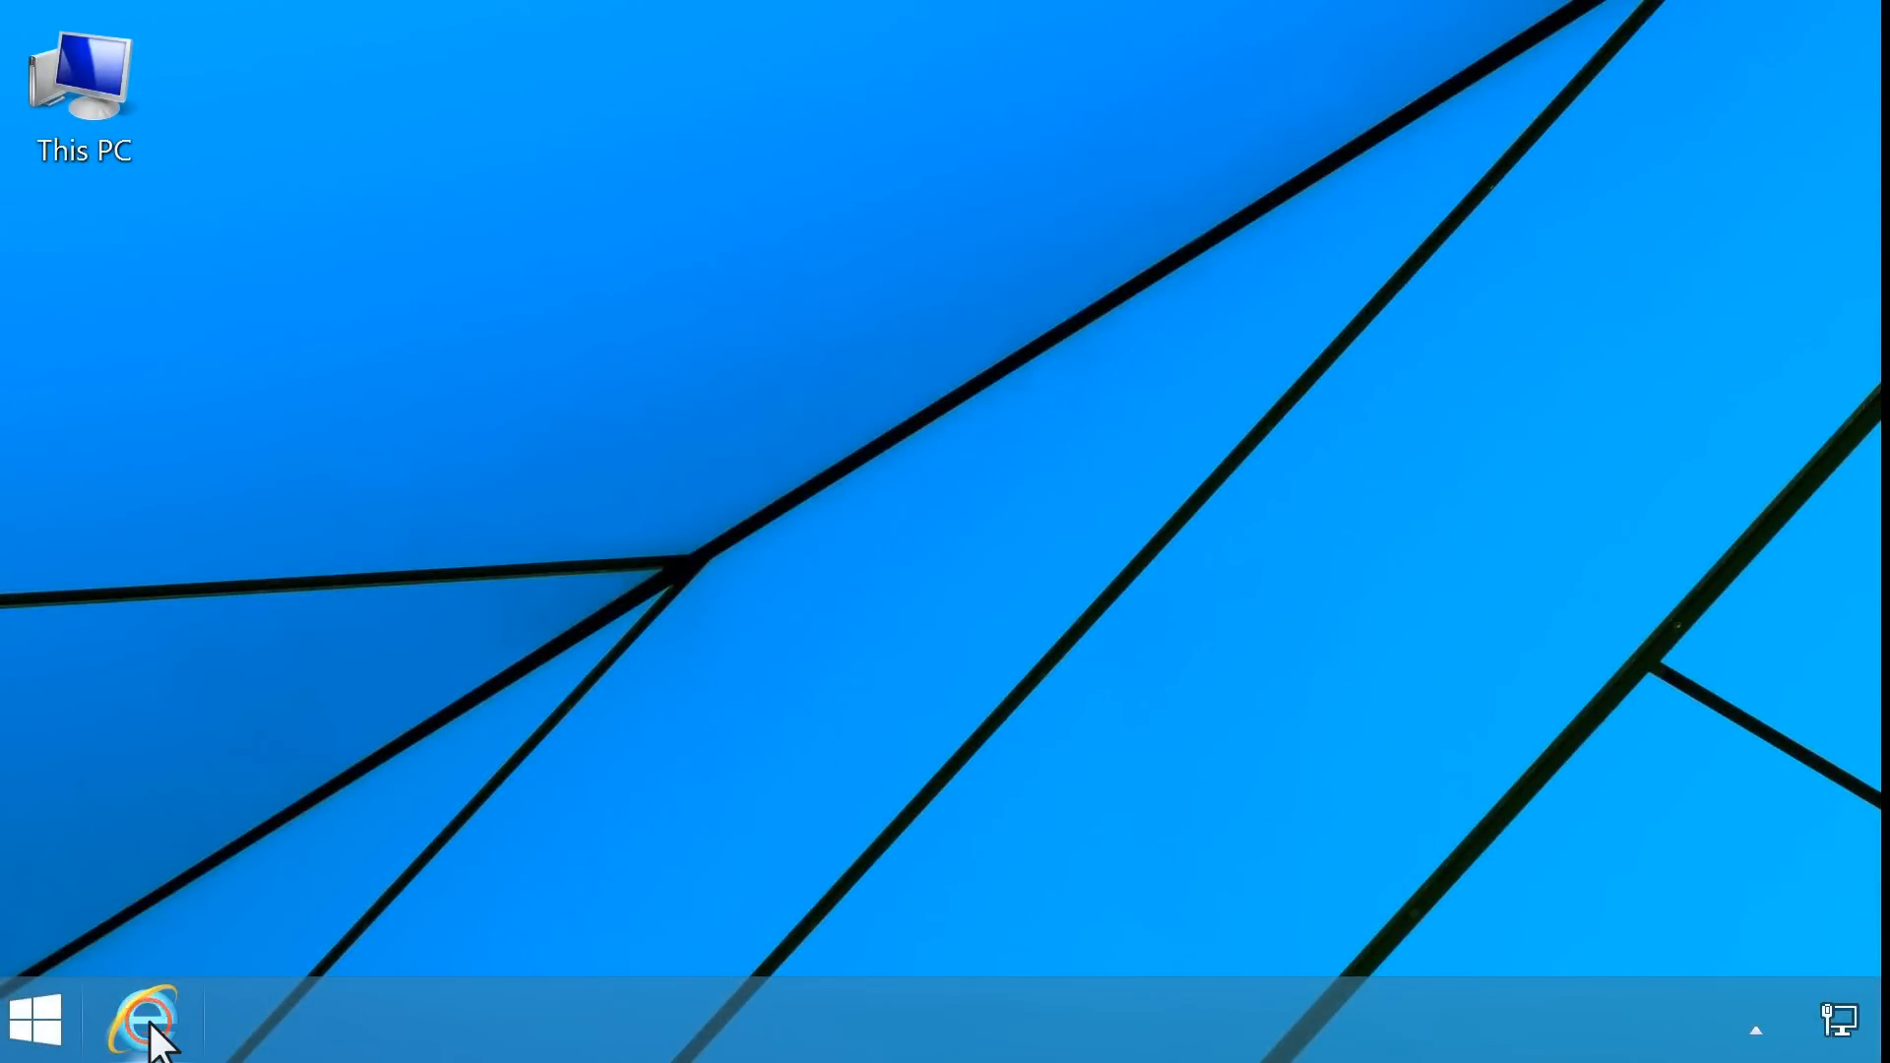
# Load catalog.update.microsoft.com in Internet Explorer
pyautogui.click(142, 1018)
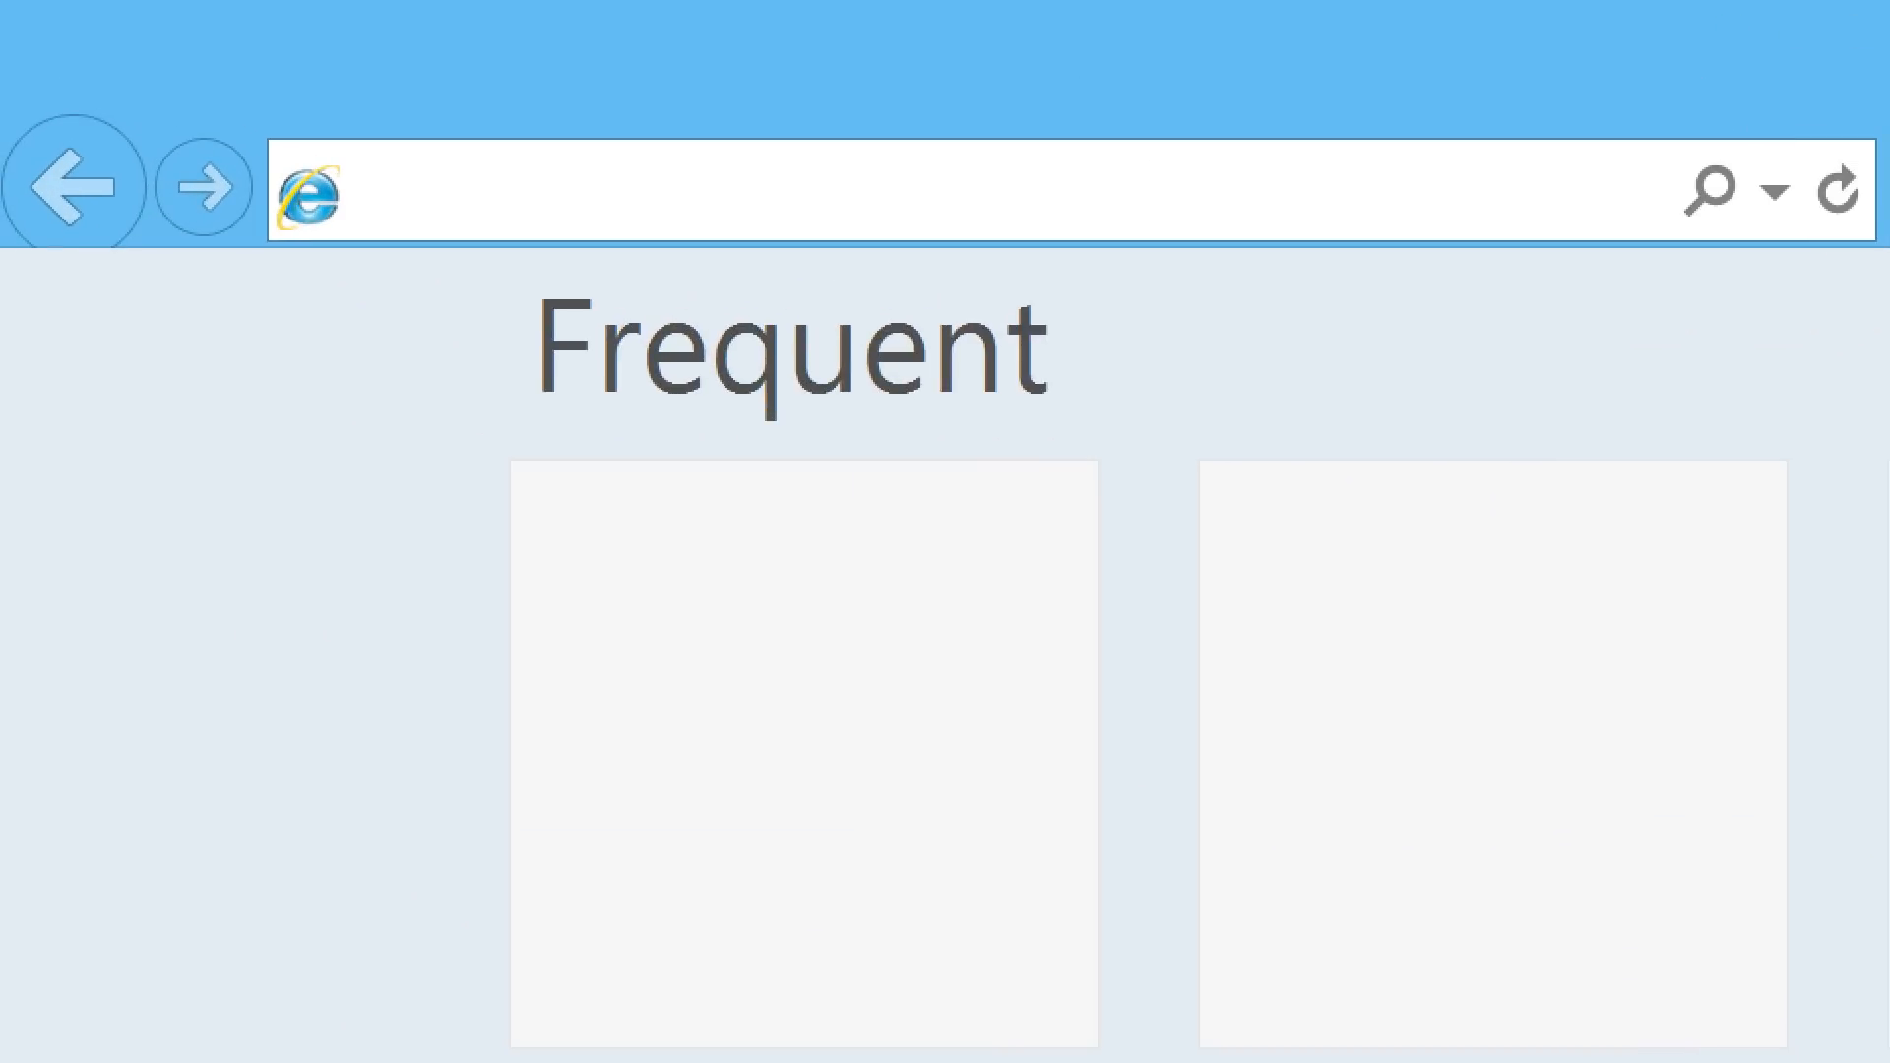
pyautogui.write('catalog.update')
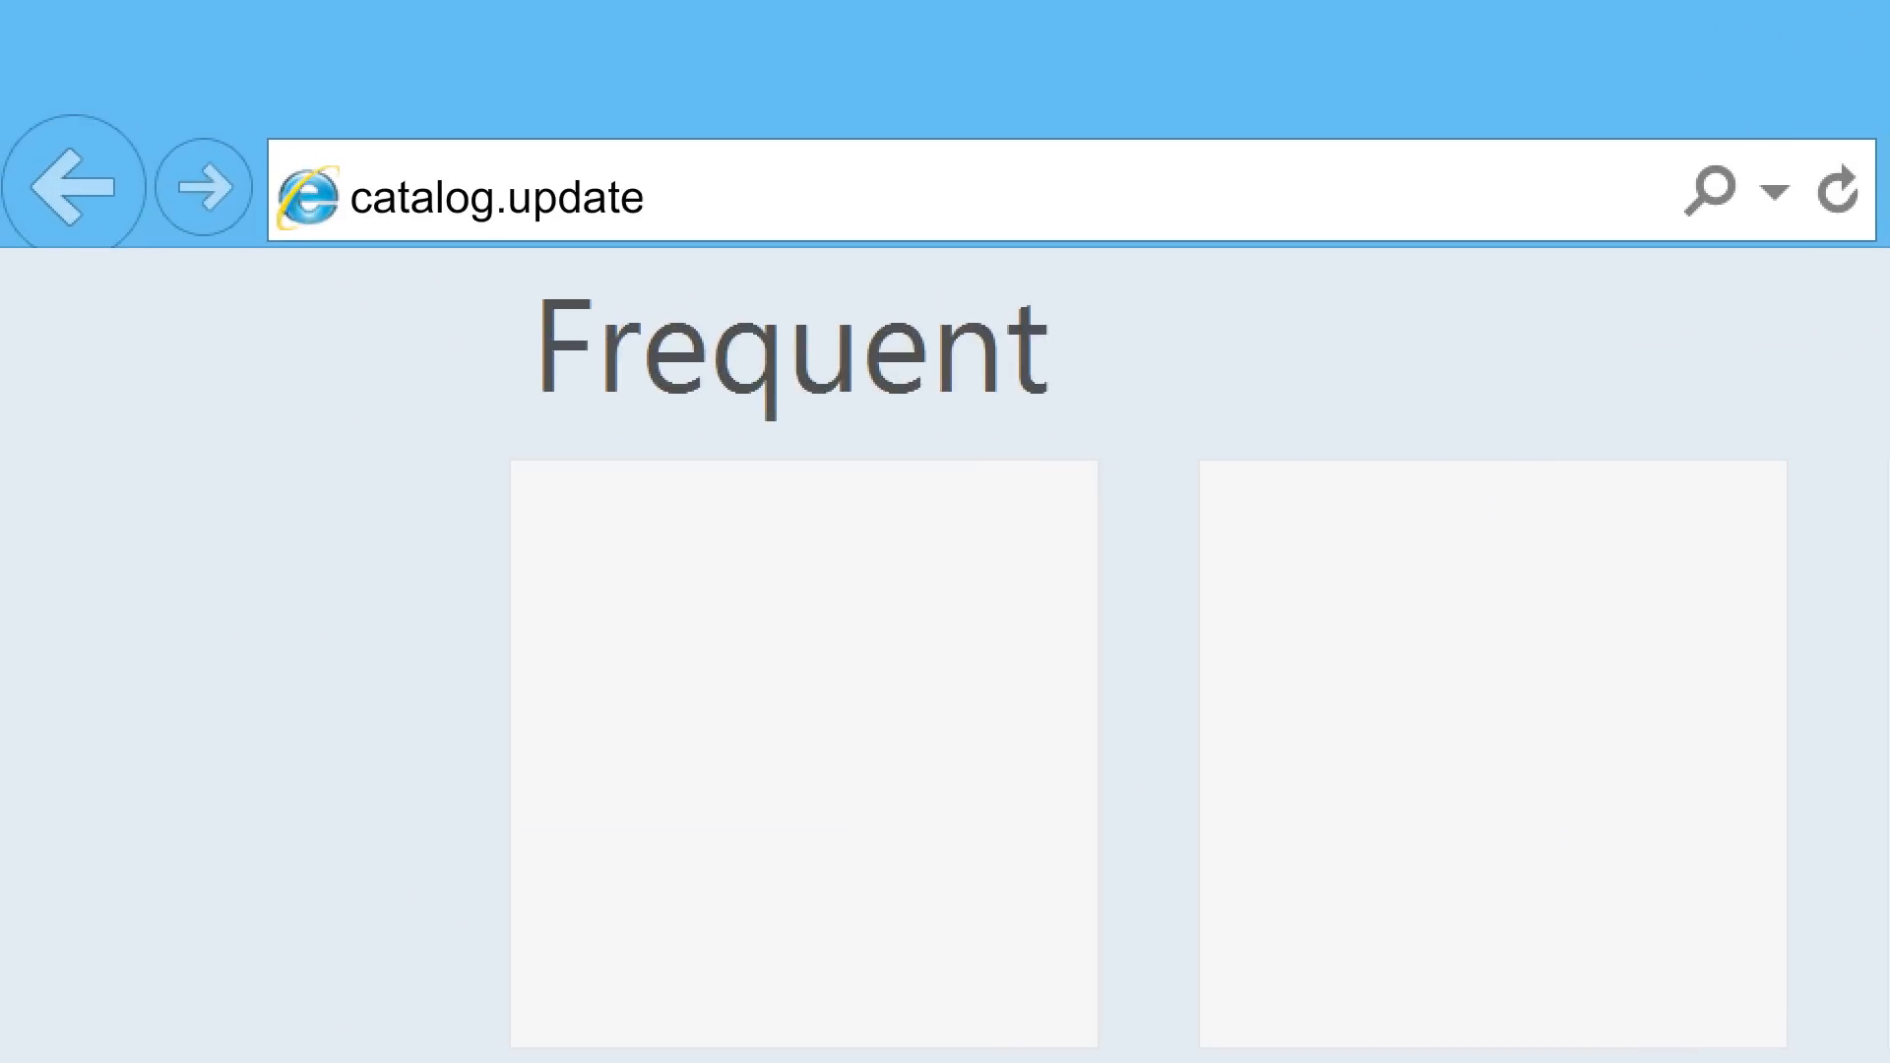
pyautogui.write('.microsoft.com')
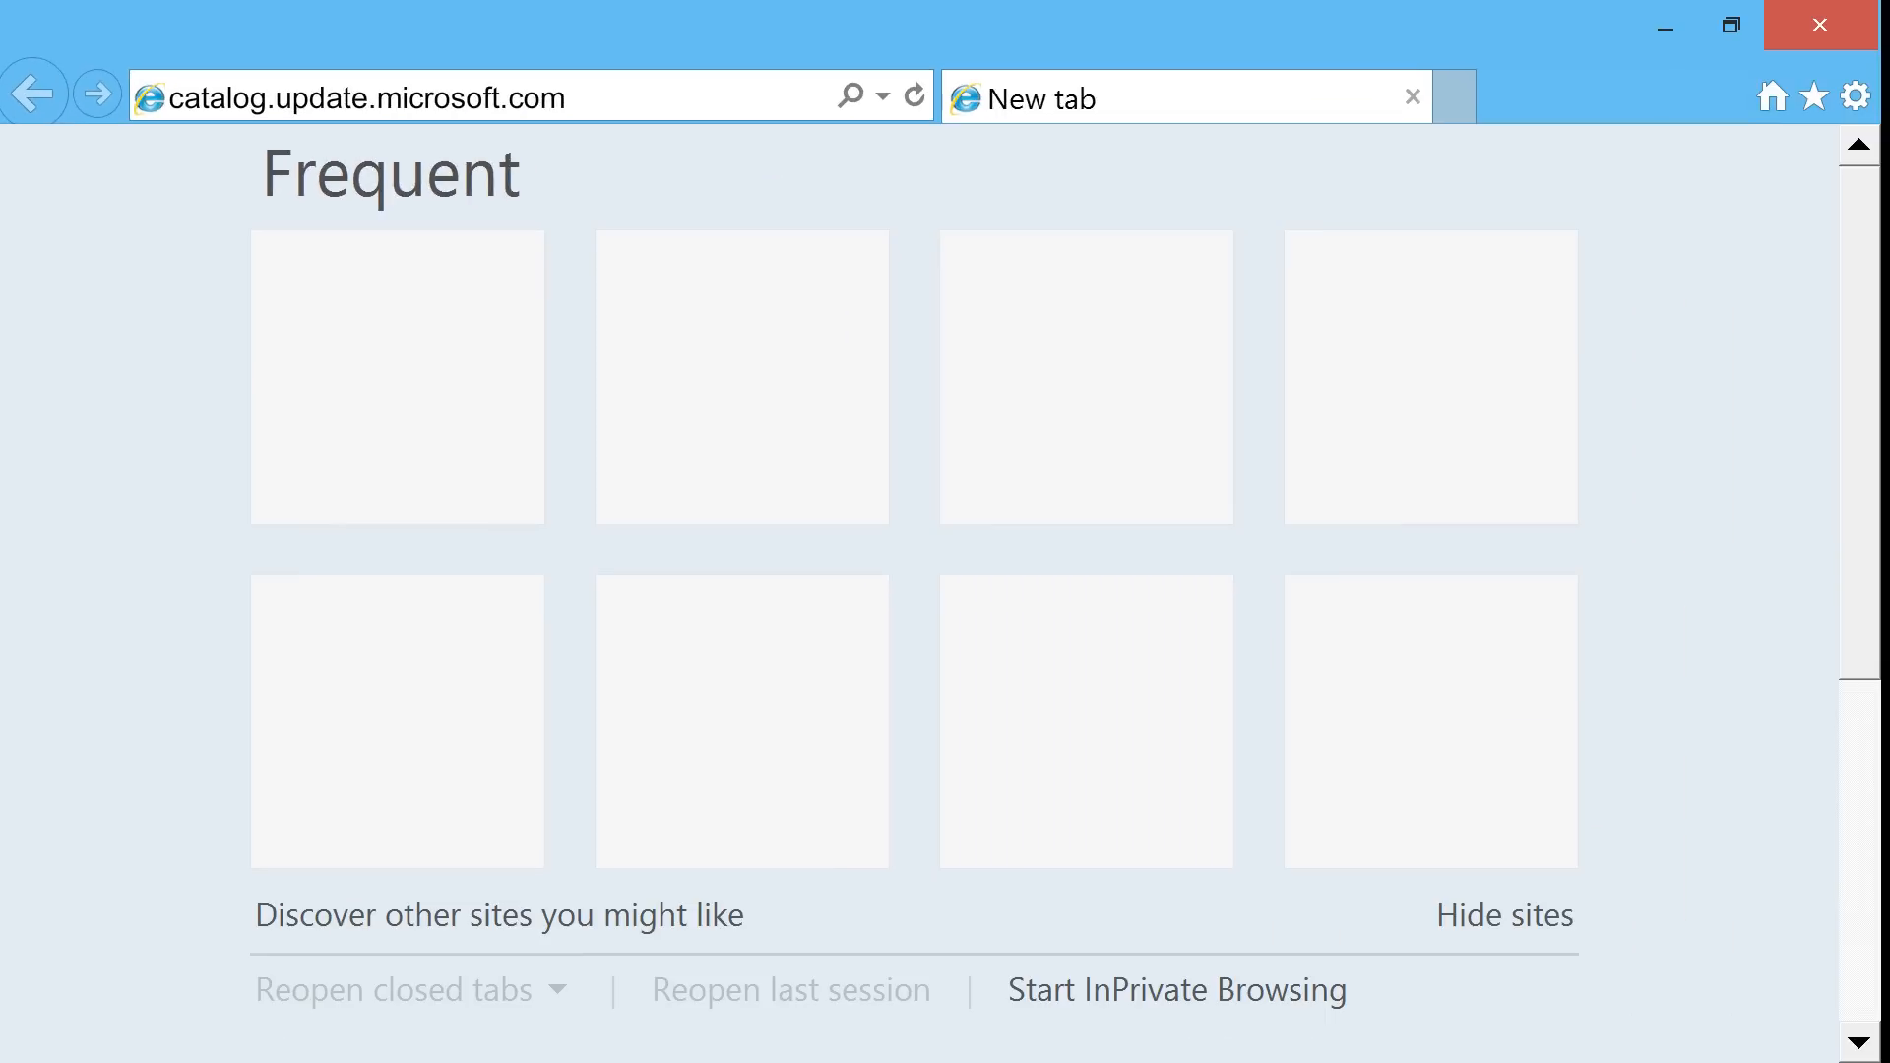
pyautogui.press('Enter')
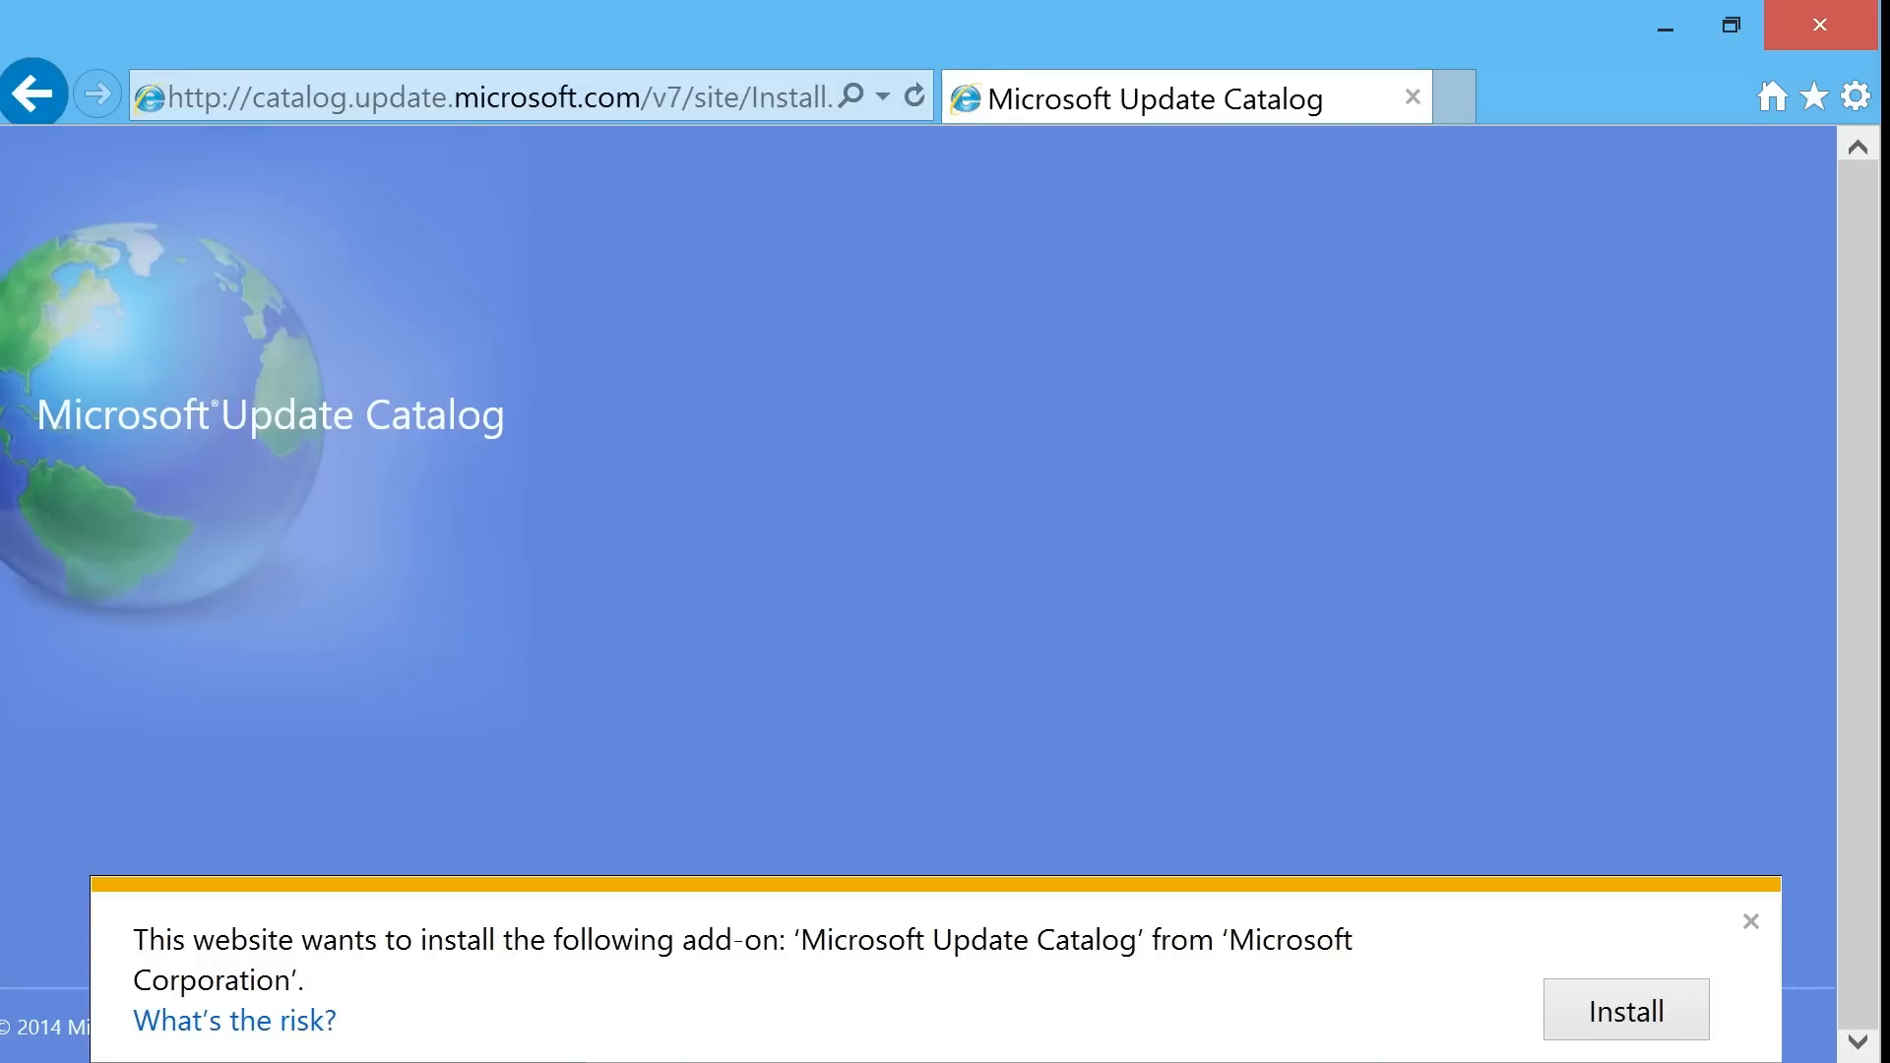
# Accept the catalog add-on install so the home page and search box appear
pyautogui.click(1625, 1010)
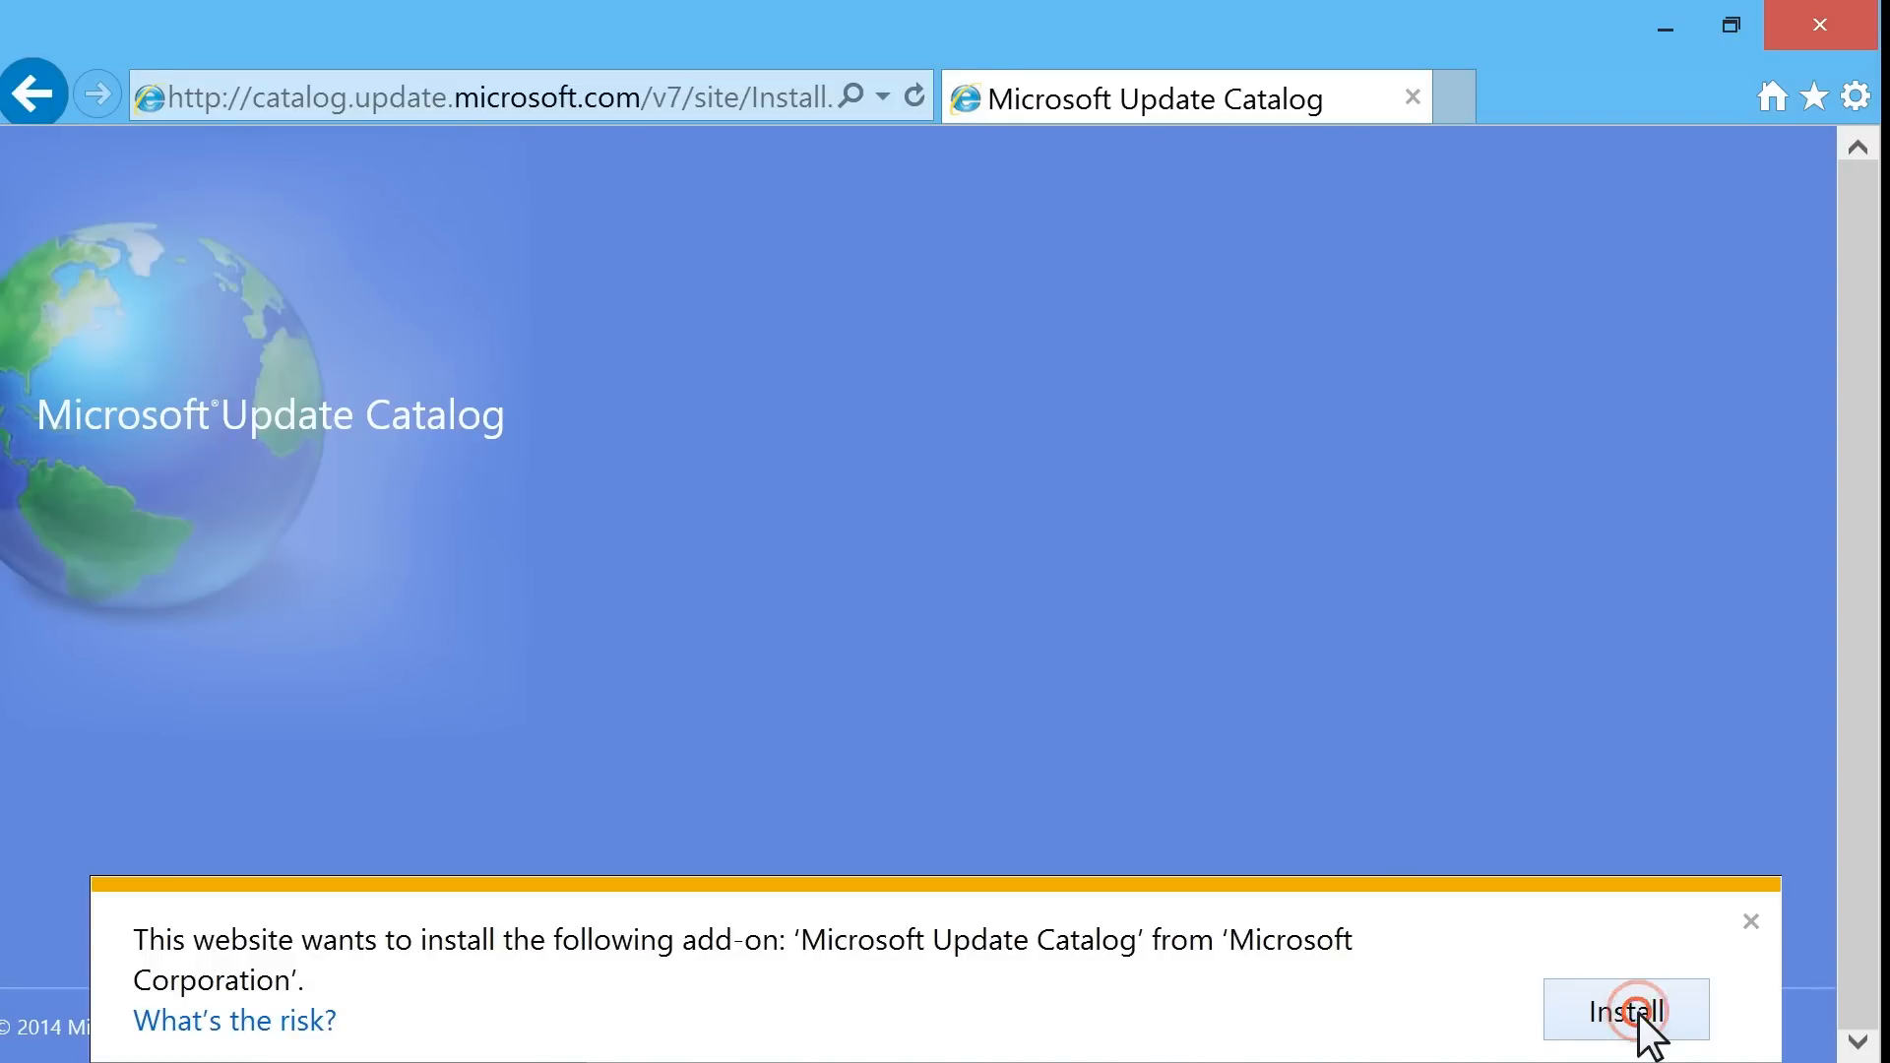
pyautogui.click(1626, 1010)
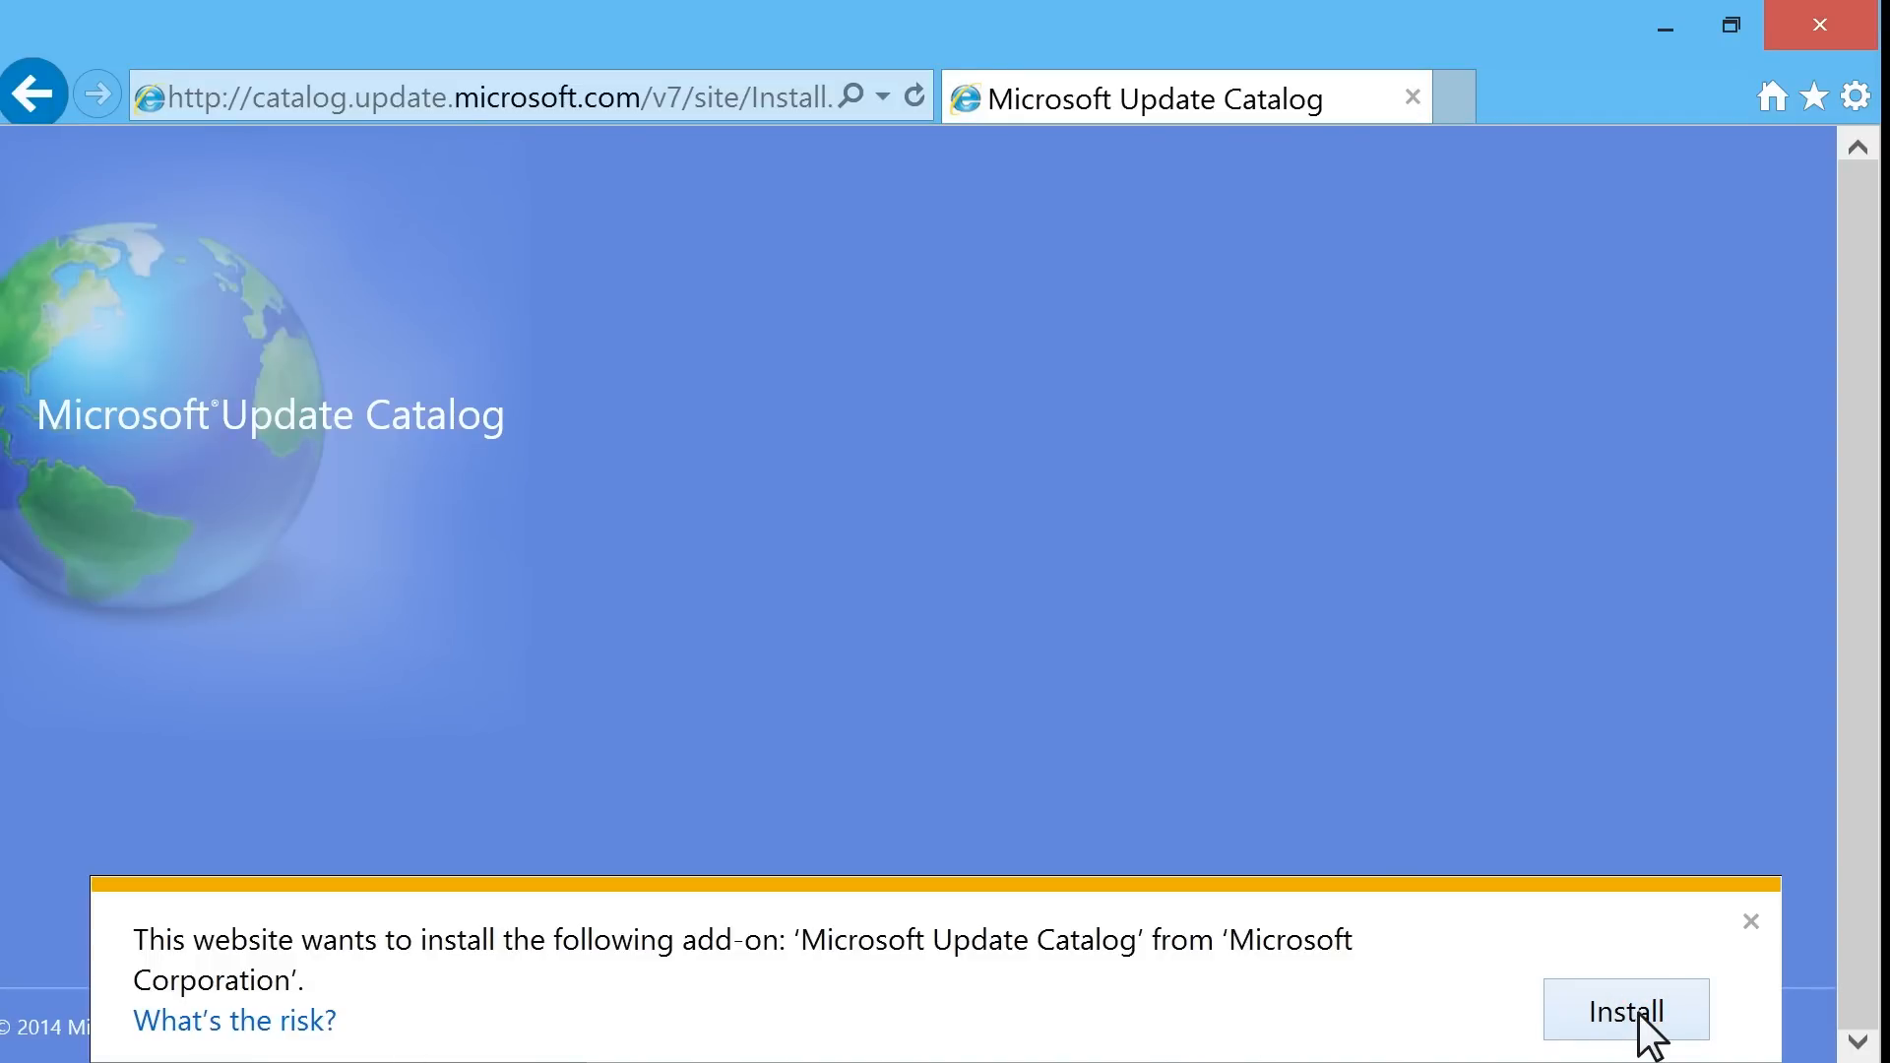
pyautogui.click(1620, 1010)
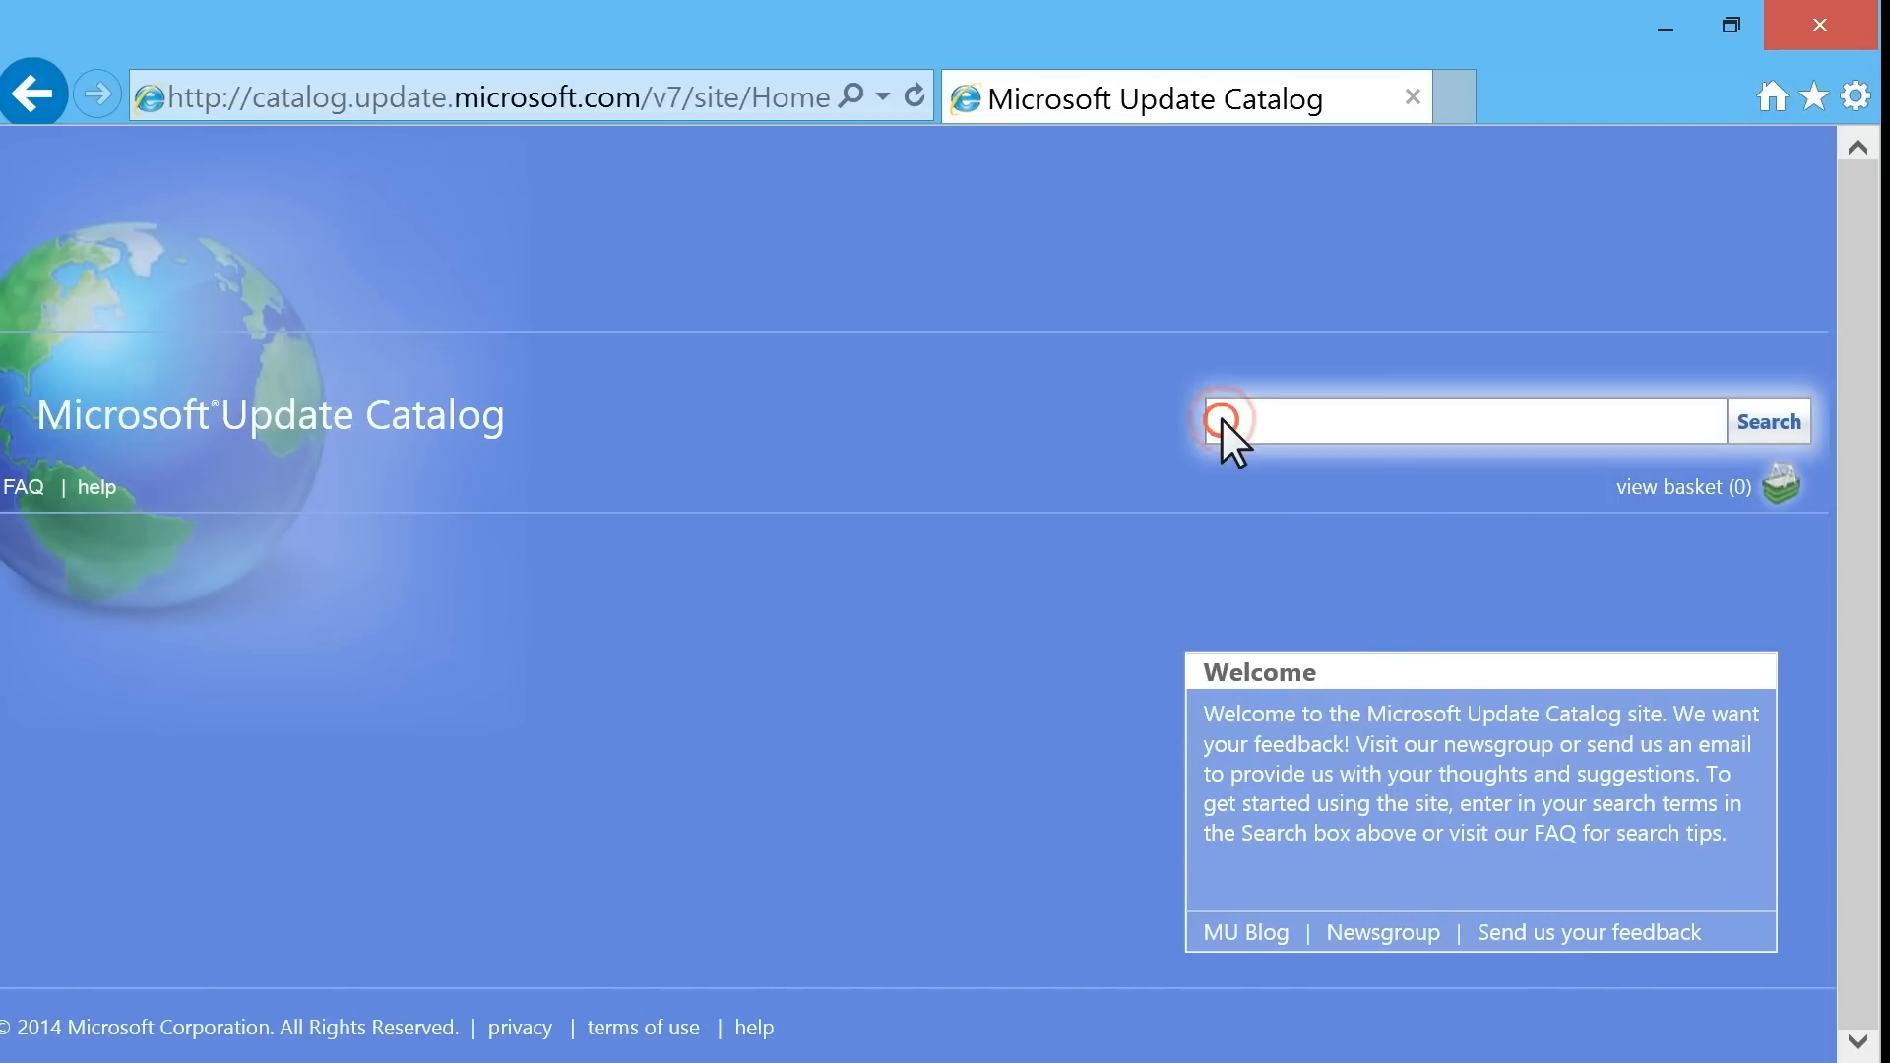
# Search NextWindow and add the Windows 7/8/8.1 Voltron Touch Screen 3.1.6.0 driver to the basket
pyautogui.write('NextWindow')
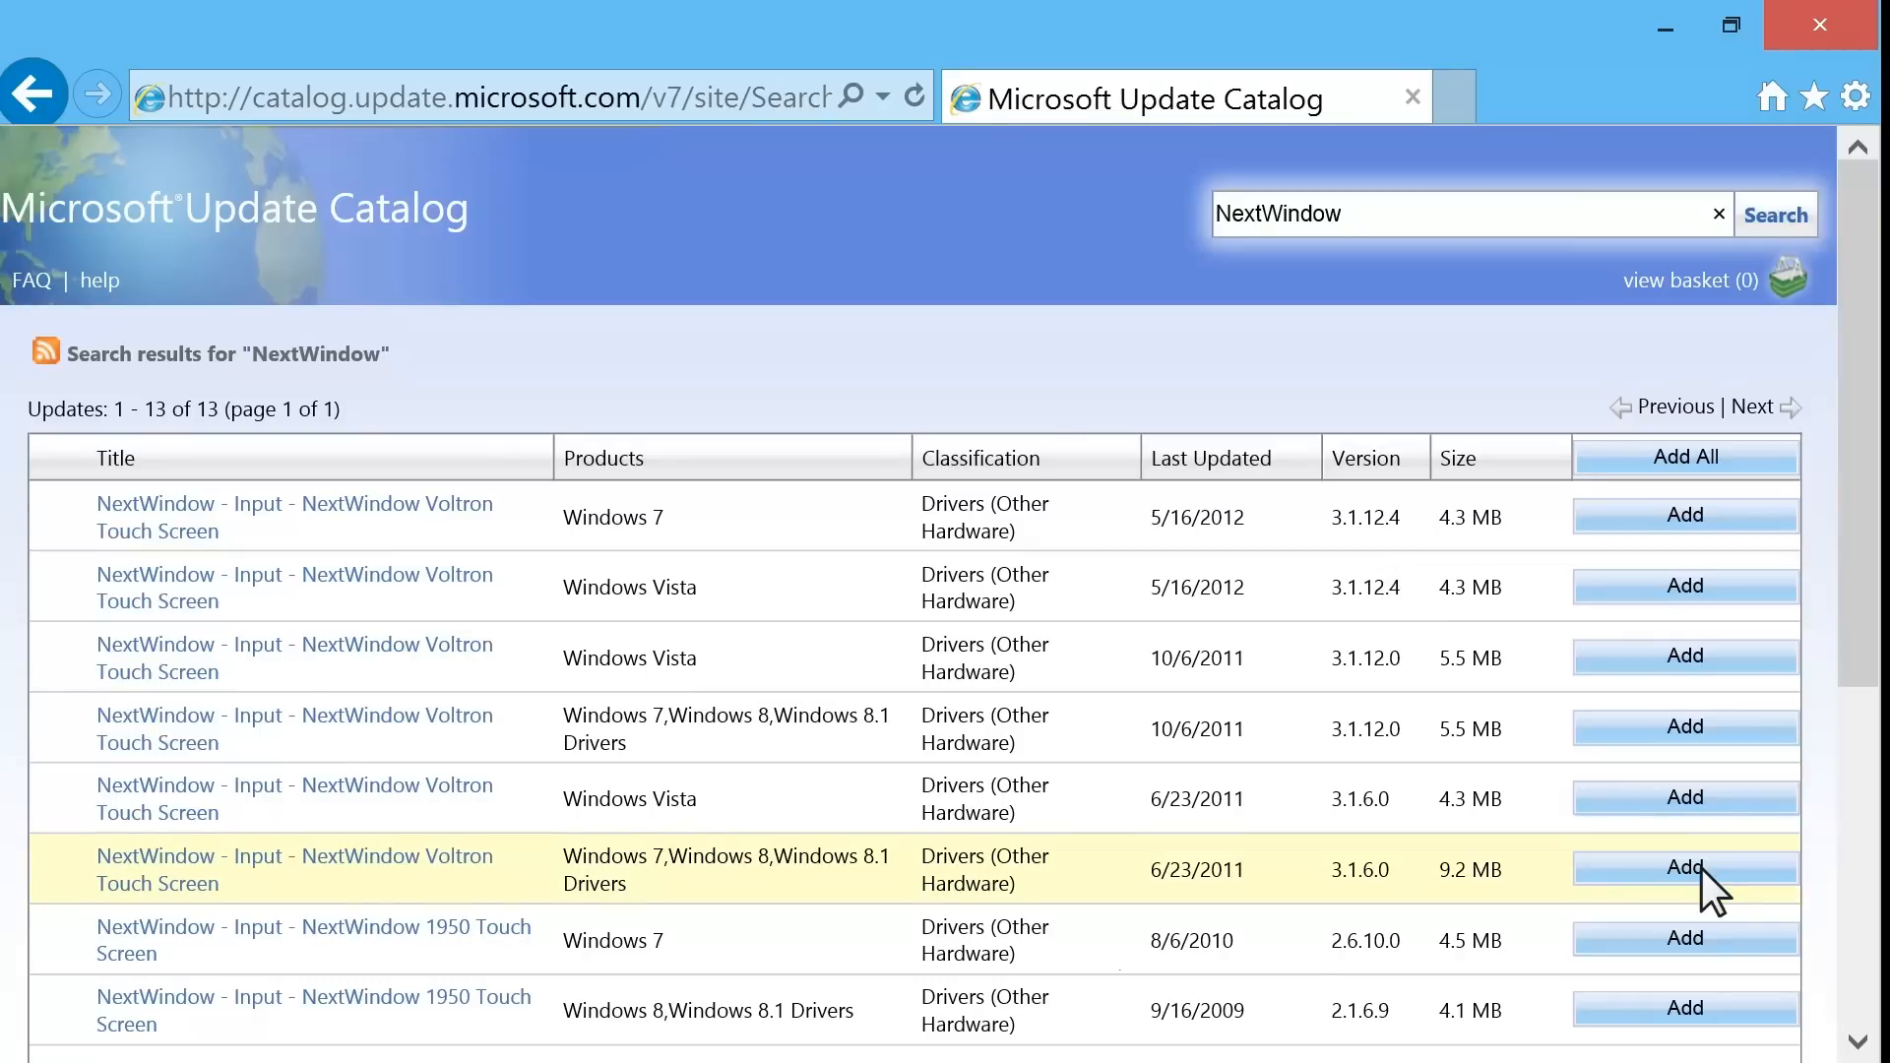
pyautogui.click(1685, 868)
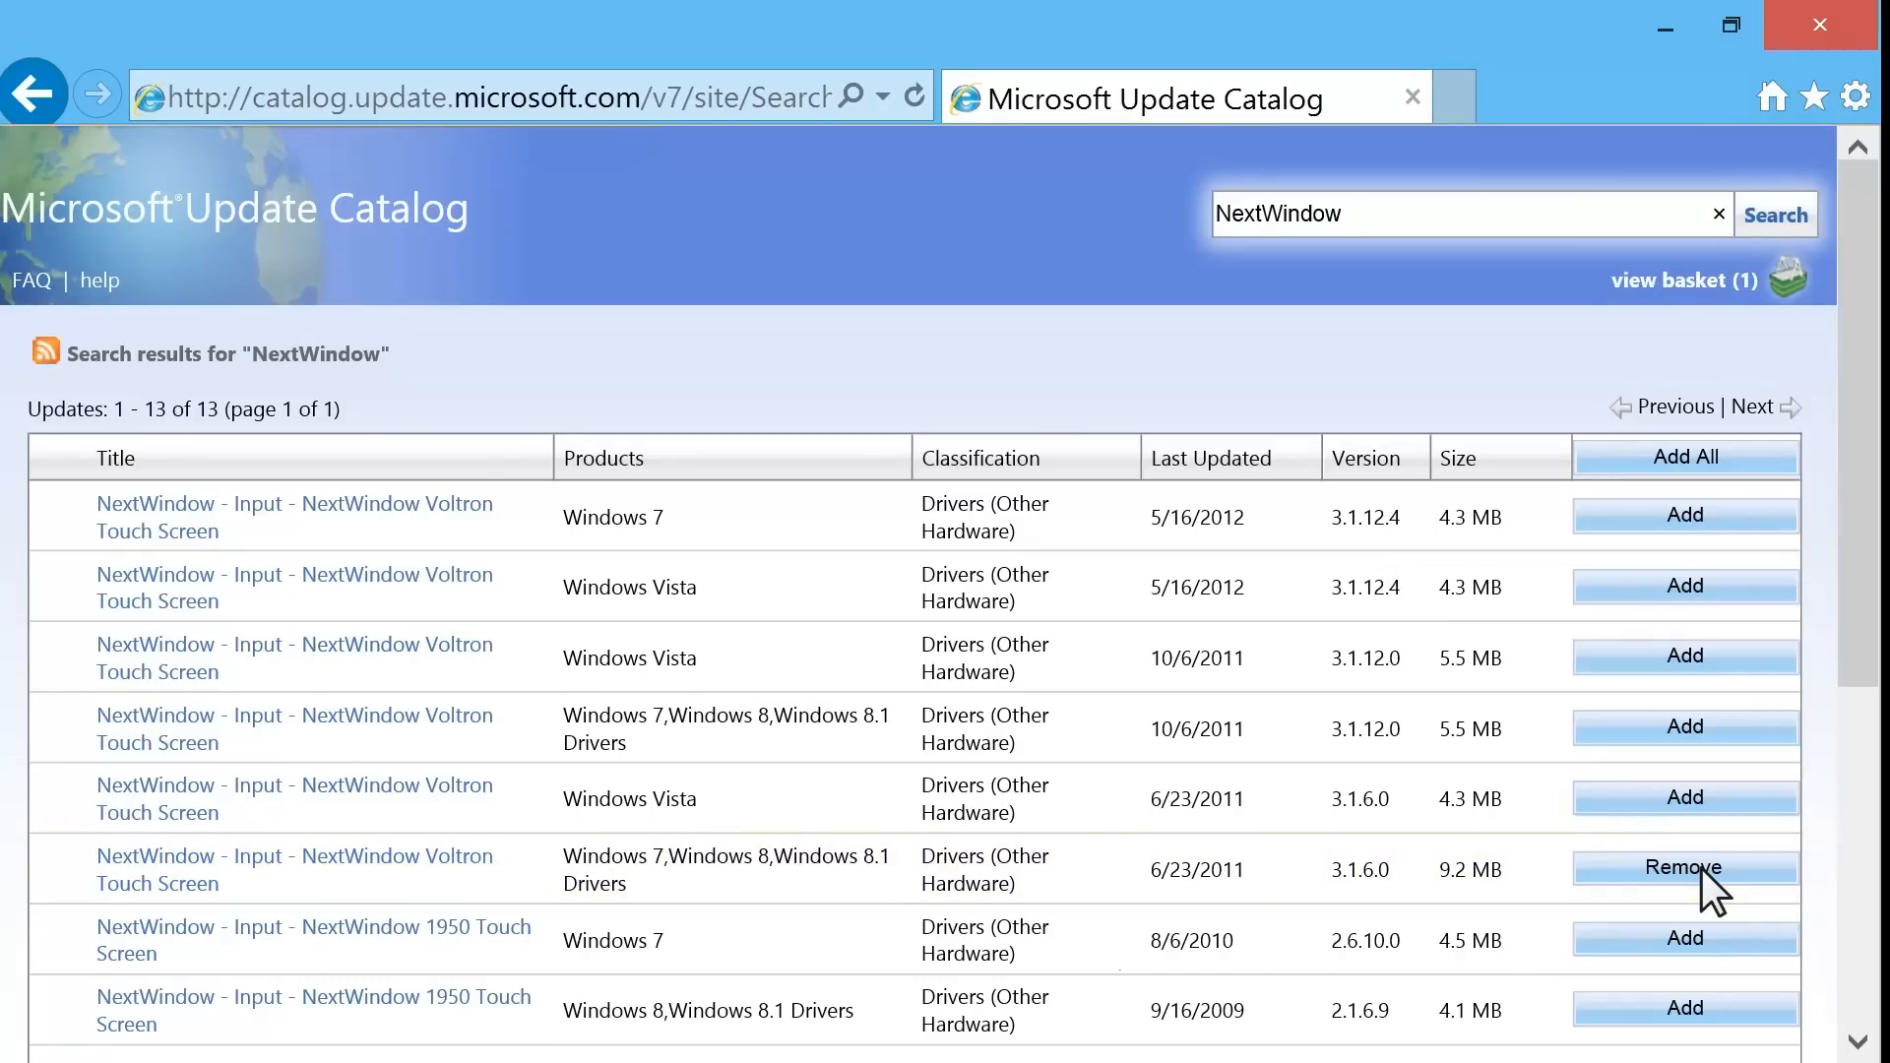
pyautogui.moveTo(1683, 279)
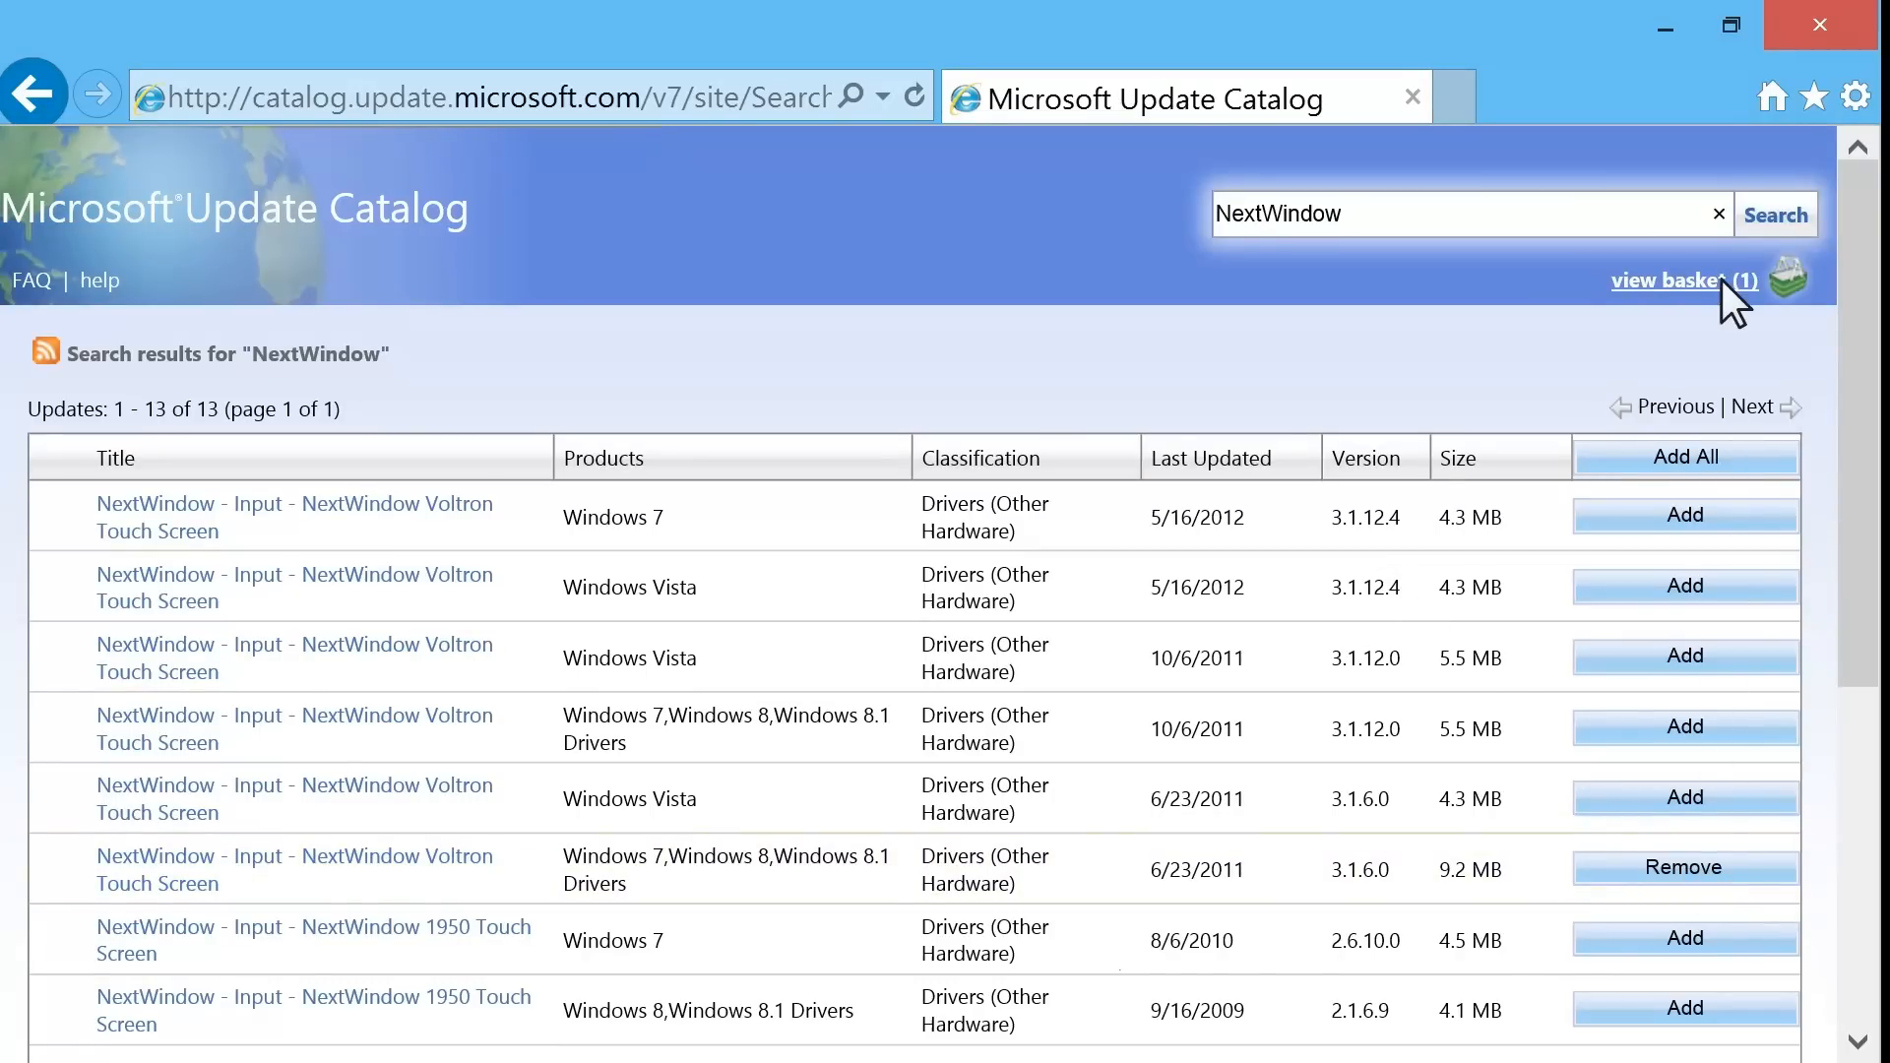
# Start downloading the basketed driver and allow the catalog program to make changes
pyautogui.click(1666, 280)
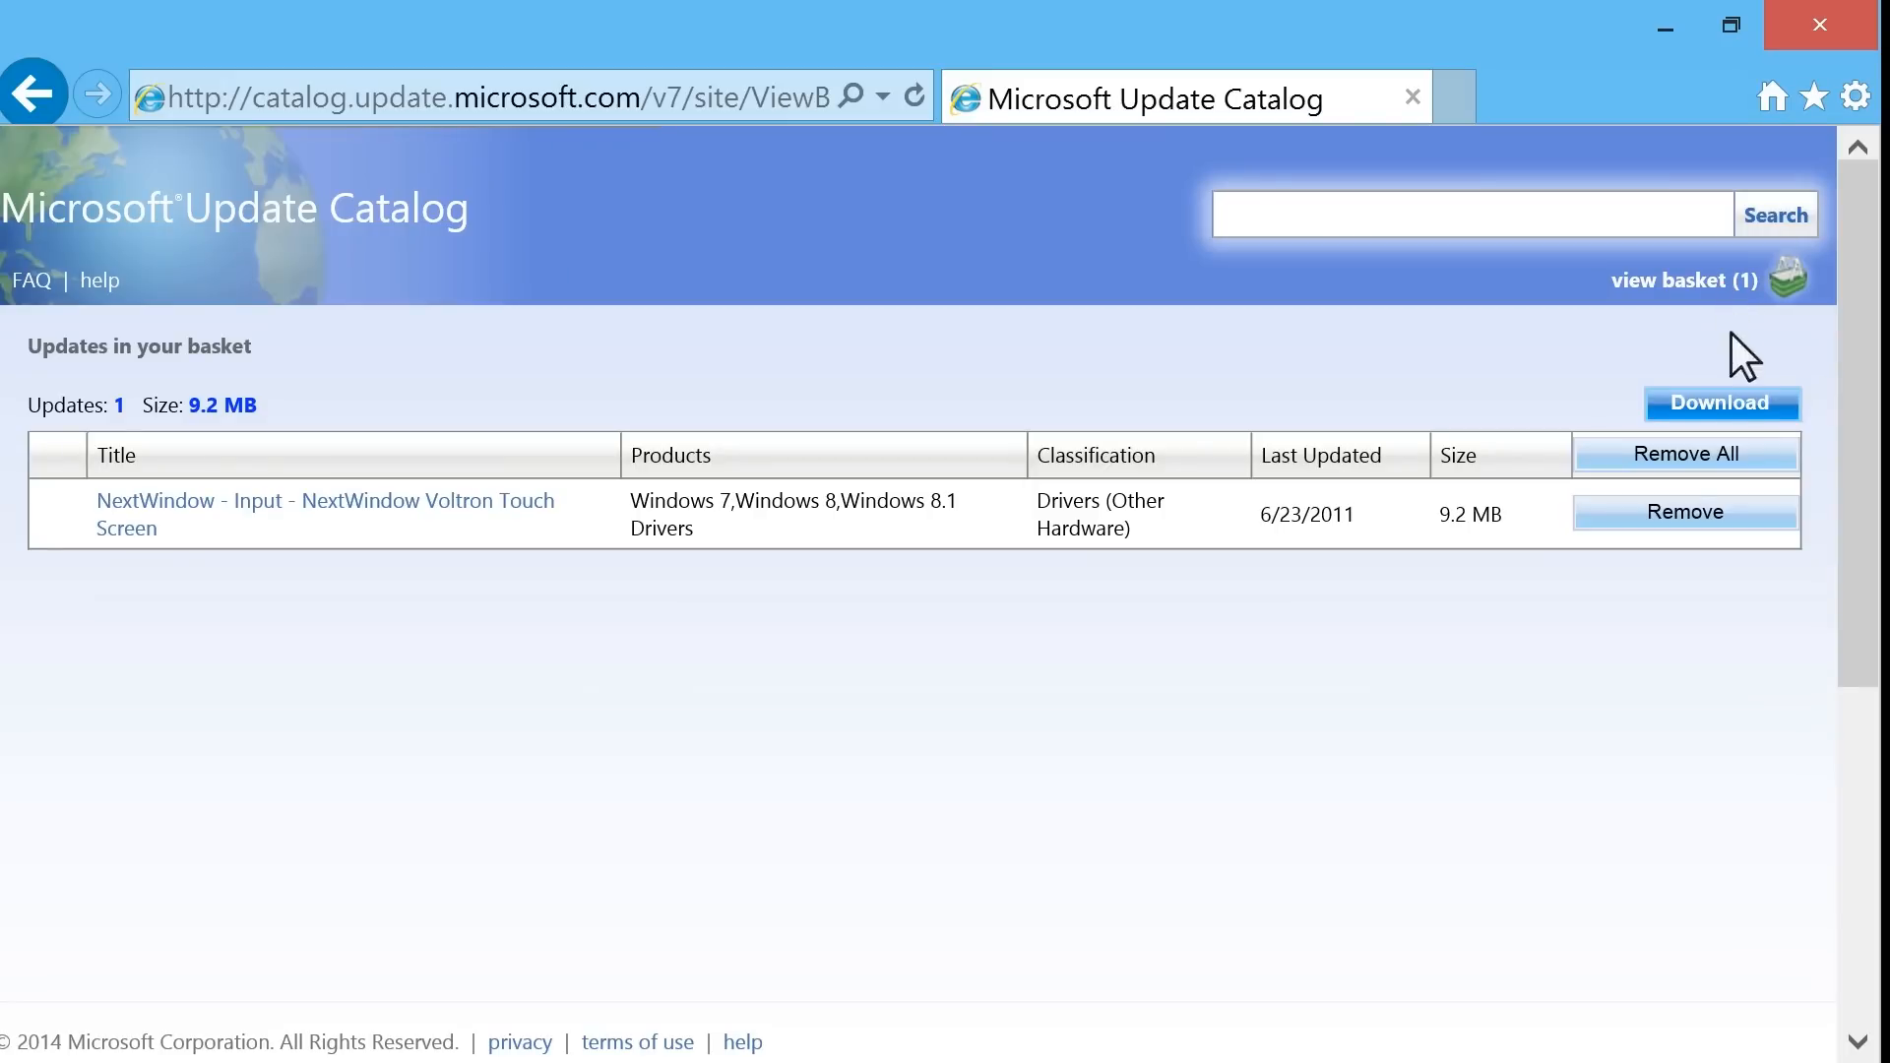
pyautogui.click(1720, 402)
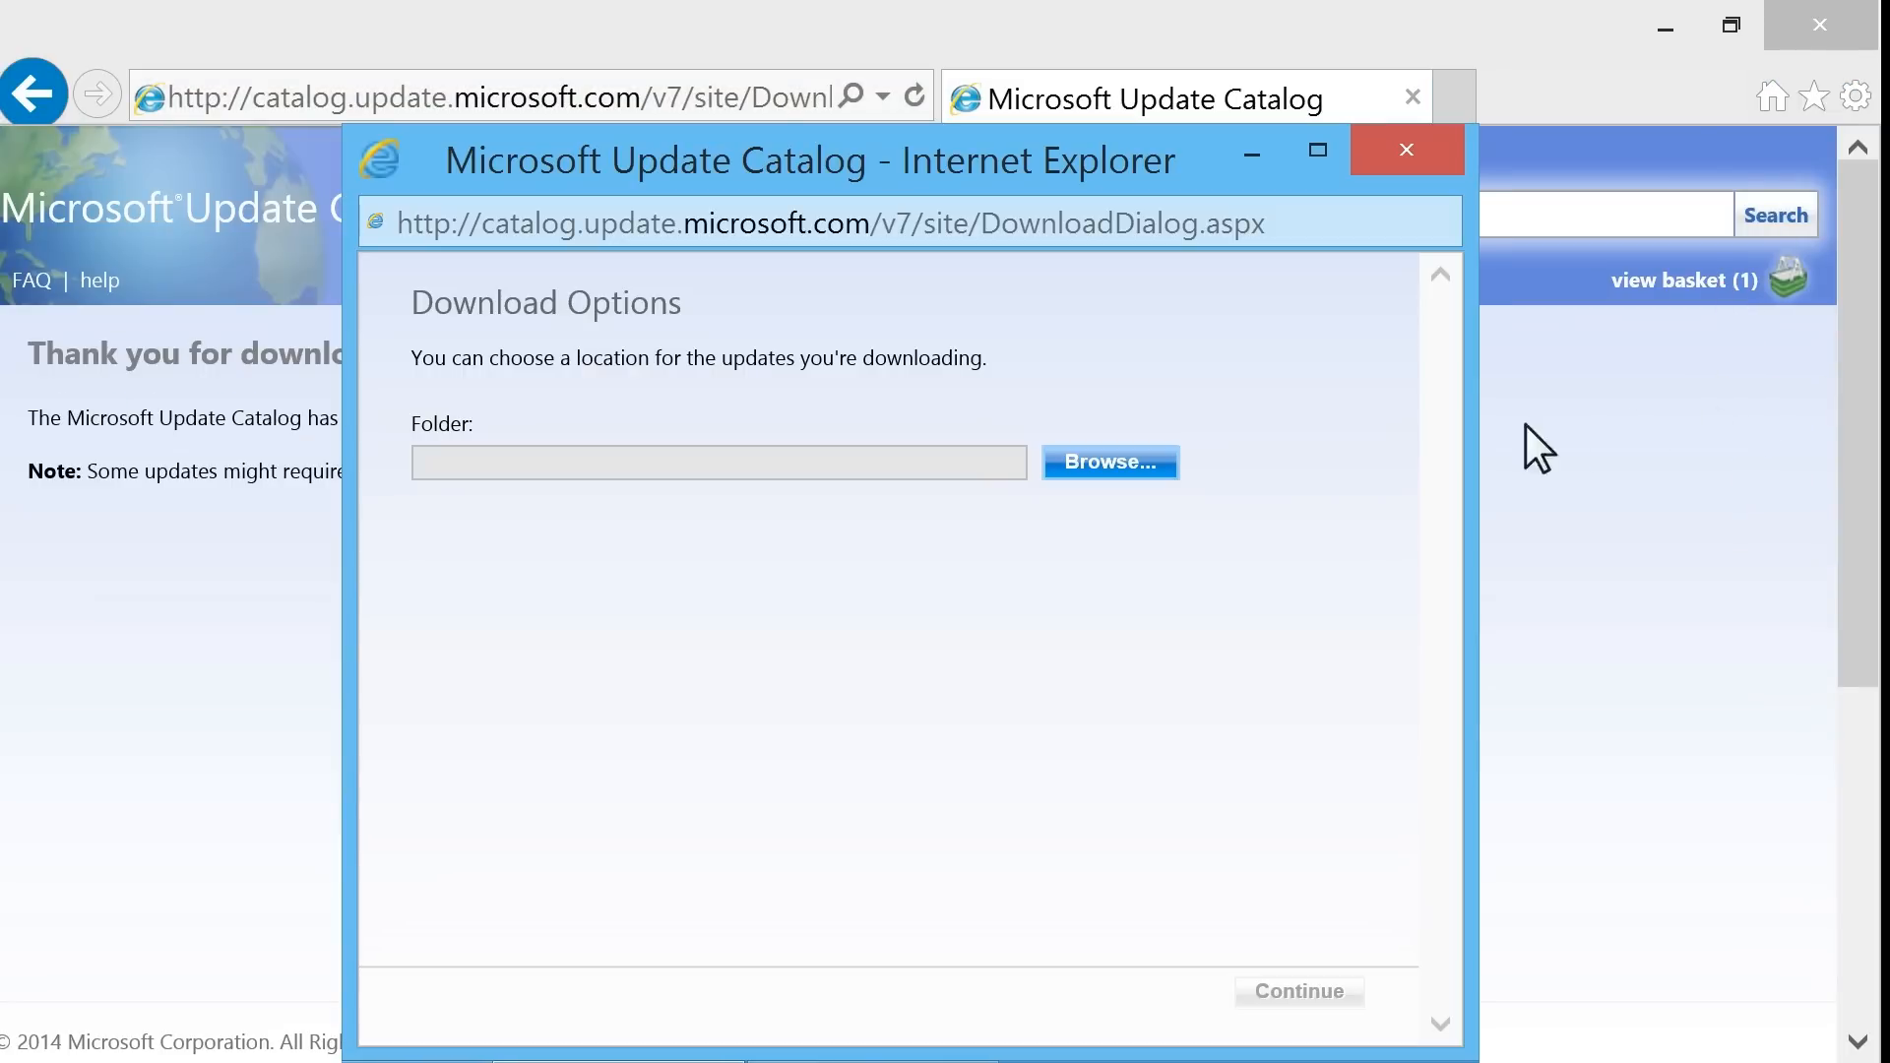
pyautogui.click(1108, 461)
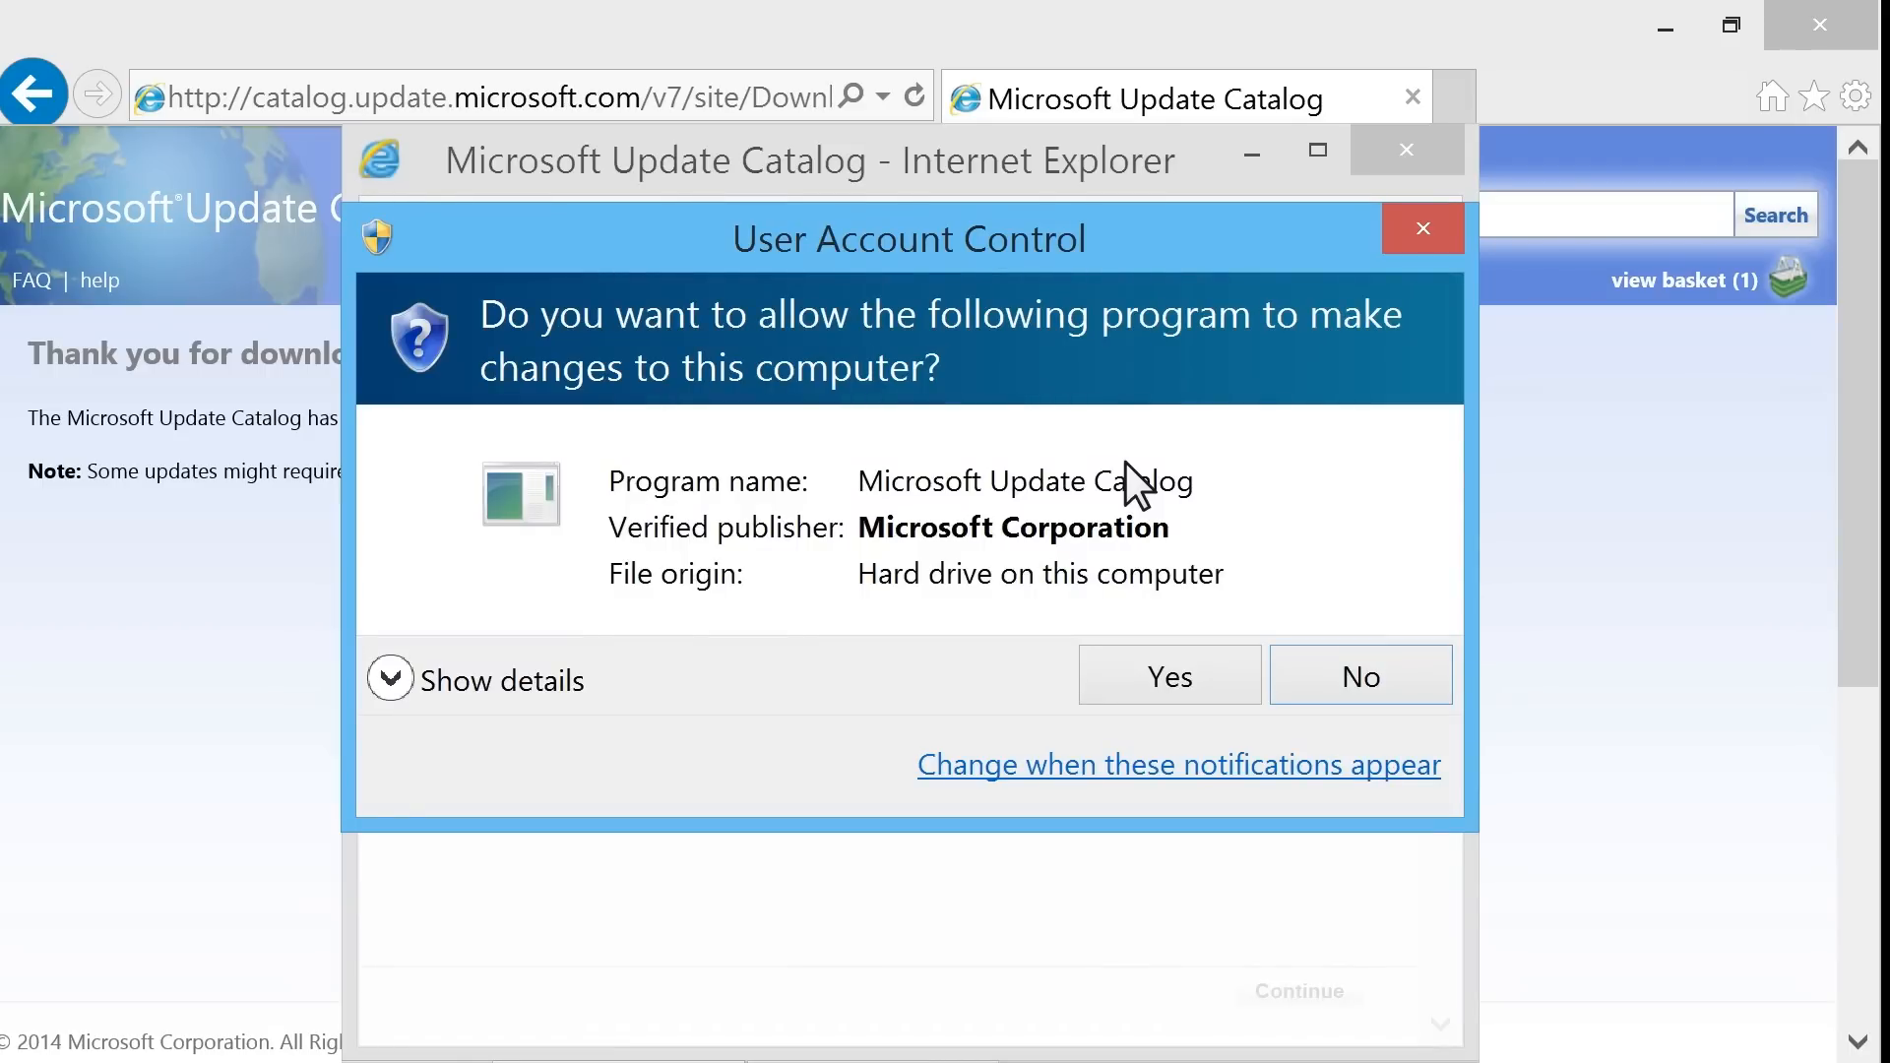
pyautogui.click(1167, 674)
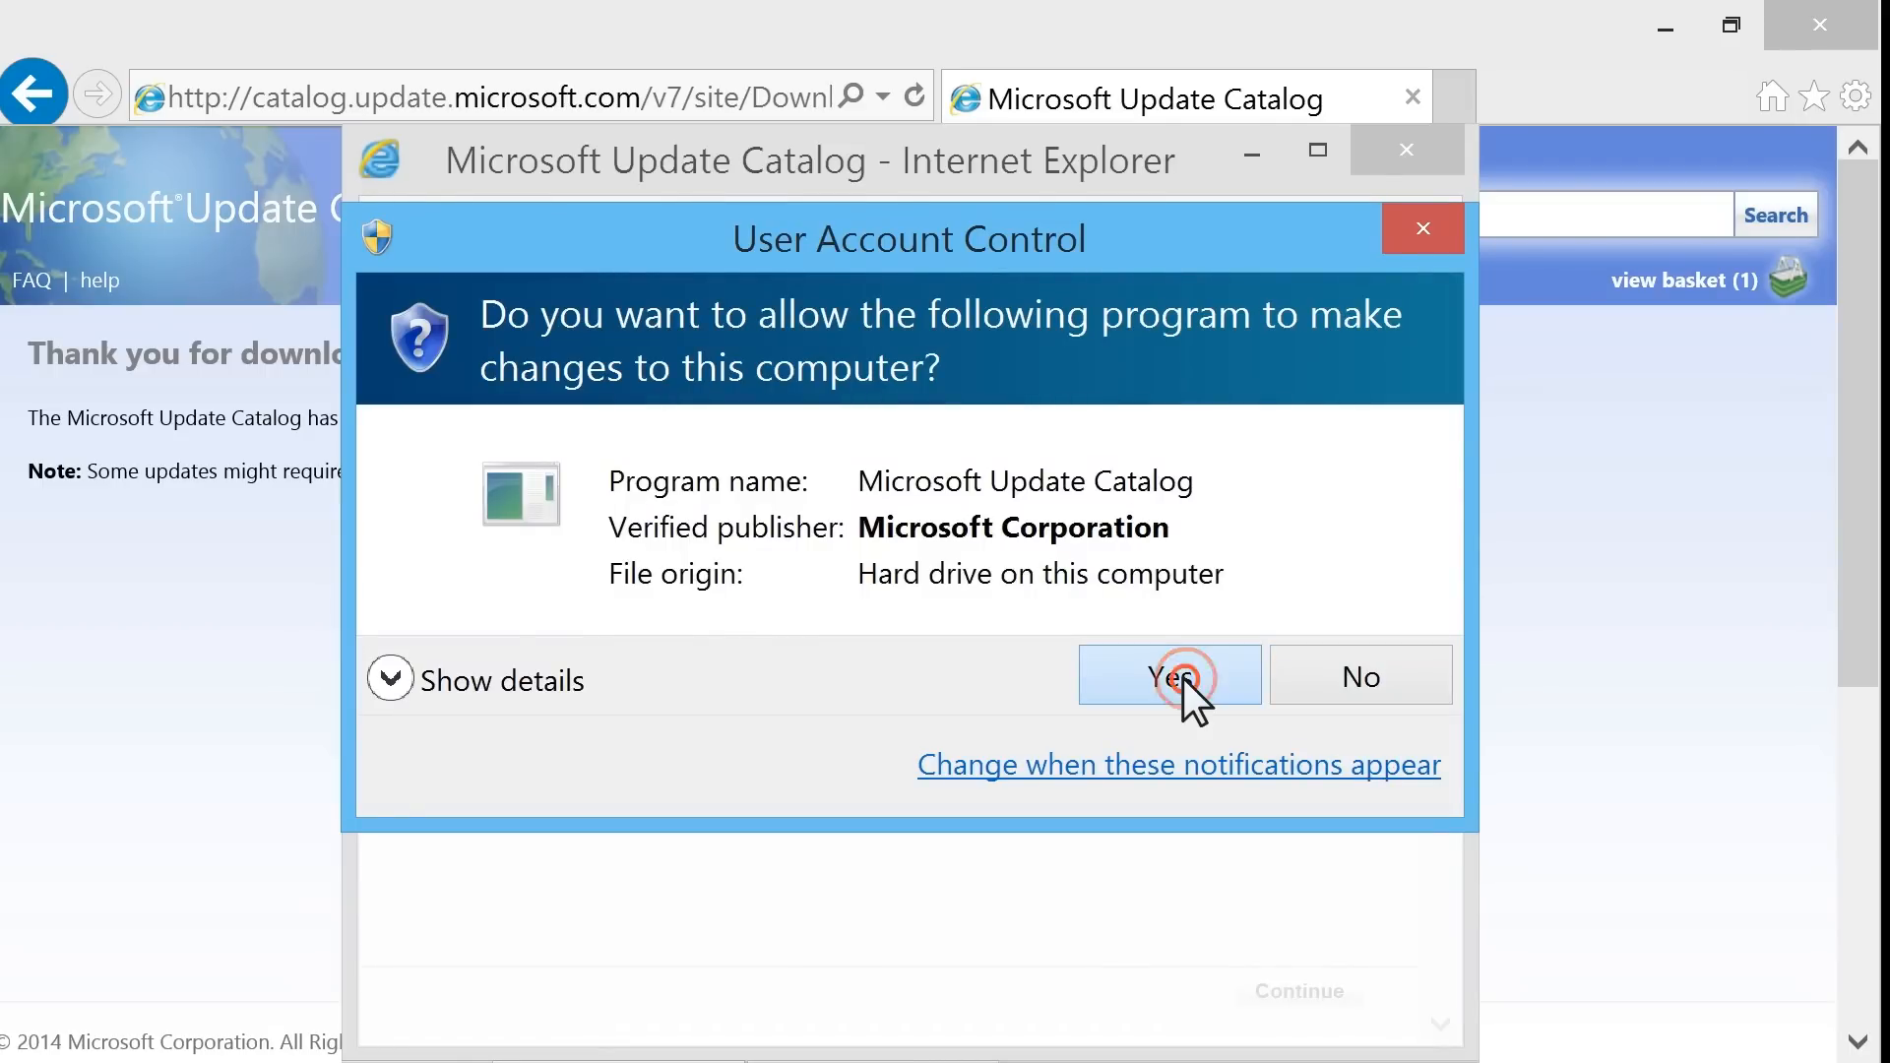
pyautogui.click(1166, 674)
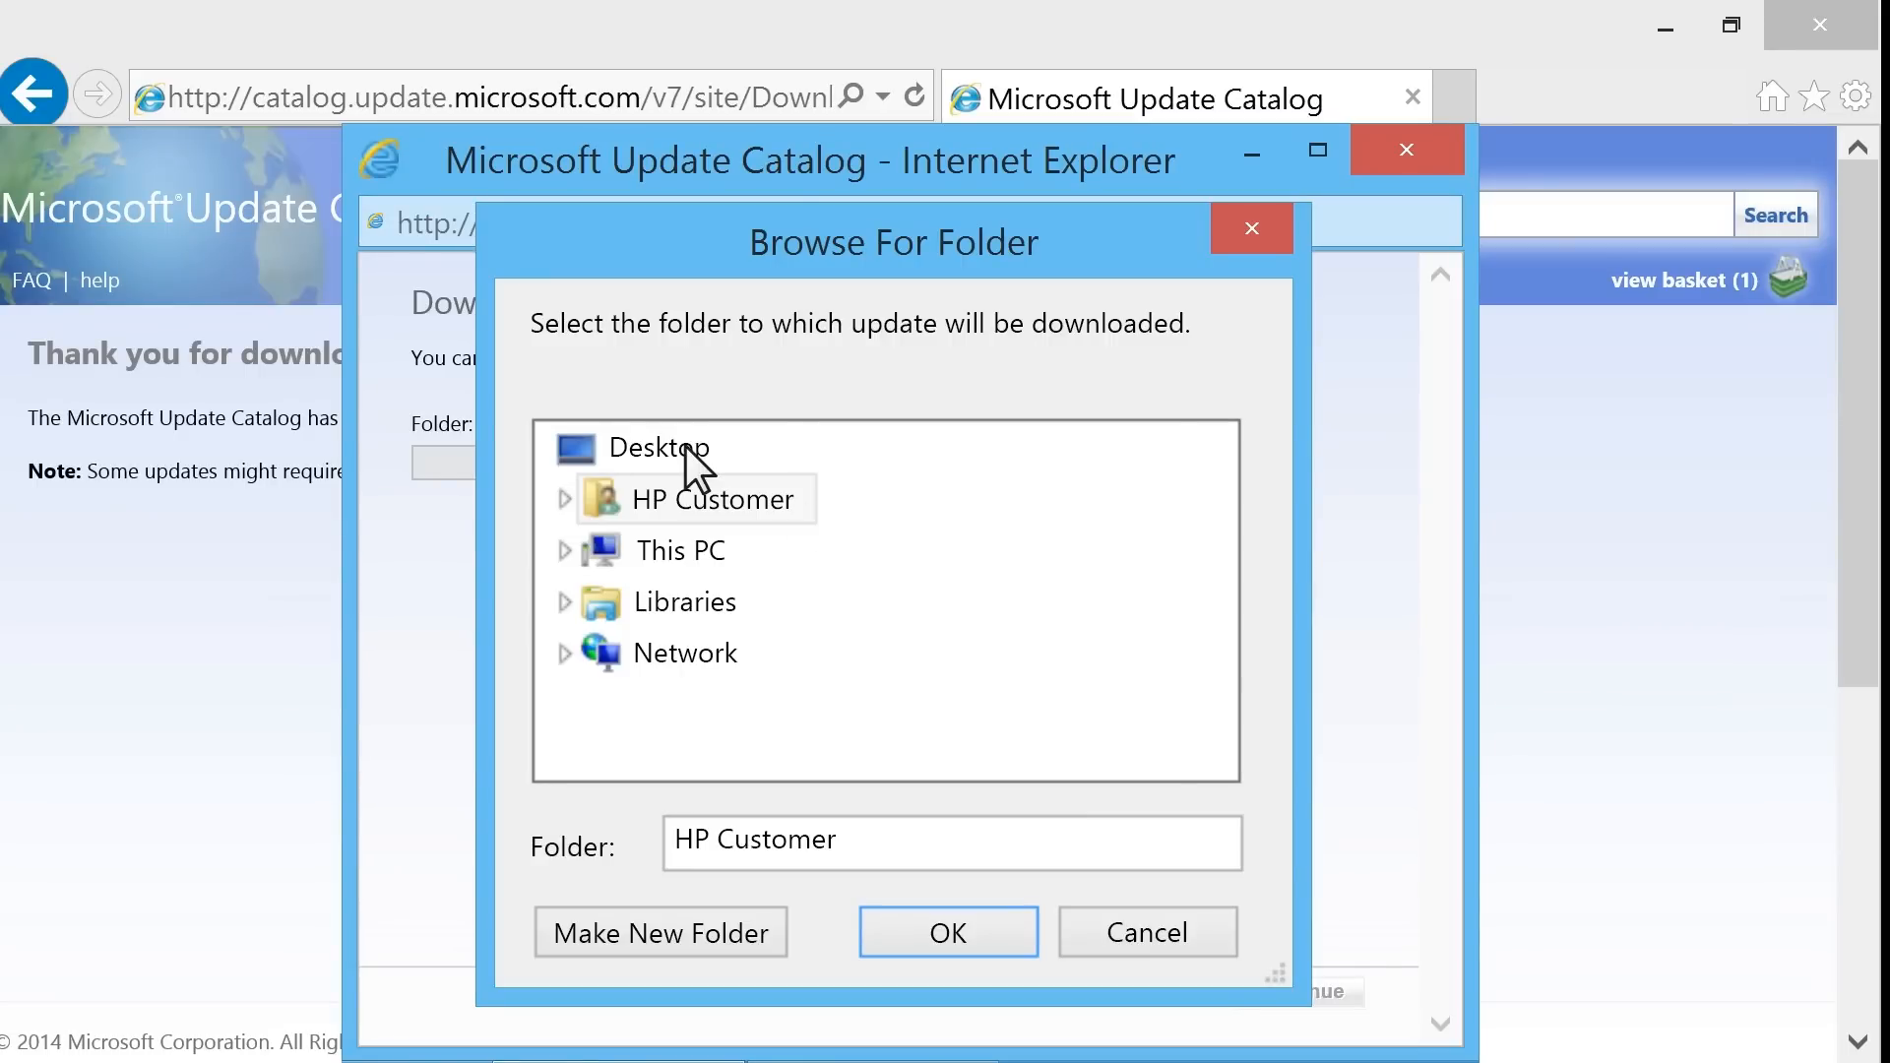
# Save the Voltron driver to the Desktop and close the completed download window
pyautogui.click(657, 447)
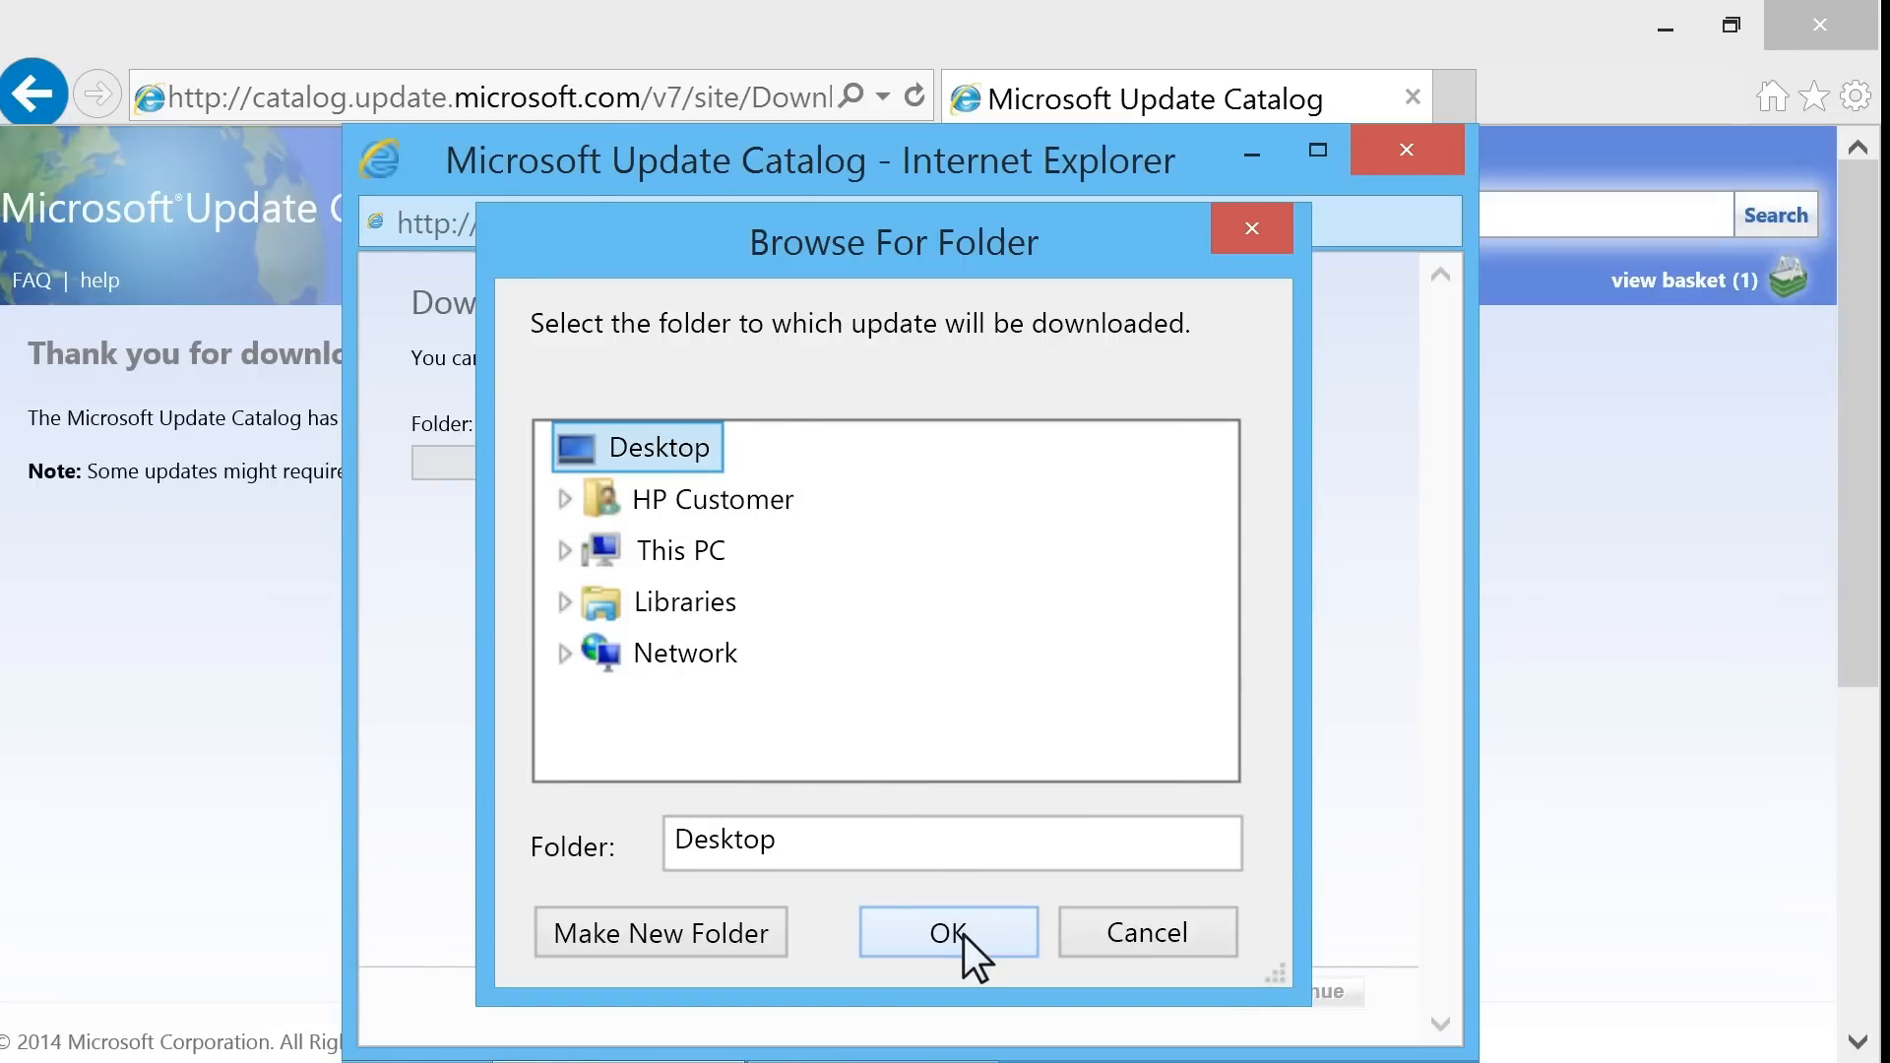
pyautogui.click(947, 931)
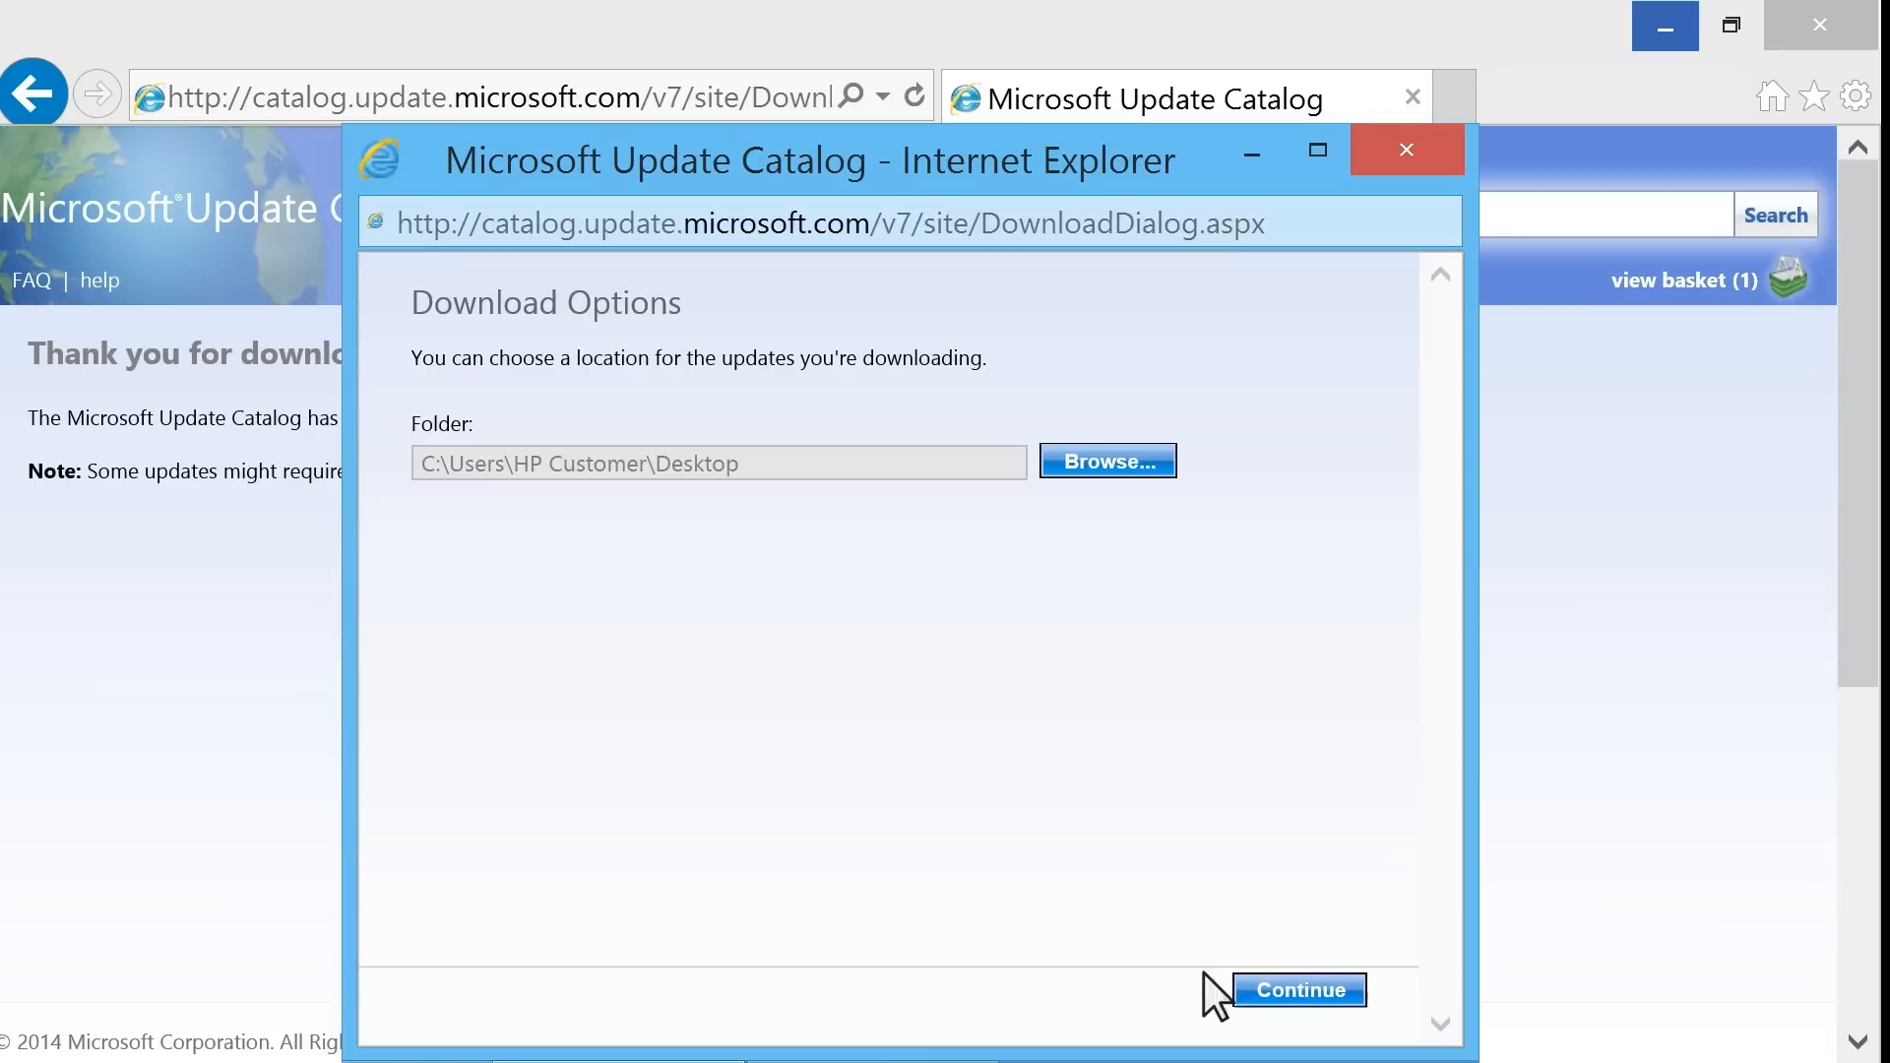
pyautogui.click(1299, 990)
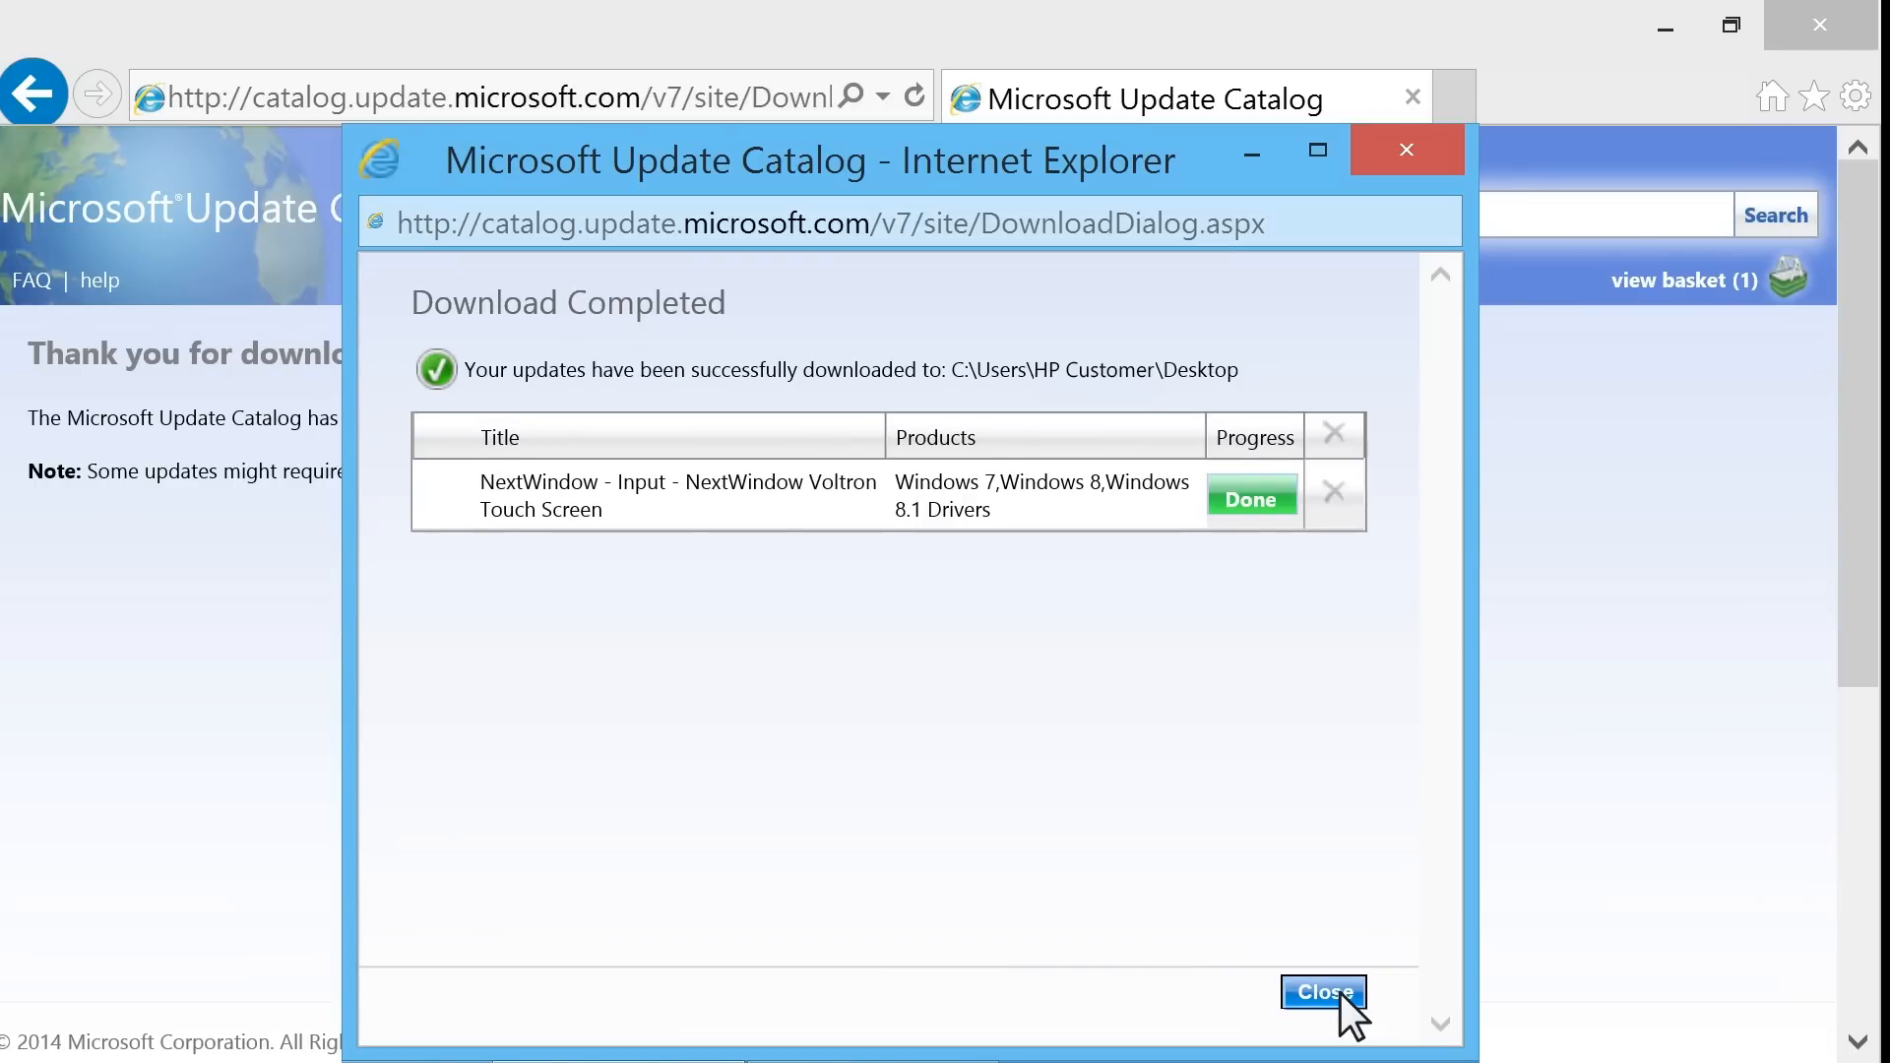
pyautogui.click(1321, 993)
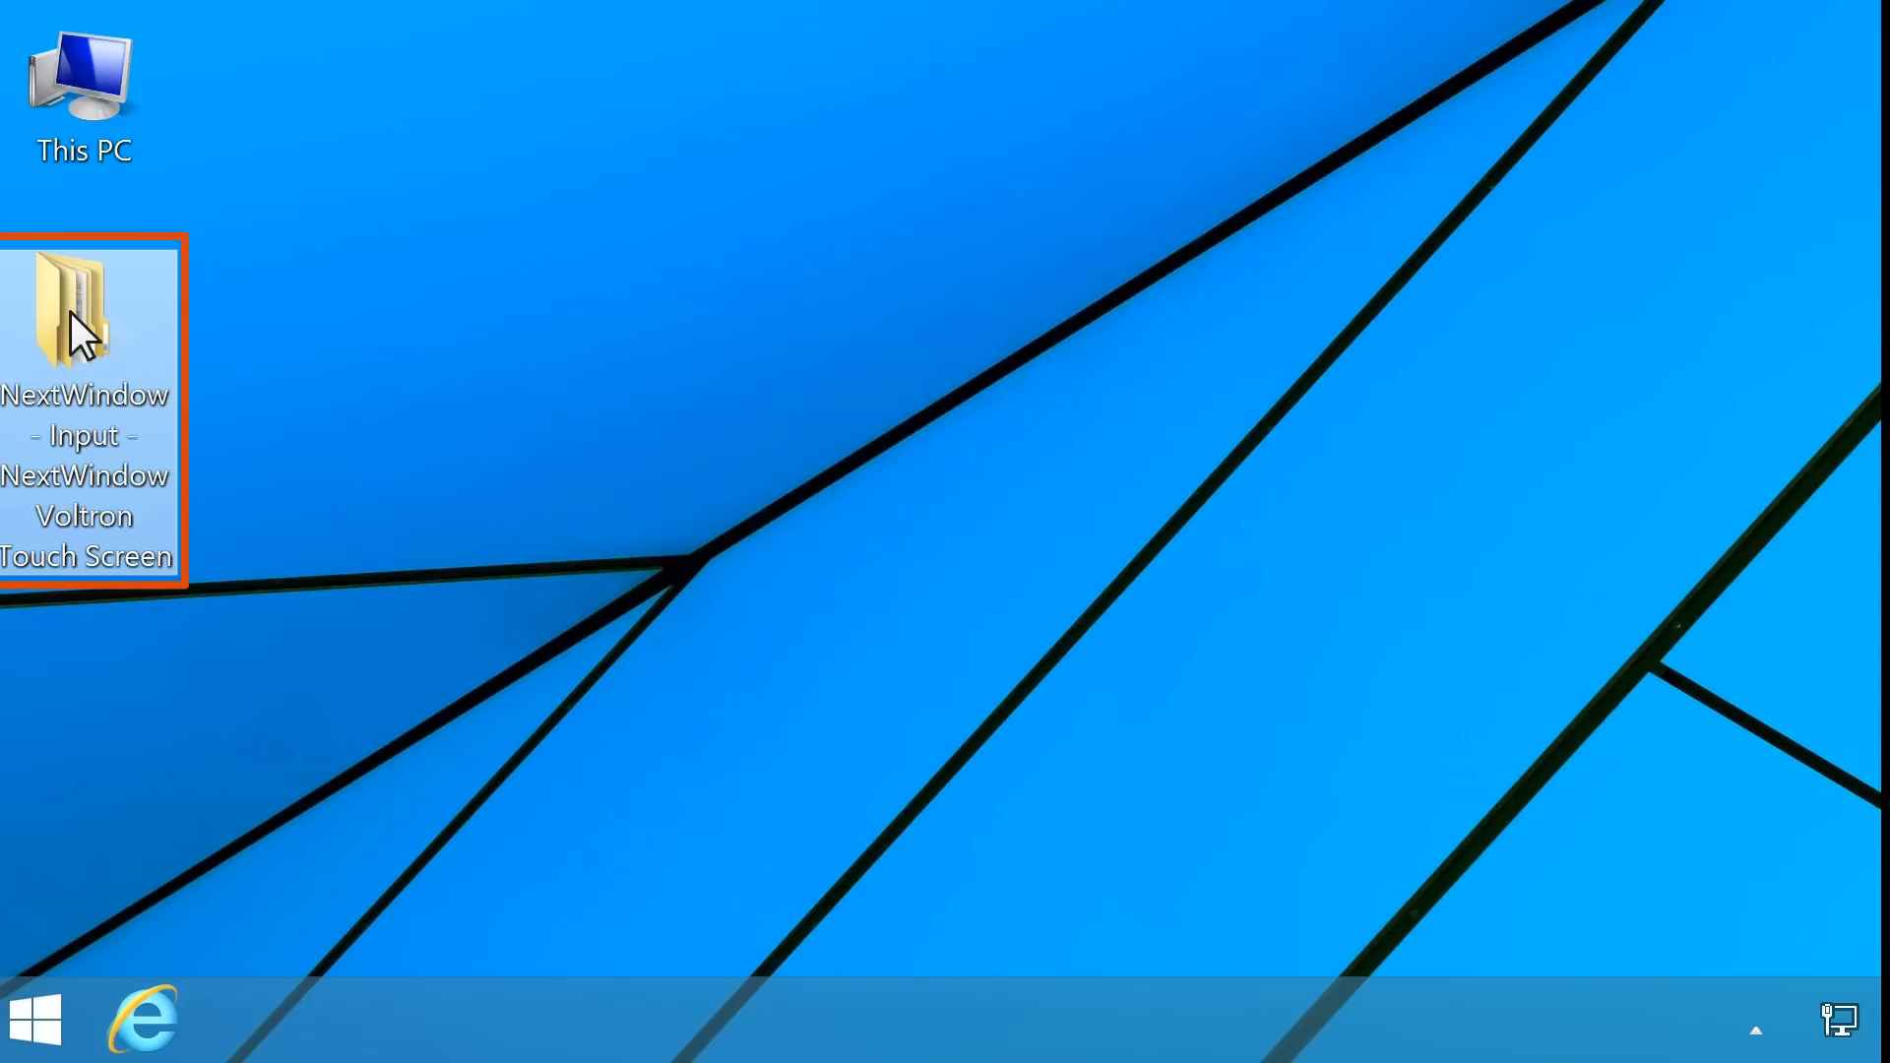
# Enter the NextWindow folder's .cab file and select all 29 files inside
pyautogui.doubleClick(84, 296)
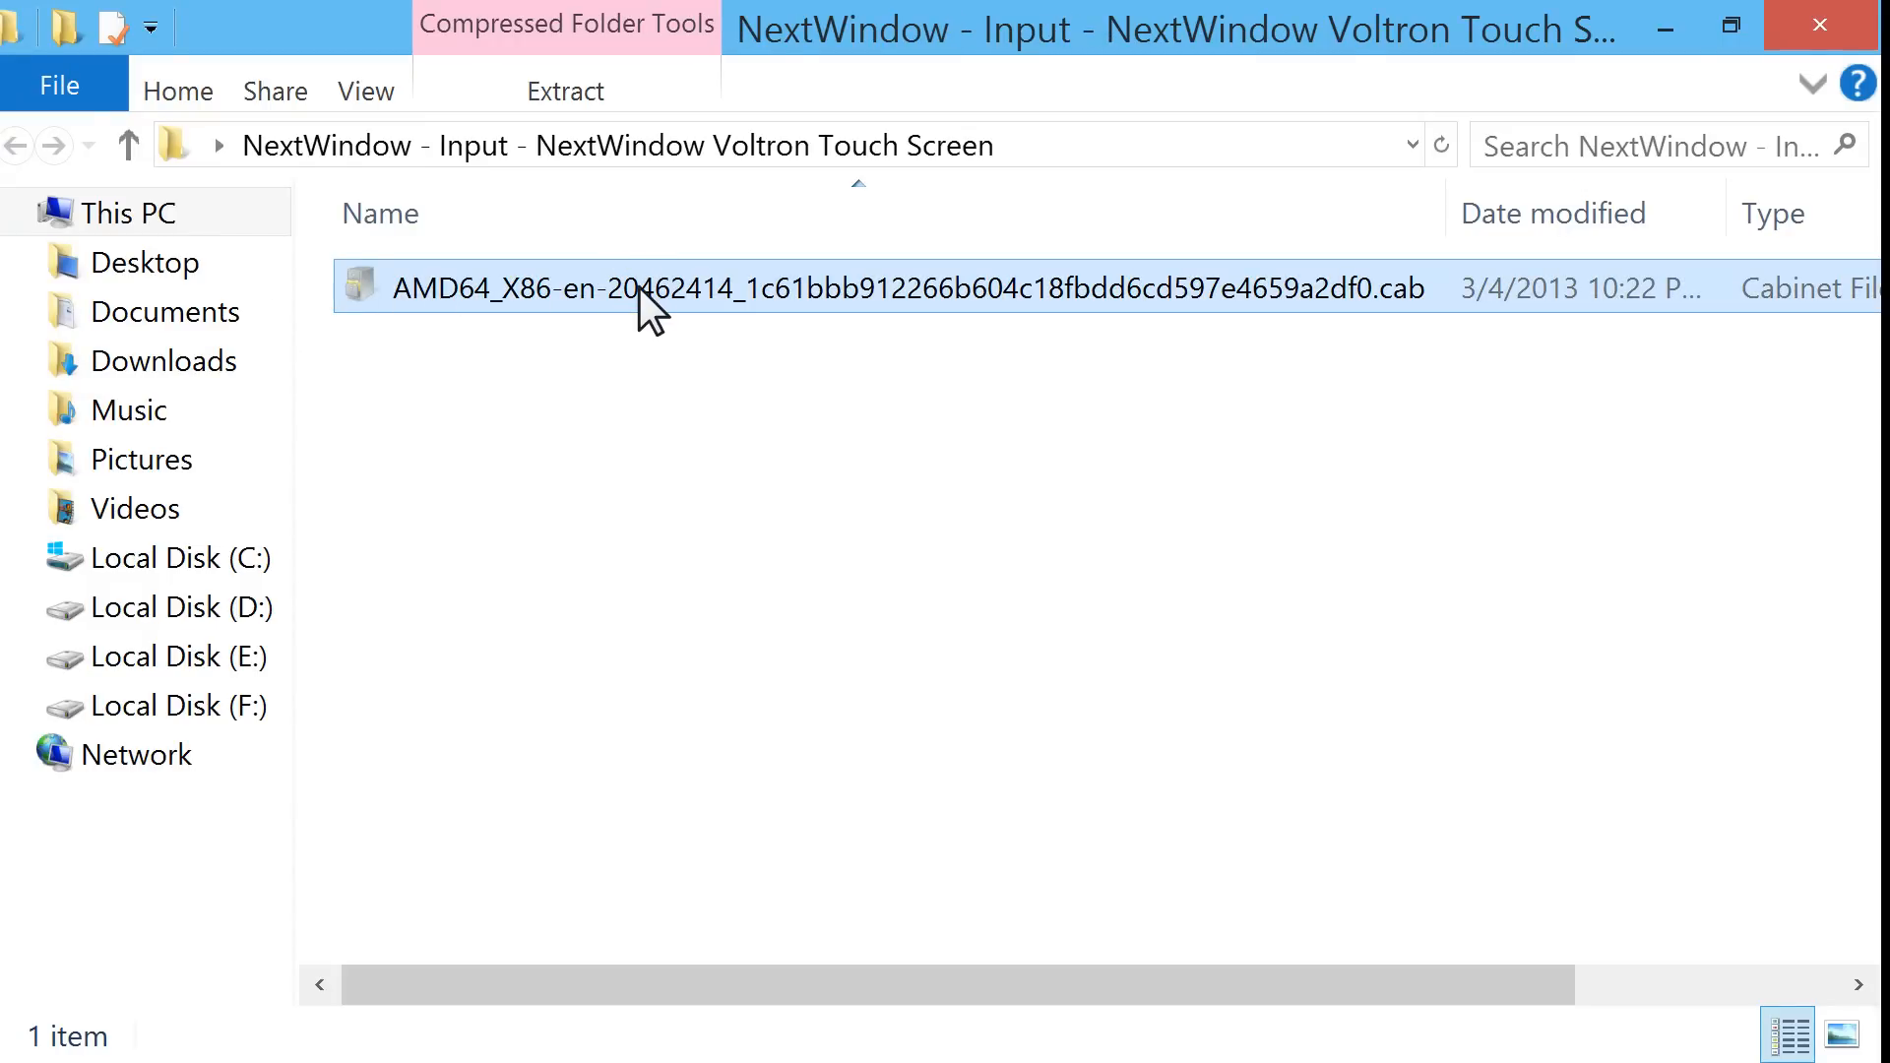
pyautogui.doubleClick(909, 288)
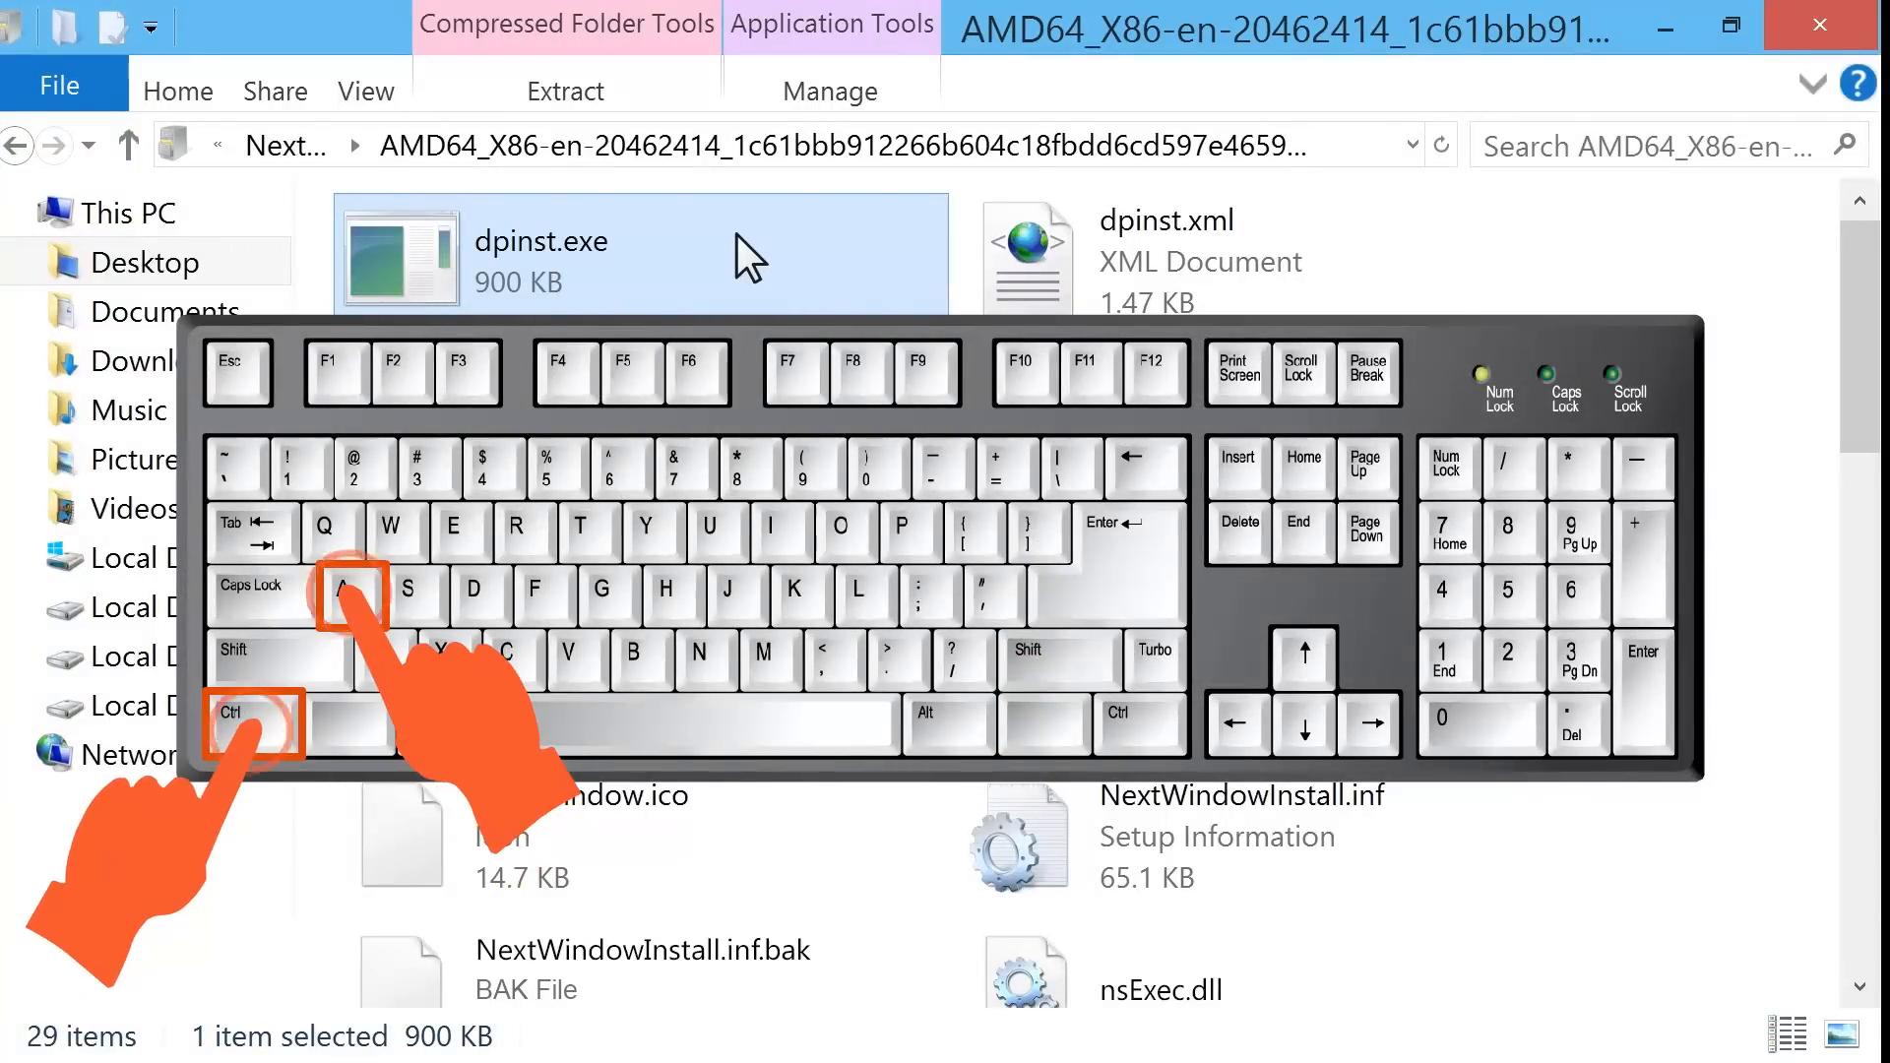
pyautogui.press('ctrl+a')
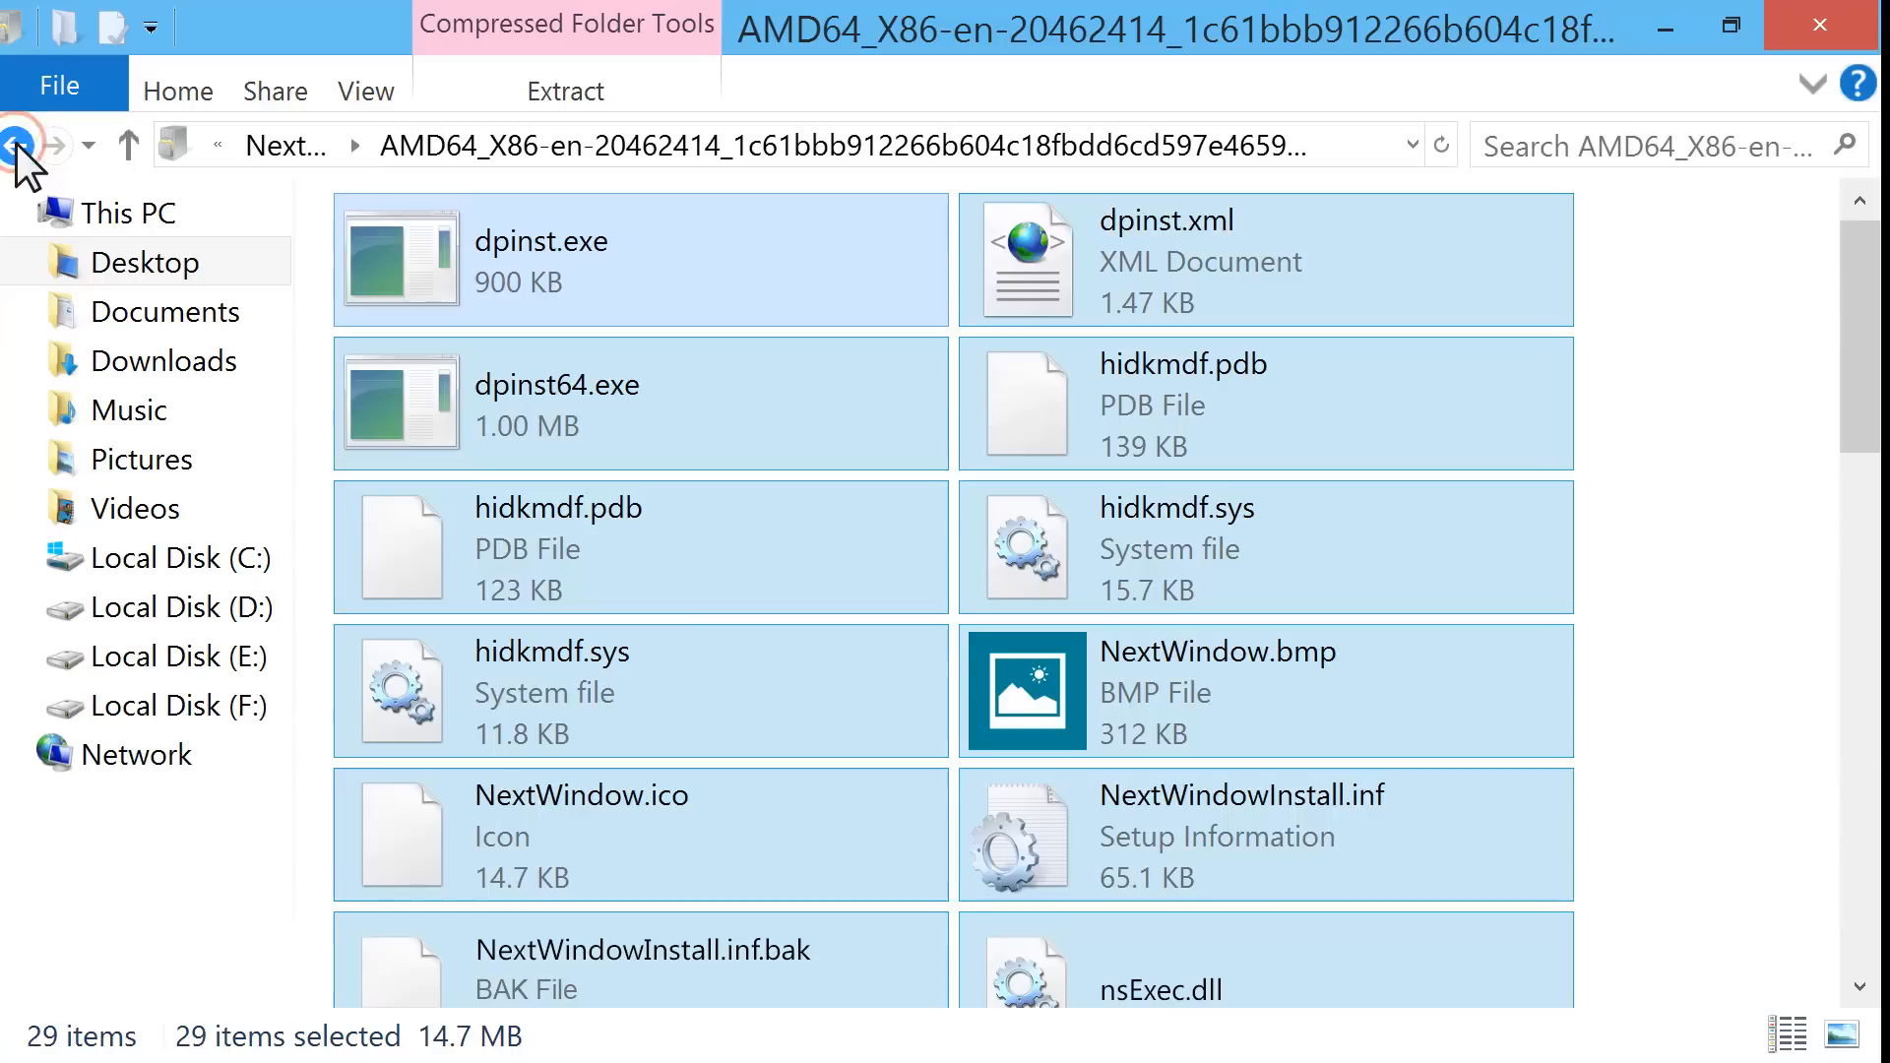
# Paste the 29 files into the NextWindow folder and select NWVoltronSetupLiteDesktop_3.1.6.0.f.exe
pyautogui.click(18, 144)
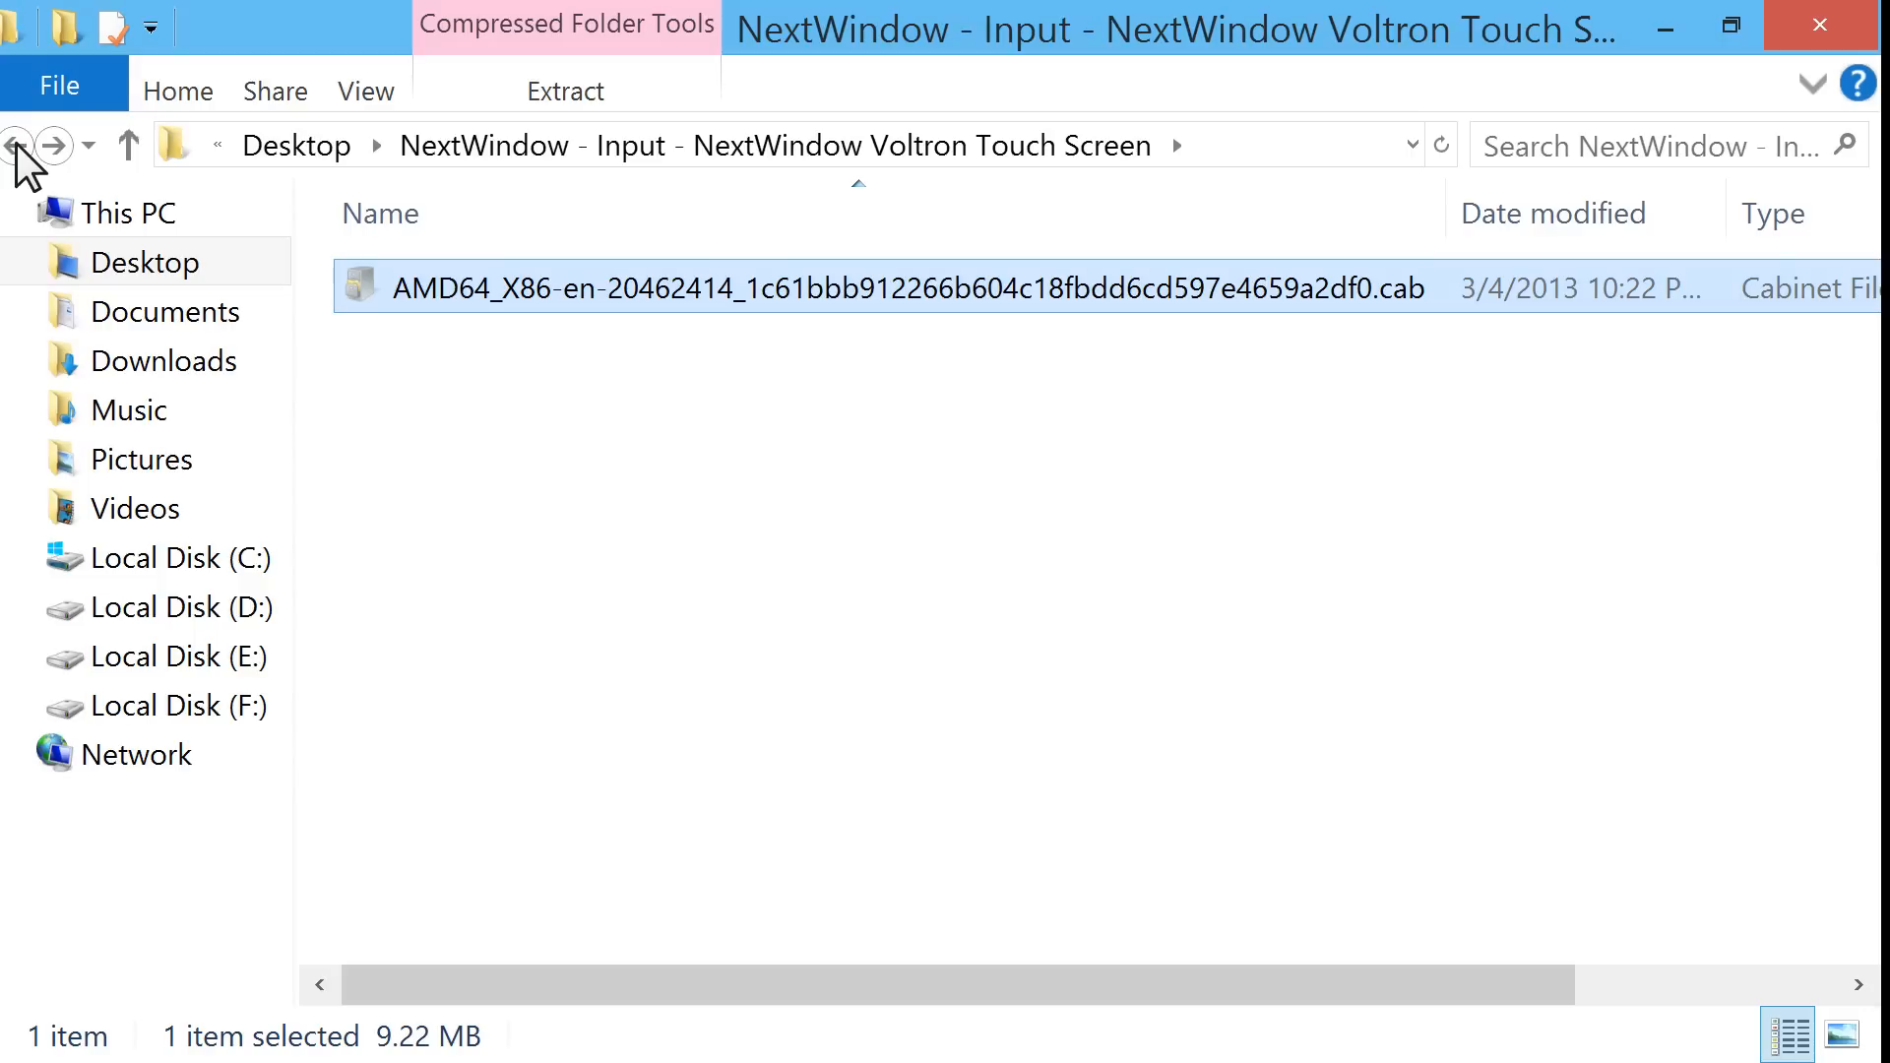
pyautogui.moveTo(804, 426)
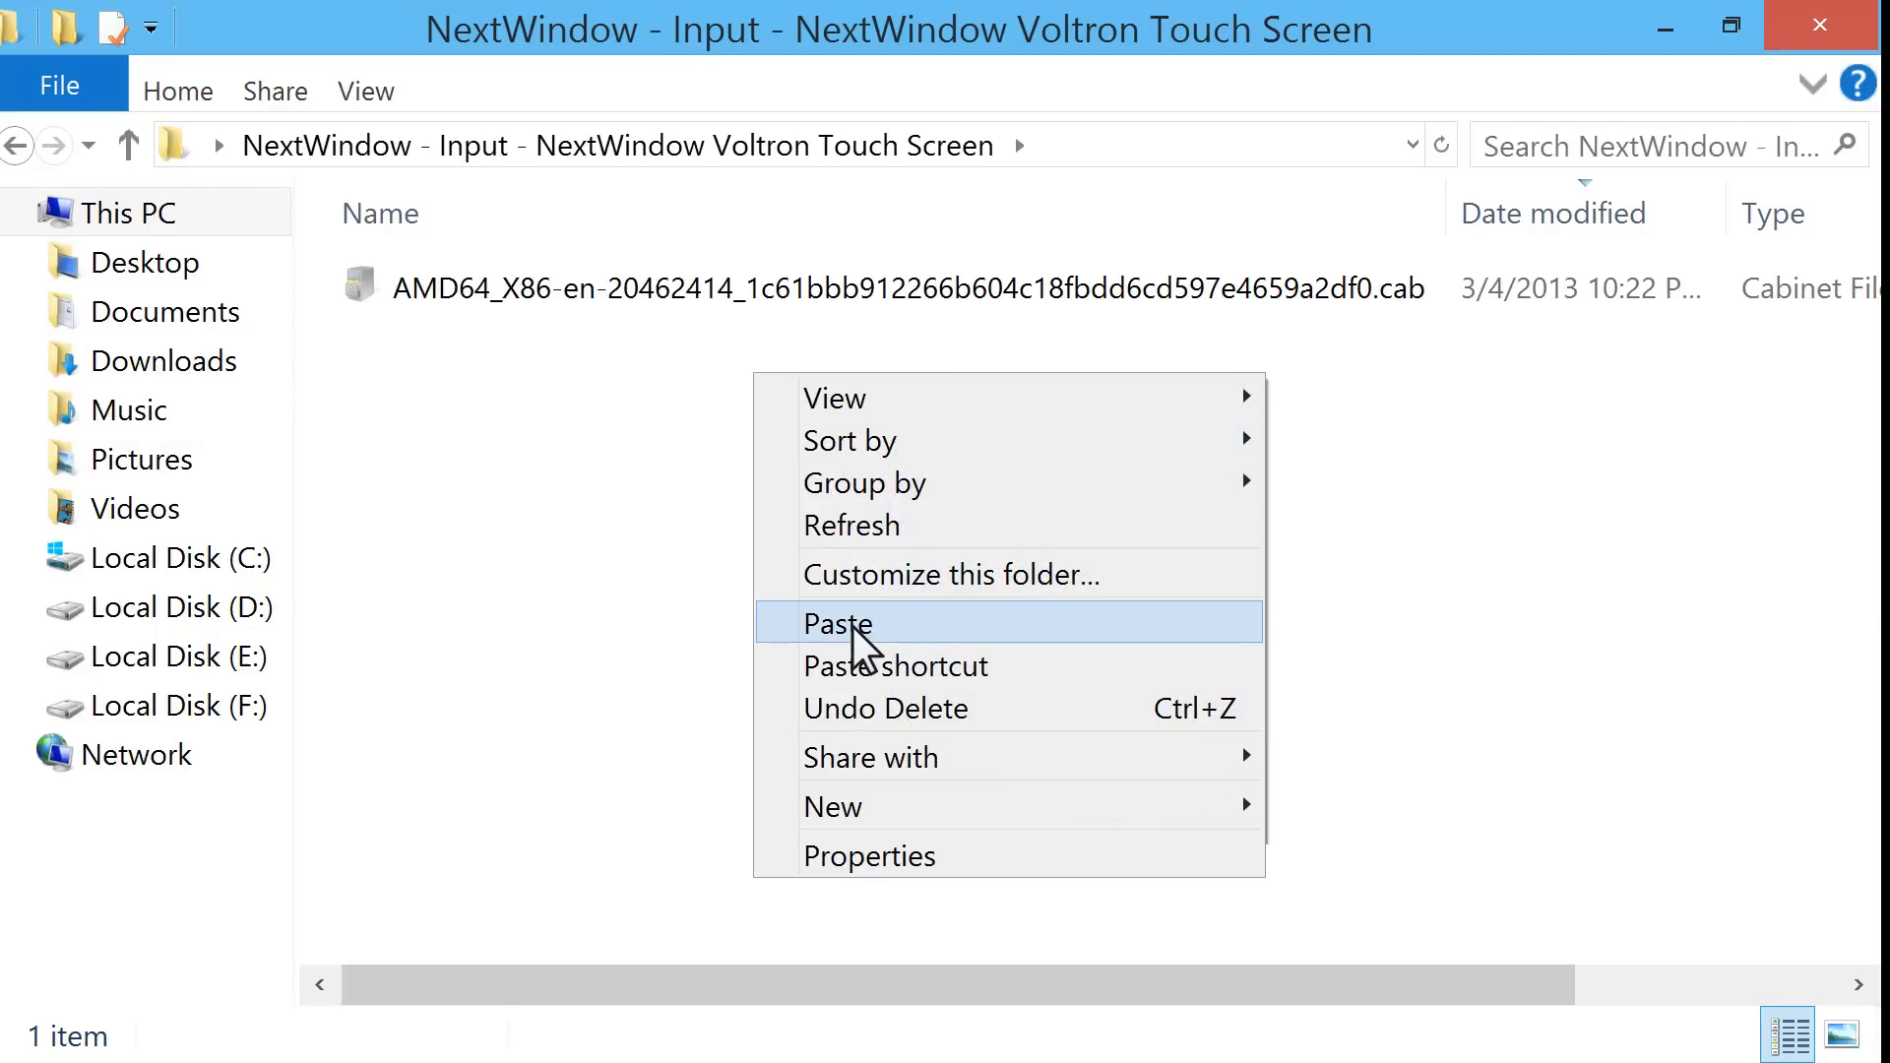
pyautogui.click(835, 624)
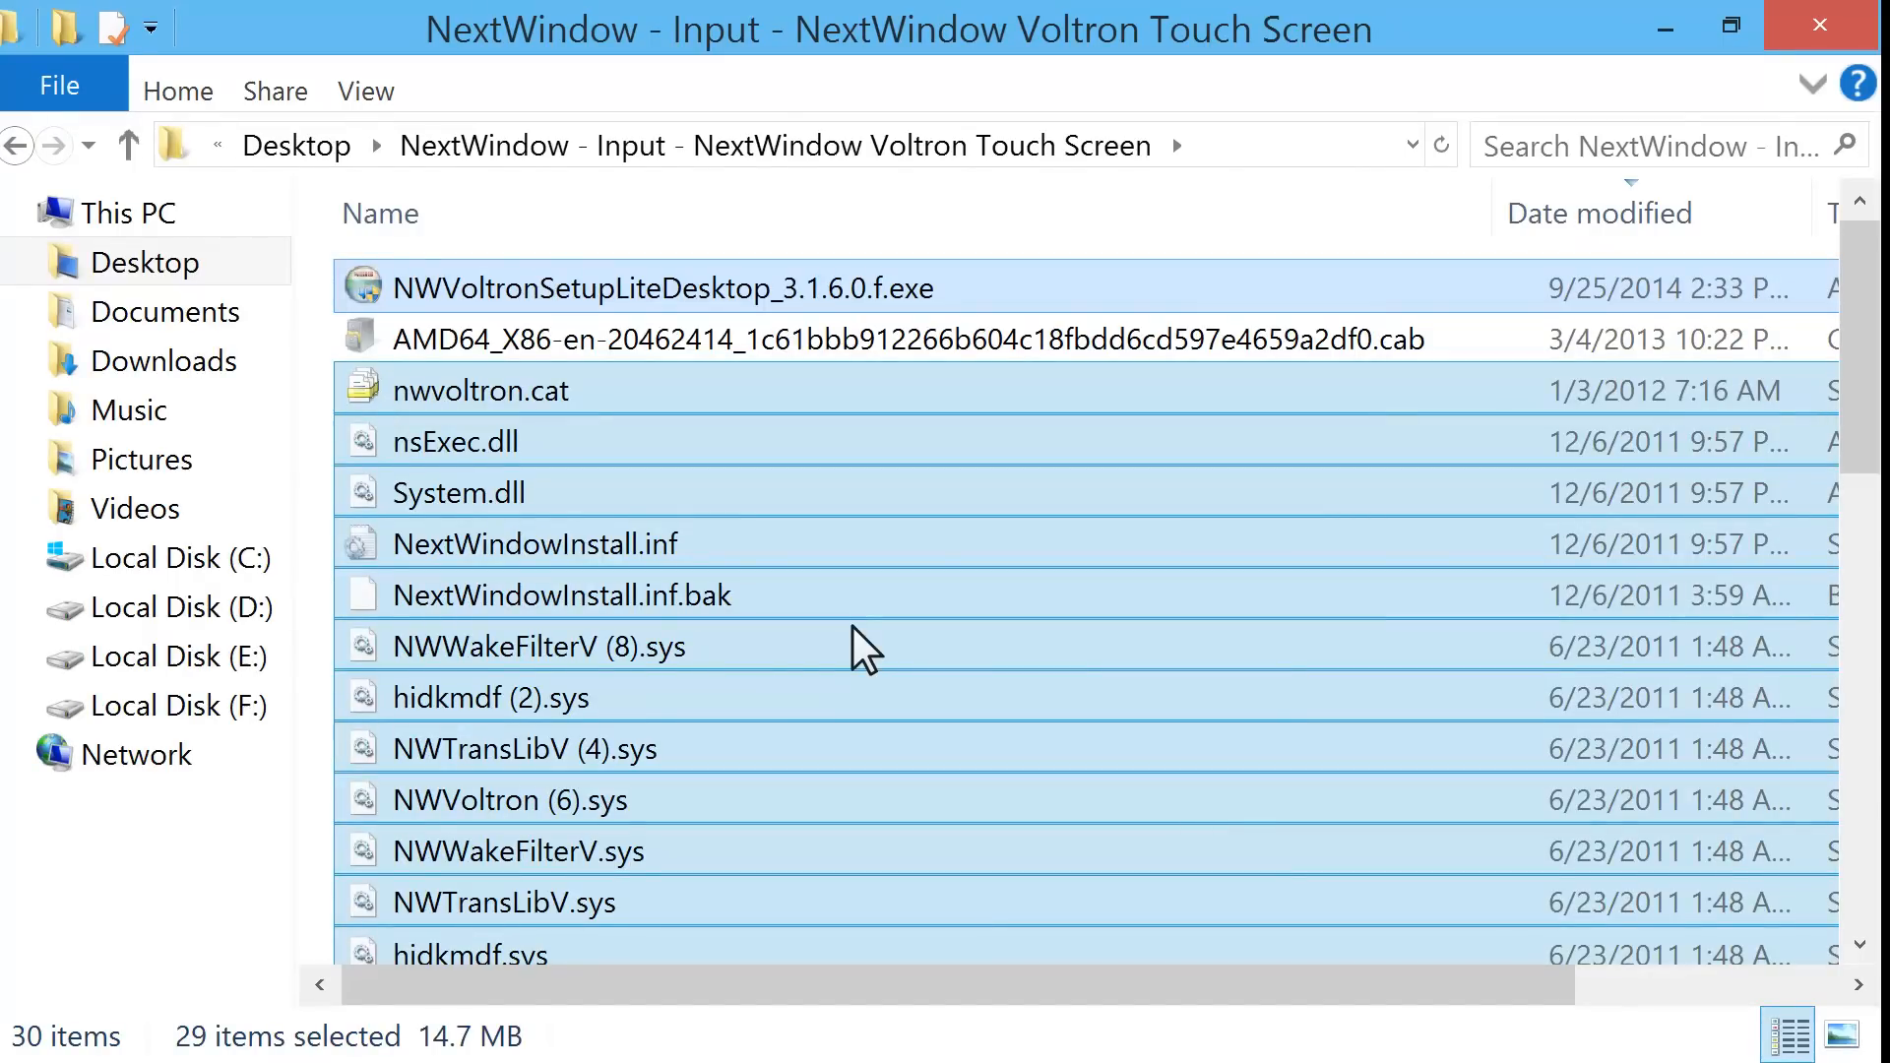
pyautogui.click(663, 288)
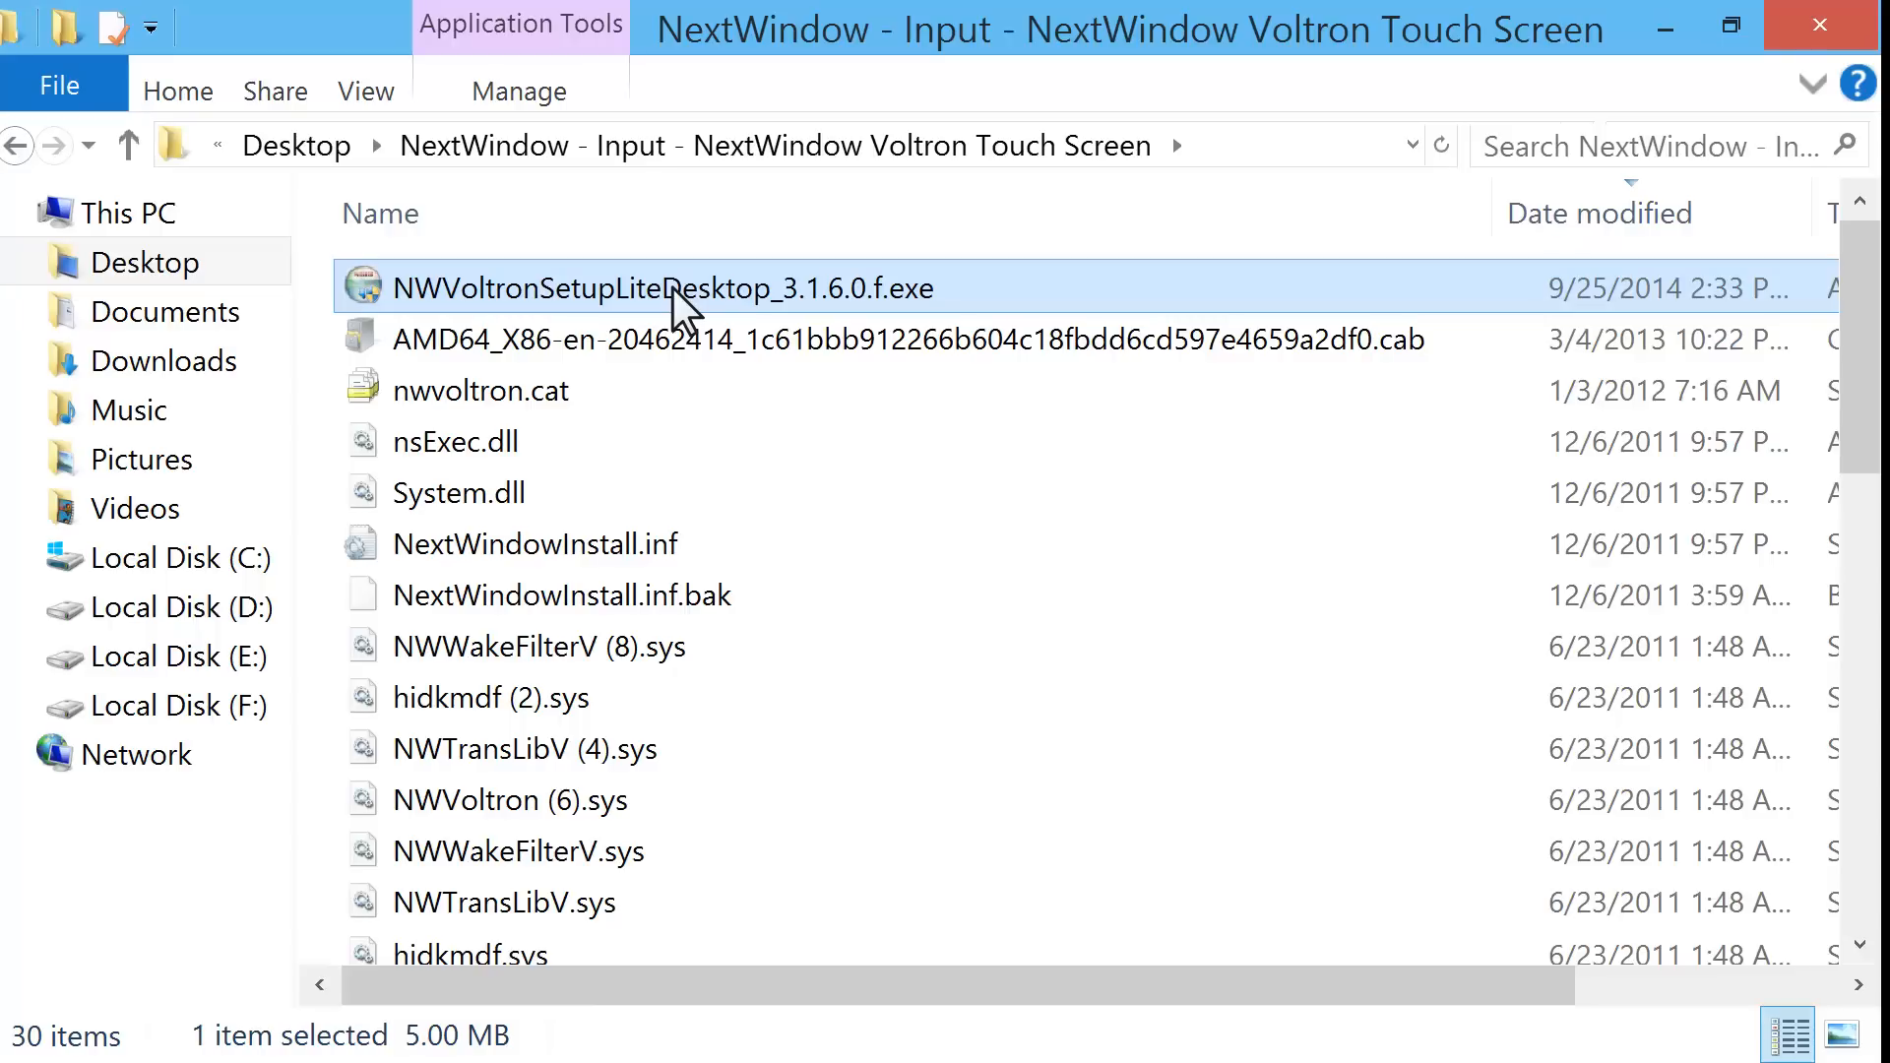
# Run the Voltron Driver 3.1.6.0.f setup through license acceptance, default folder install and Finish
pyautogui.doubleClick(663, 287)
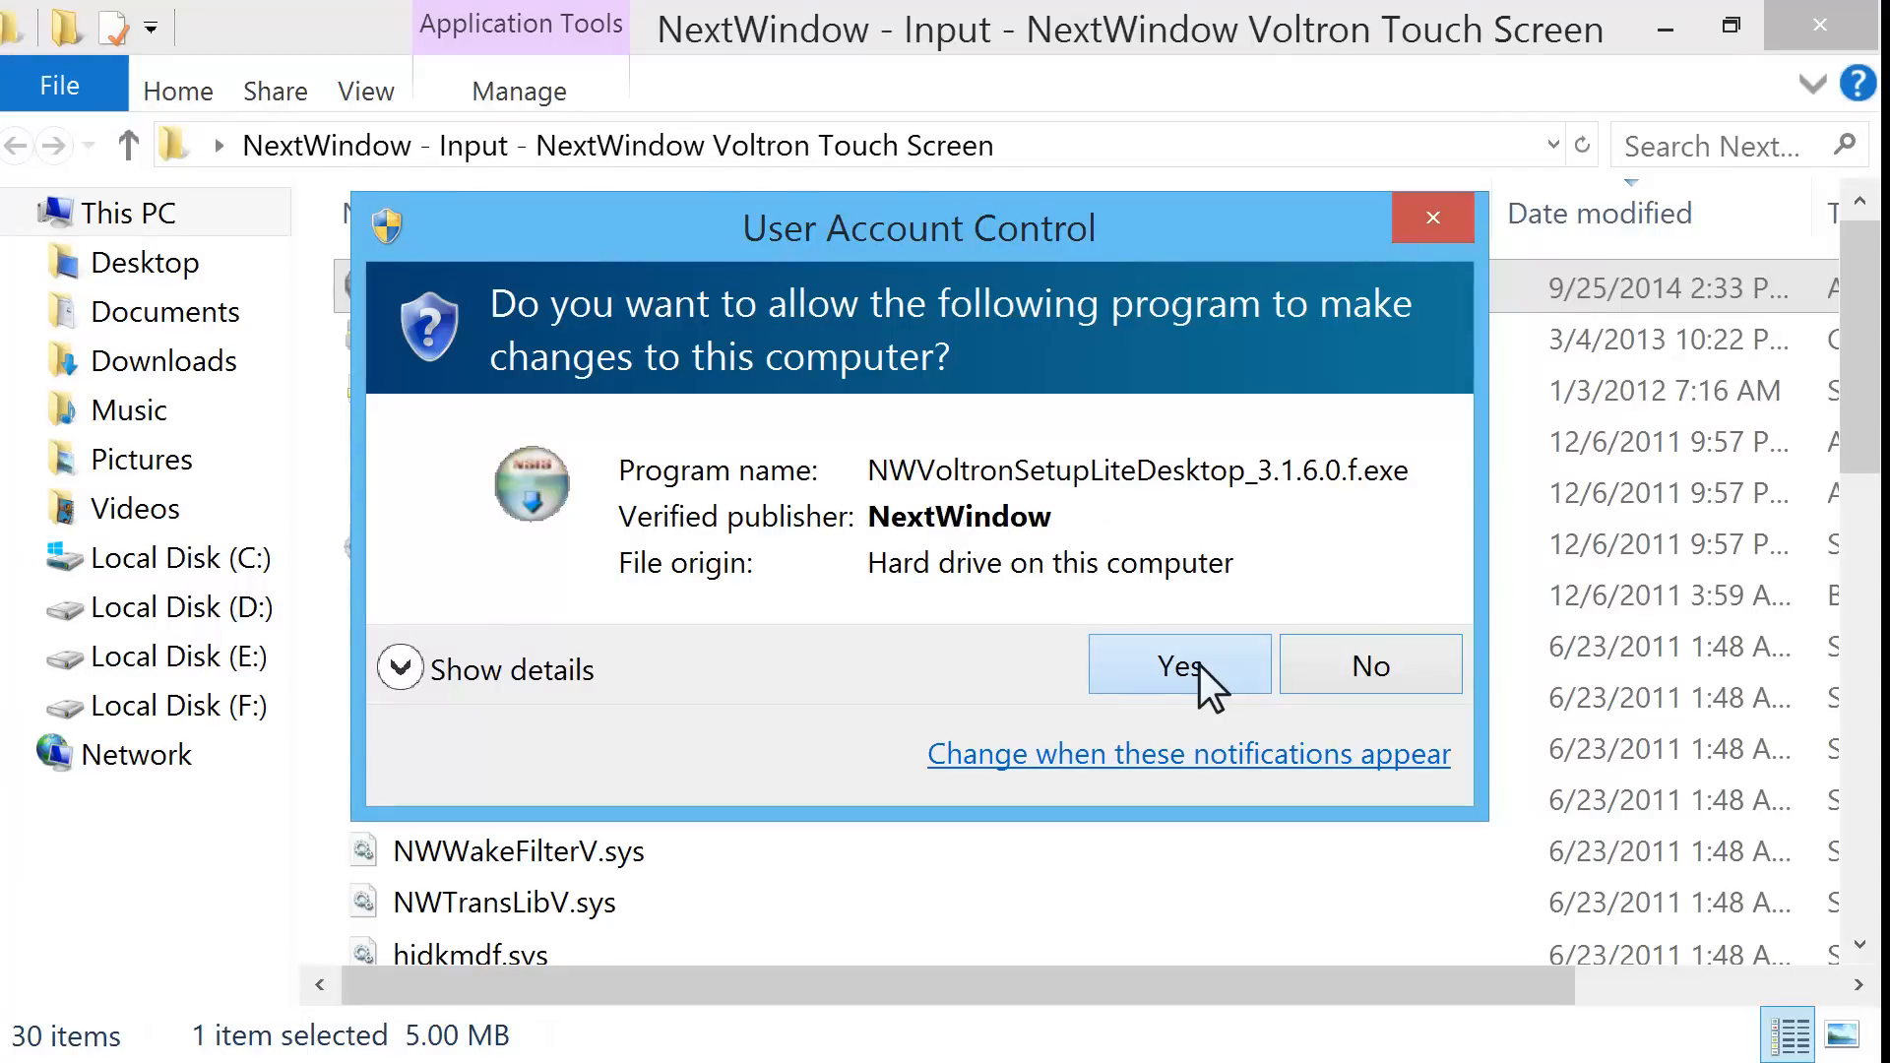
pyautogui.click(1177, 663)
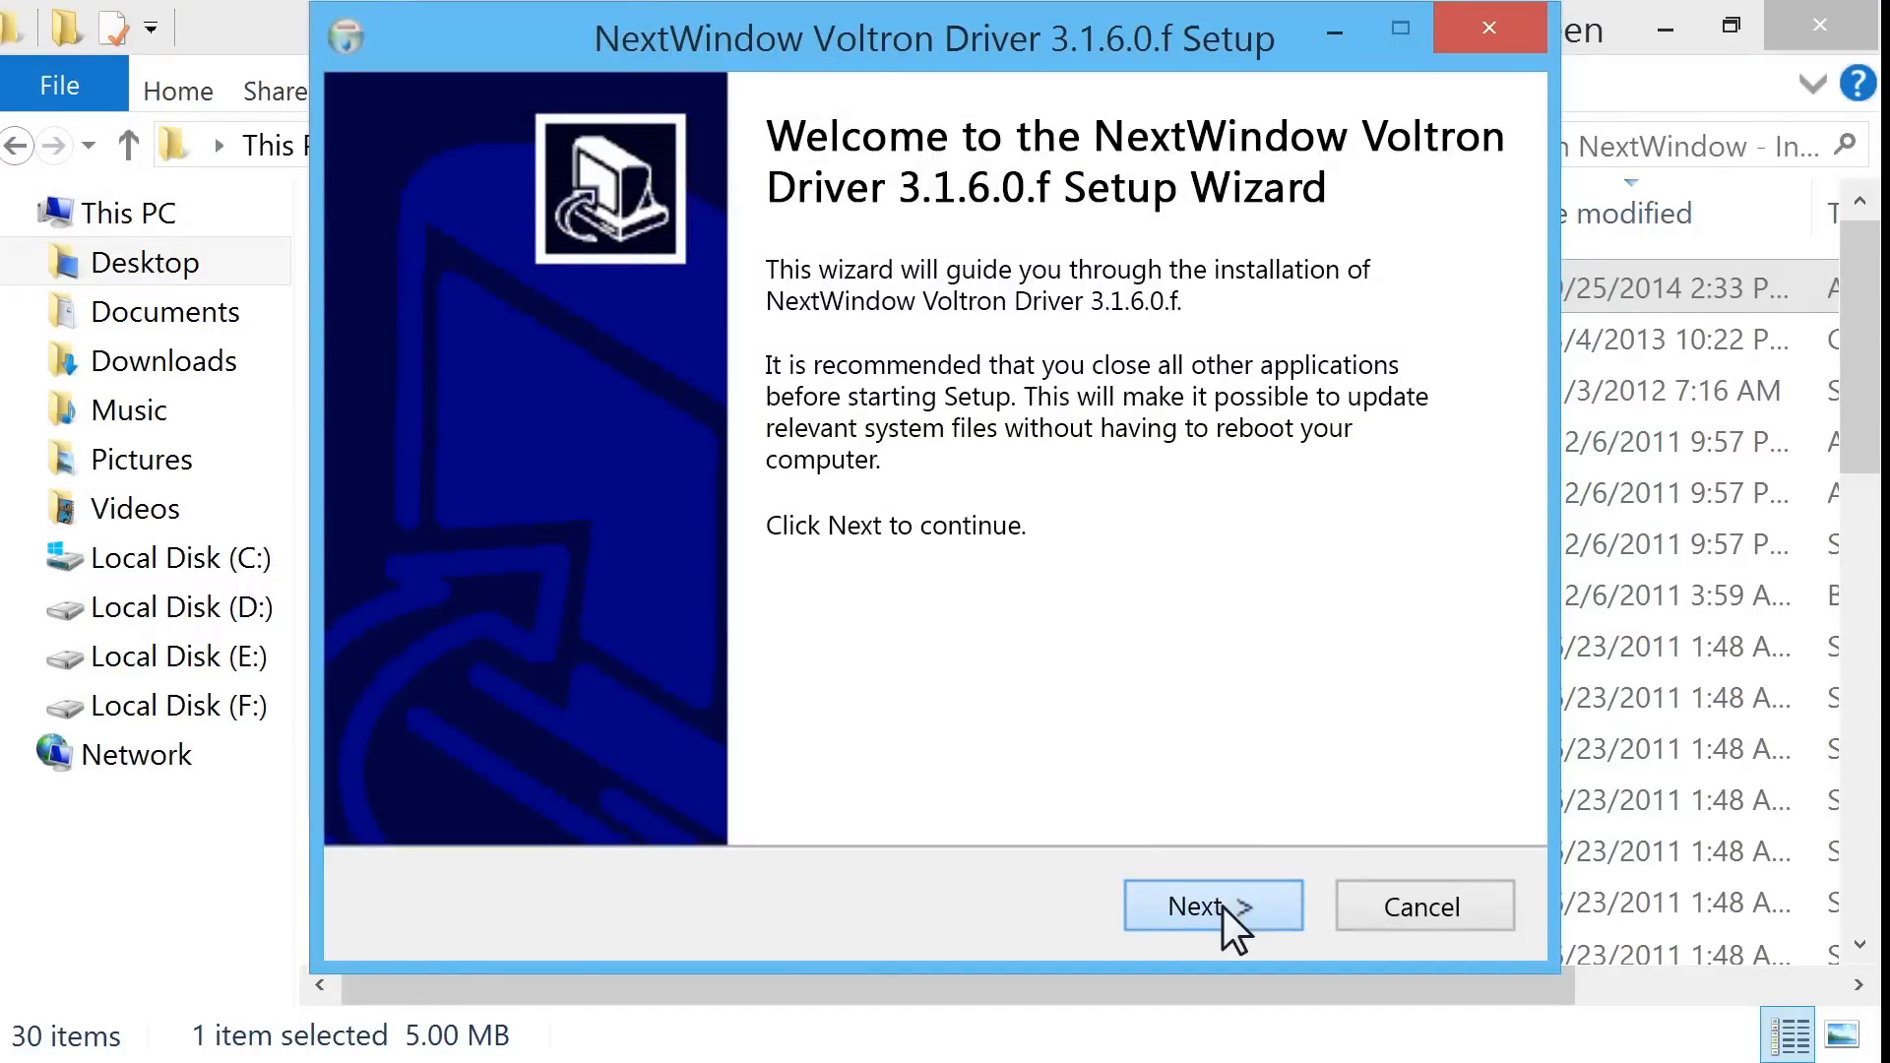
pyautogui.click(1211, 905)
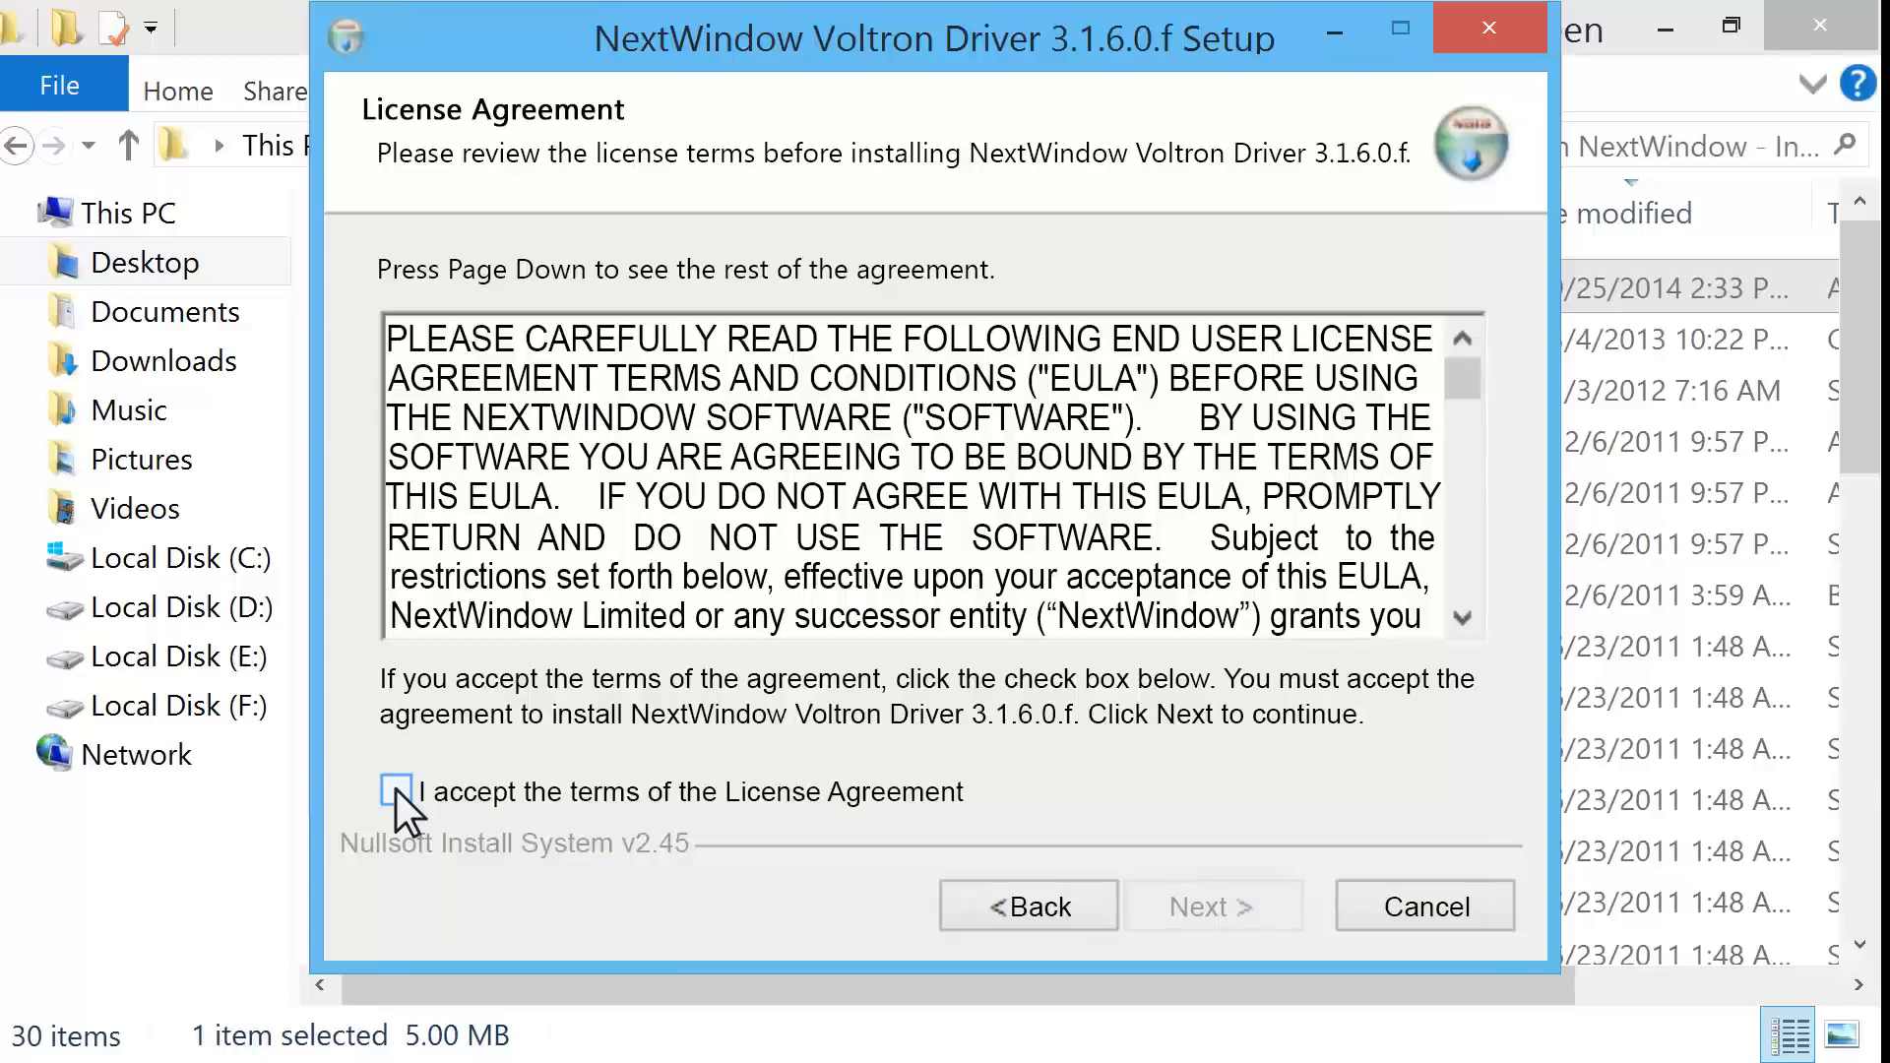
pyautogui.click(396, 791)
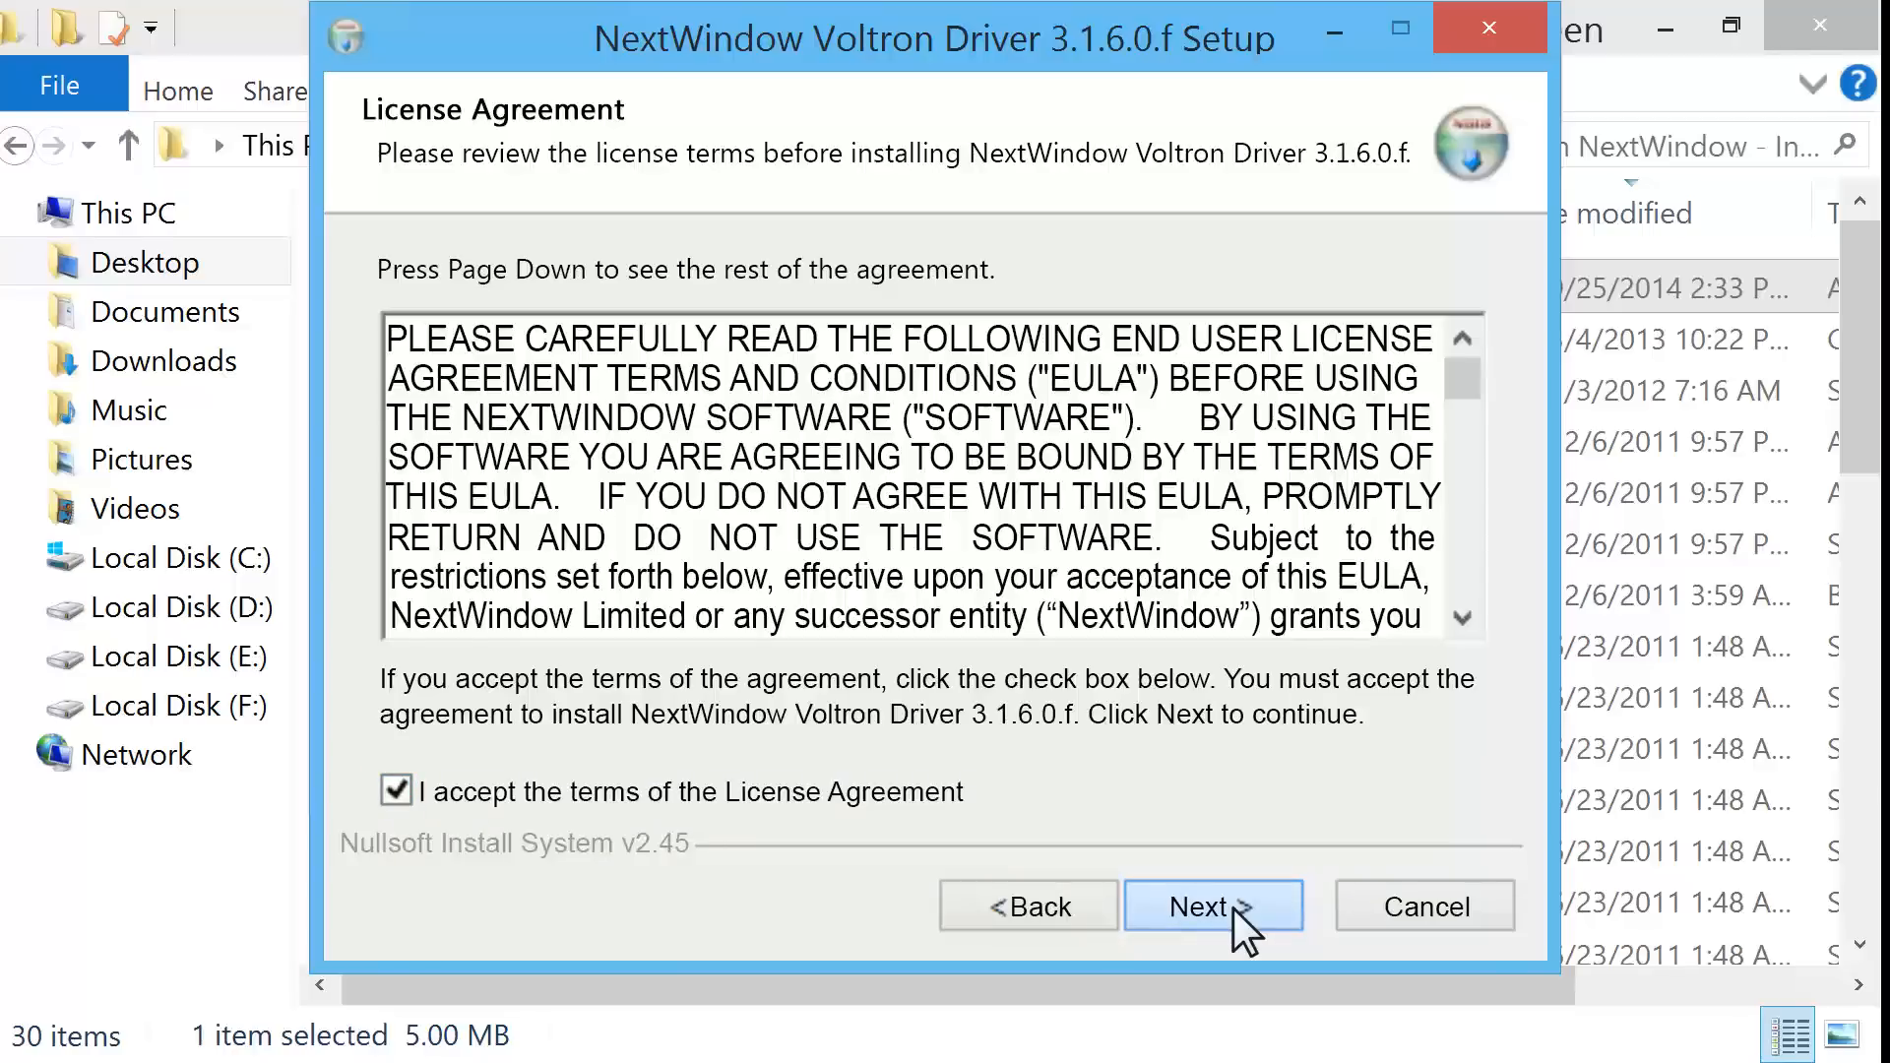
pyautogui.click(1210, 905)
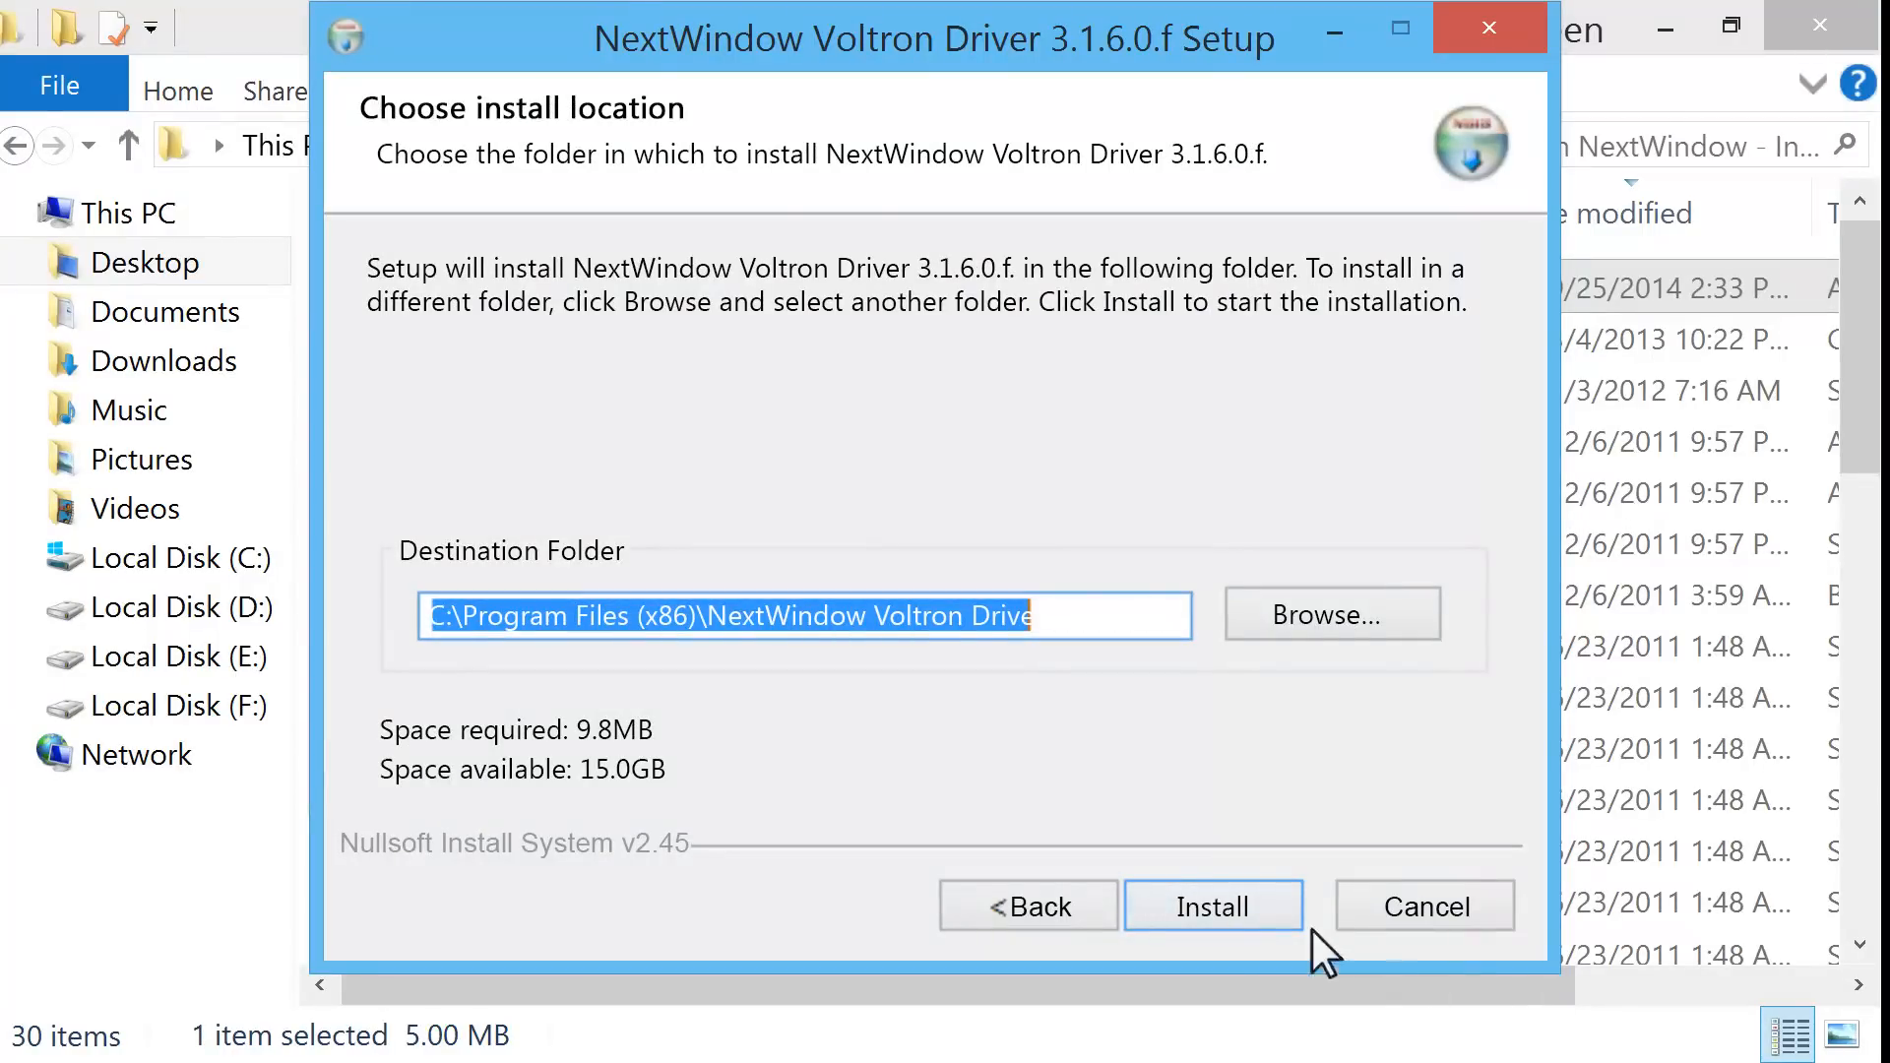
pyautogui.click(1213, 906)
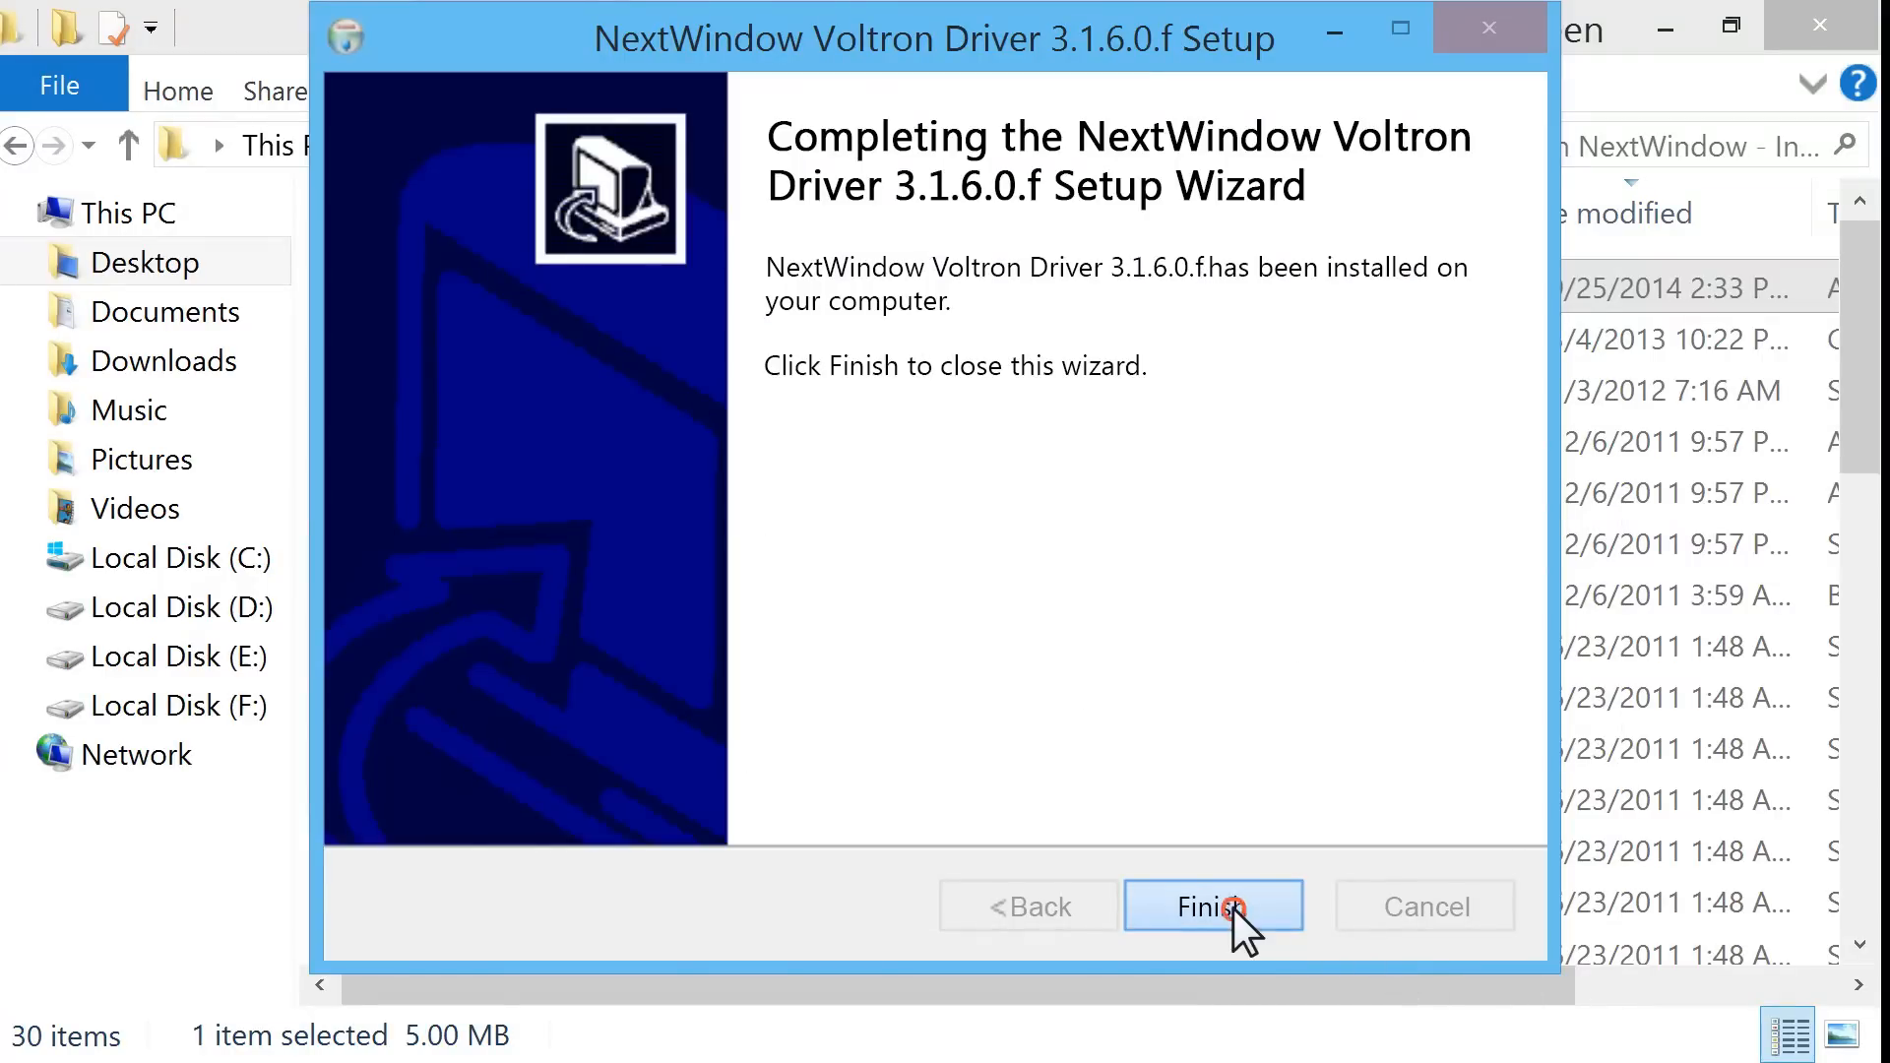
pyautogui.click(1213, 905)
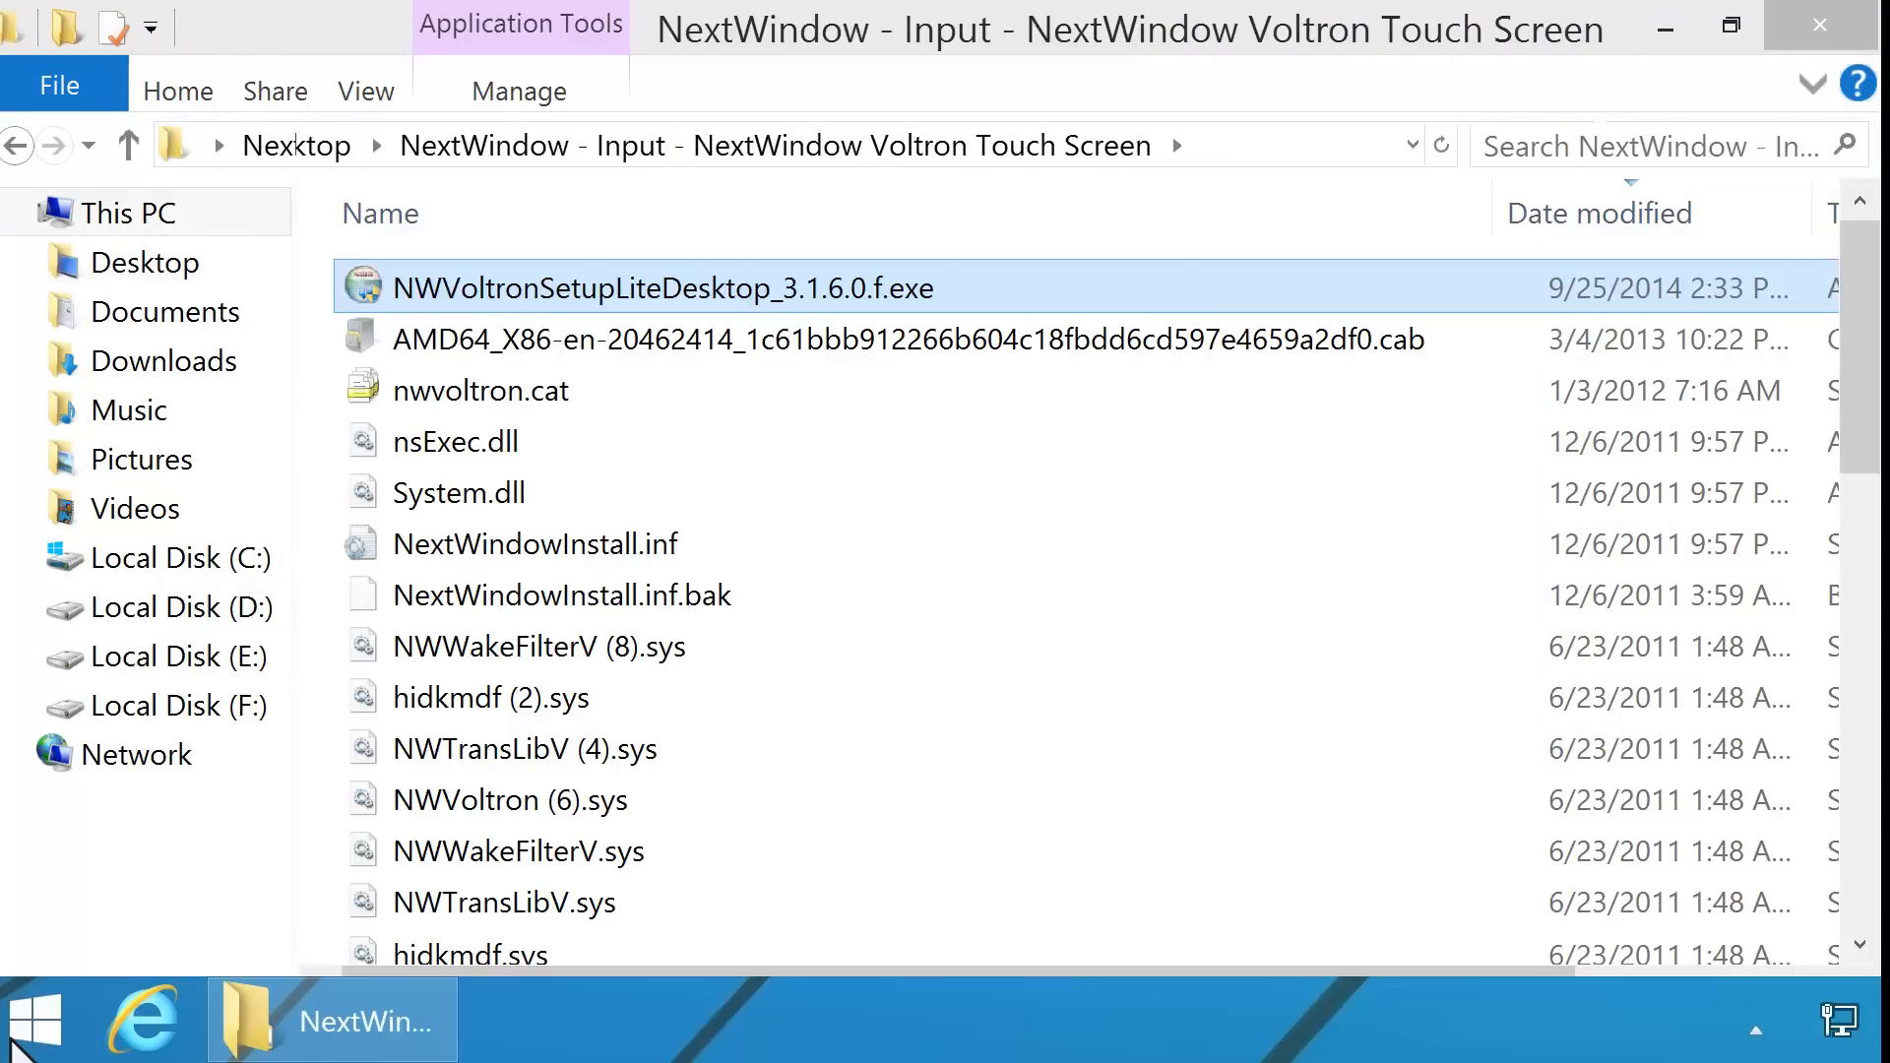
# Show the Start screen's power options with Restart available
pyautogui.click(36, 1020)
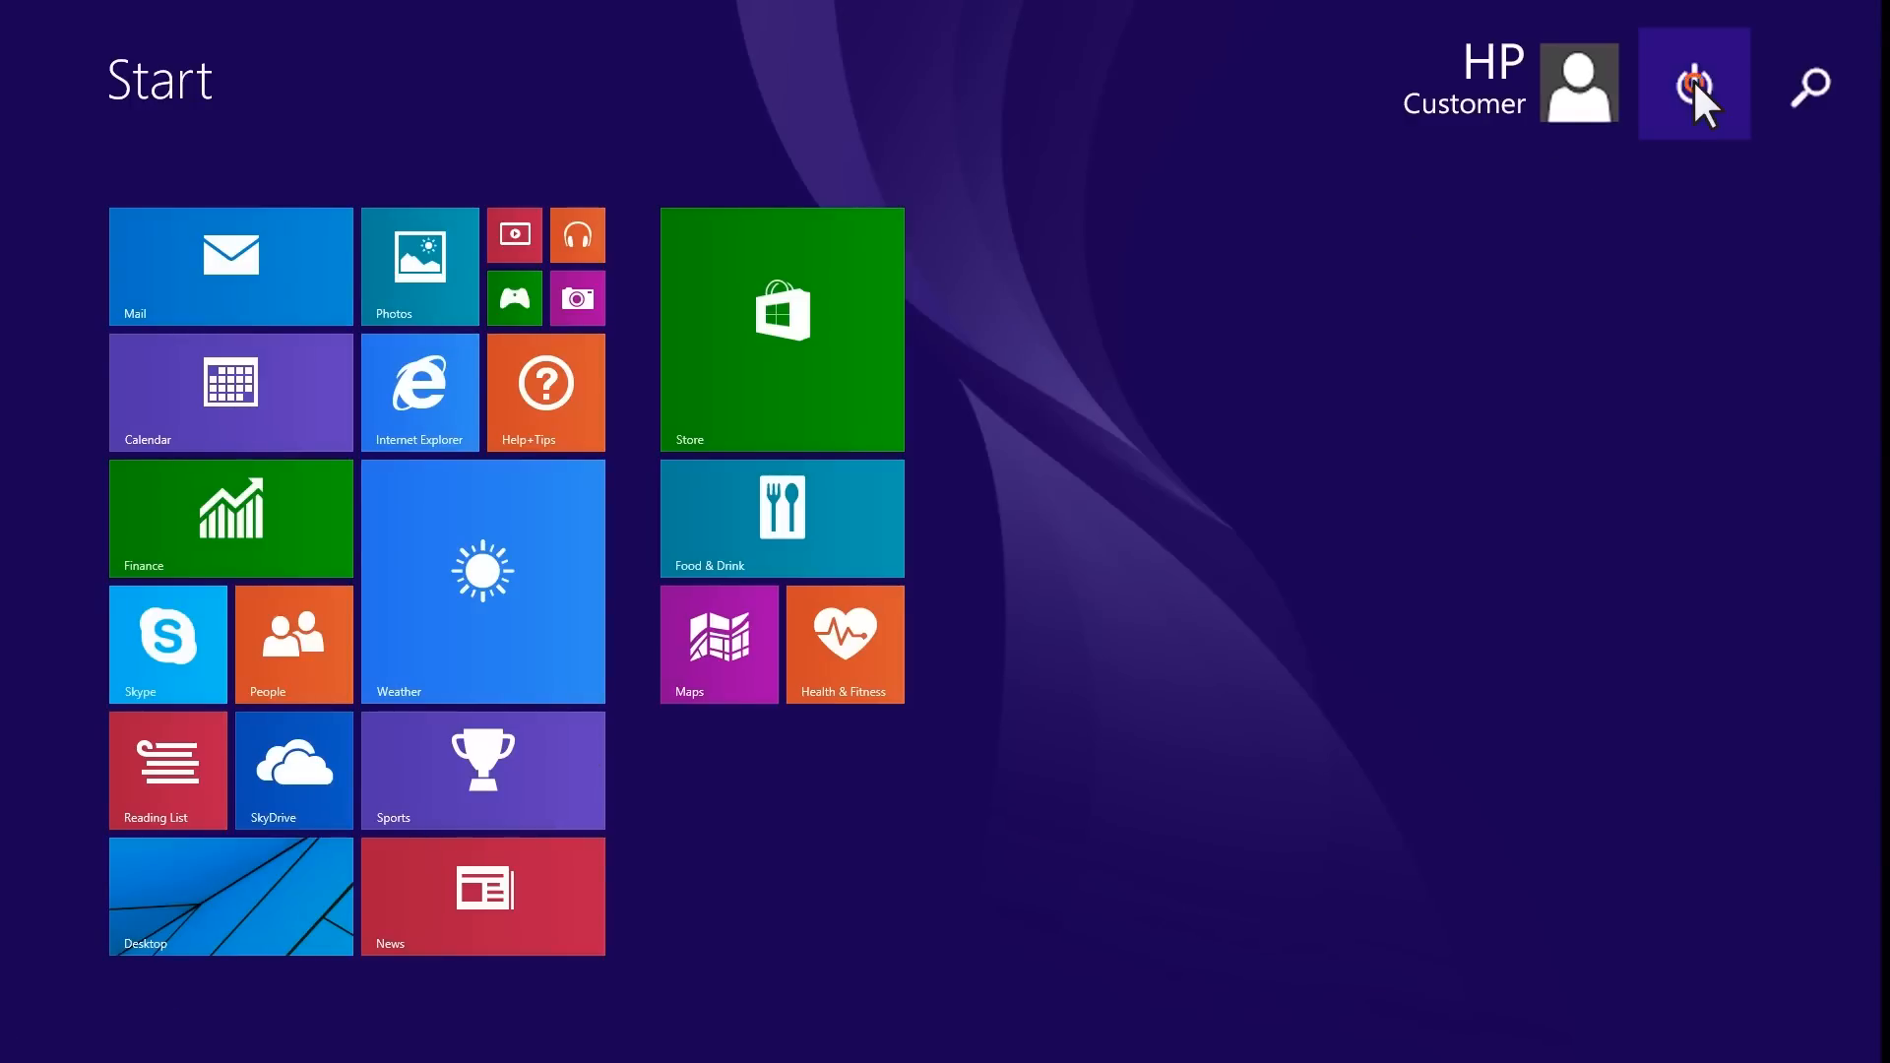
pyautogui.click(1693, 84)
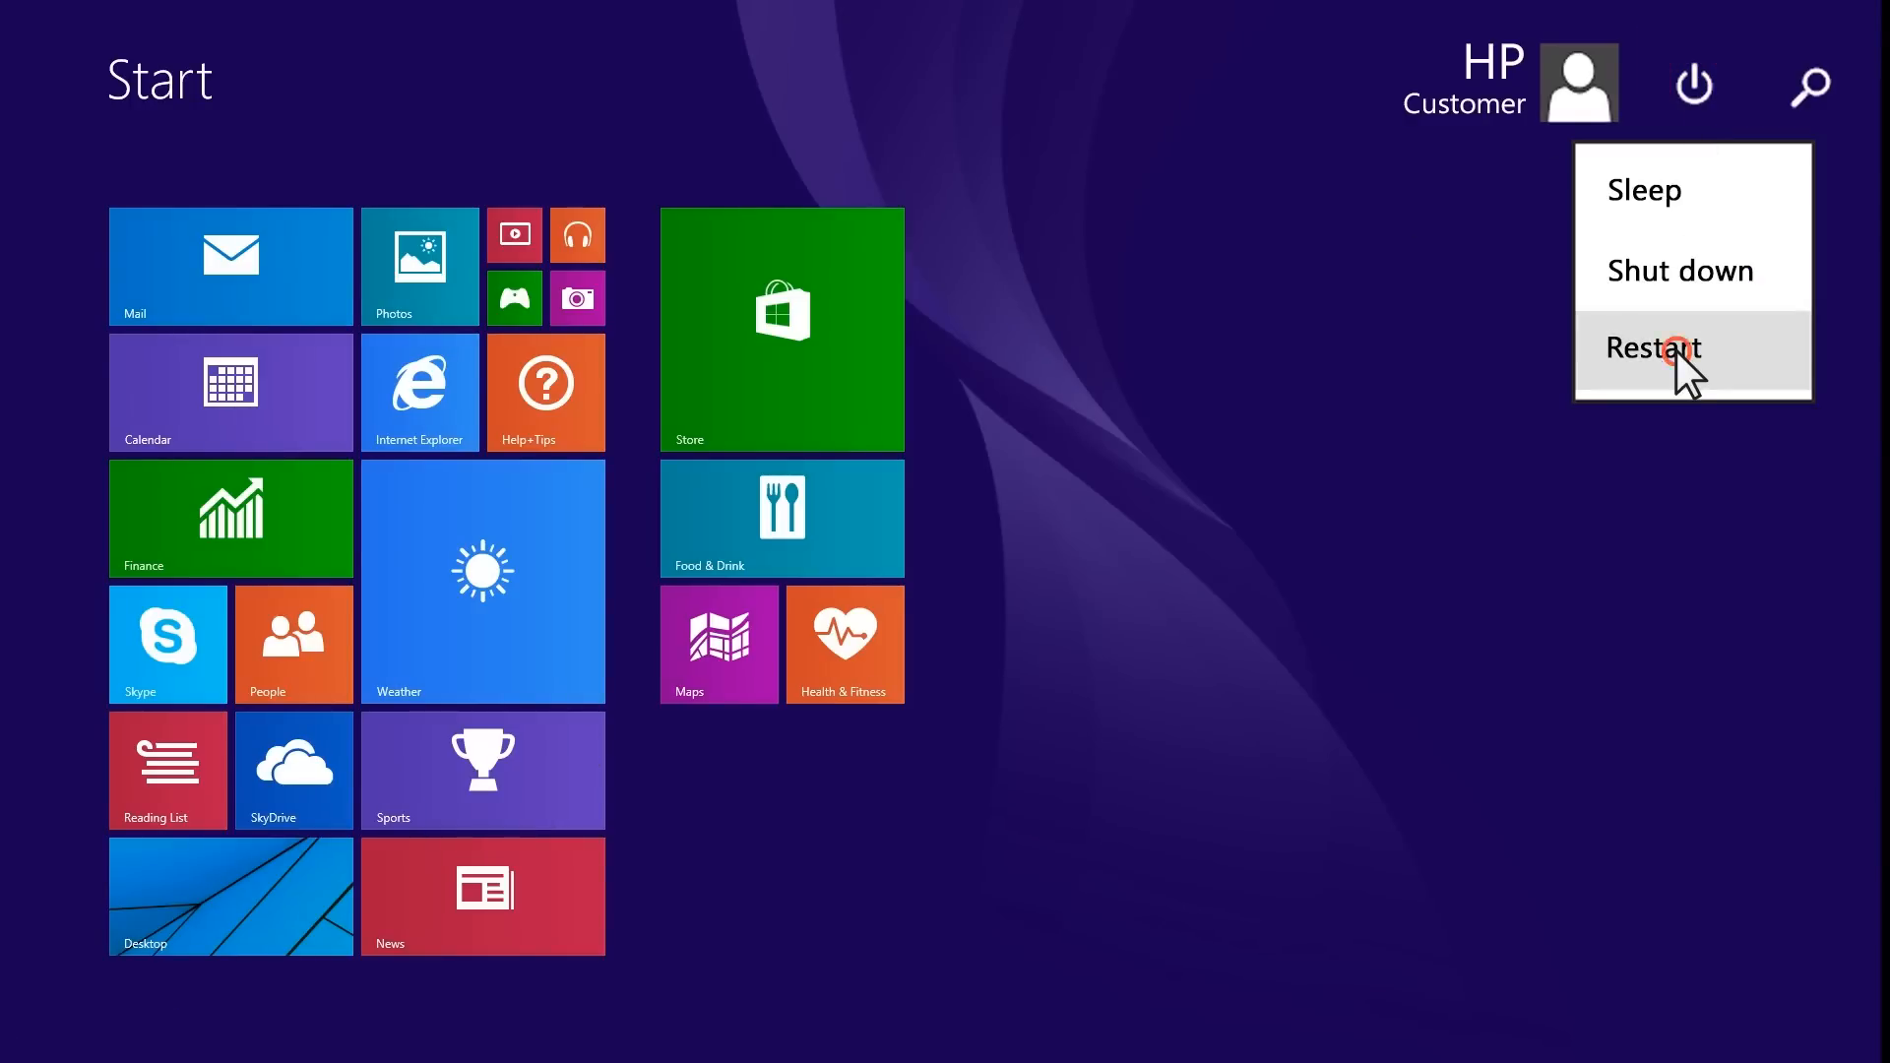